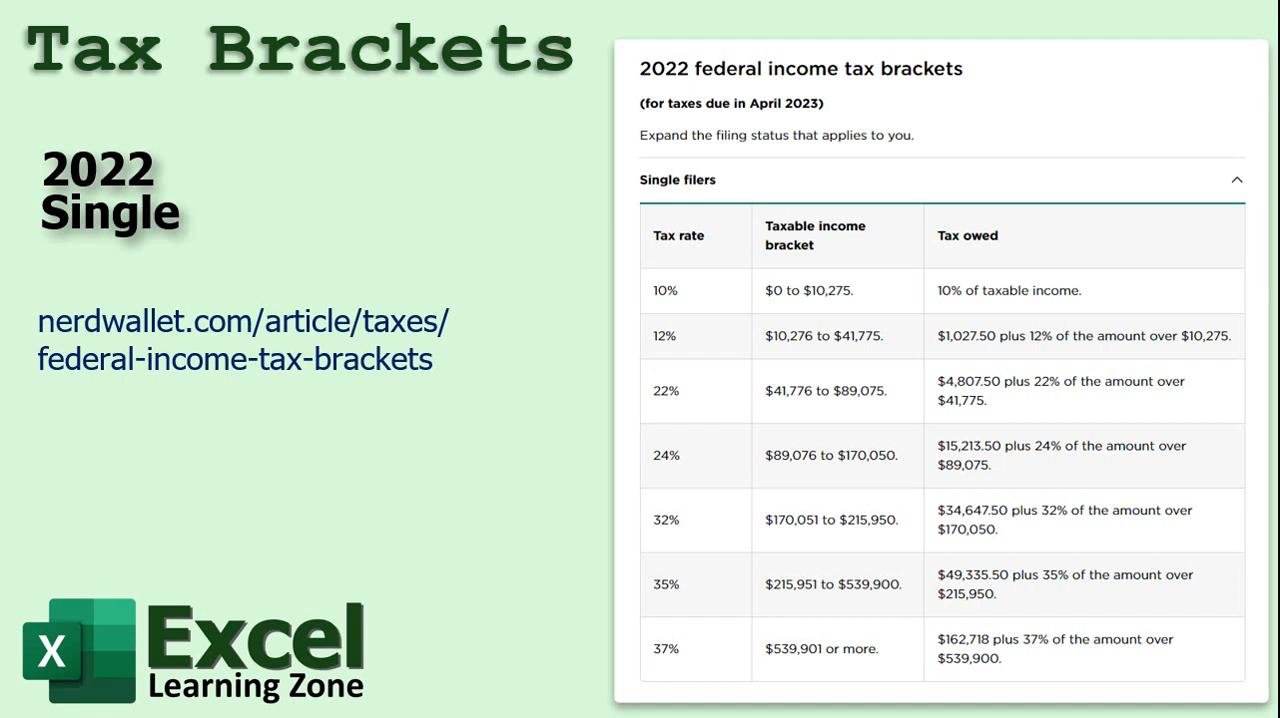
{"action": "mouse_move", "coordinate": [815, 305]}
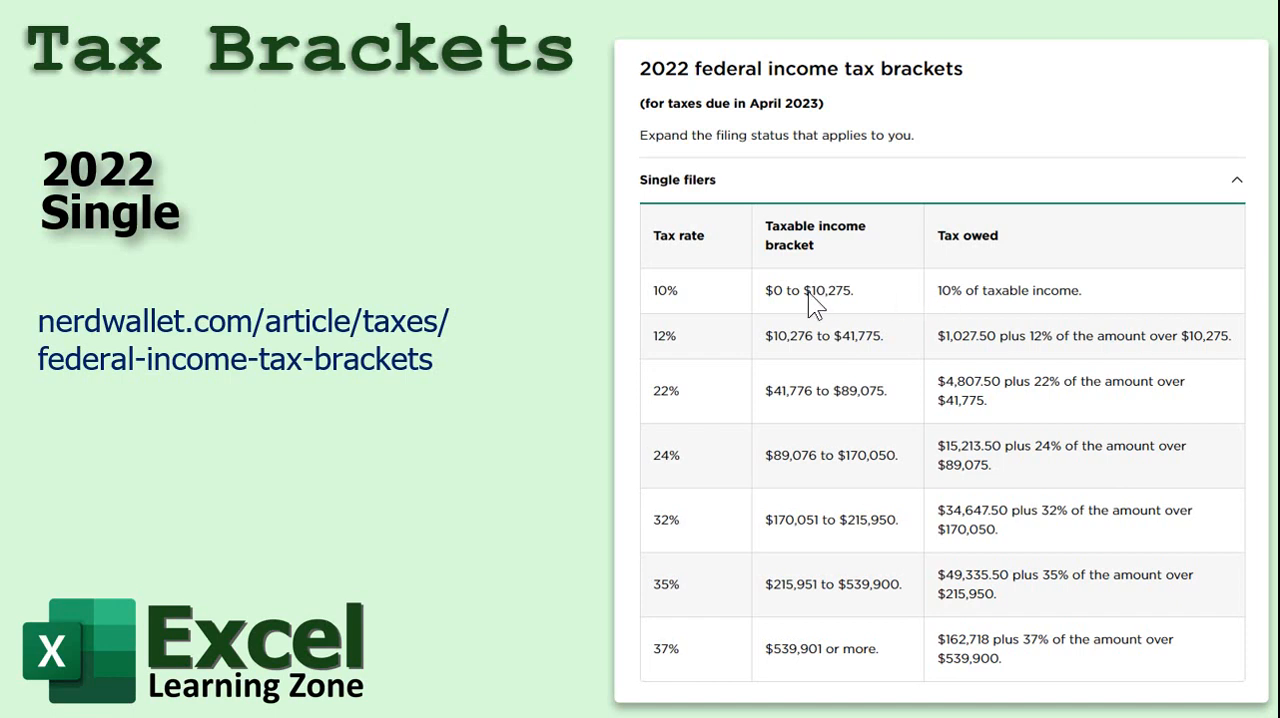
{"action": "mouse_move", "coordinate": [850, 308]}
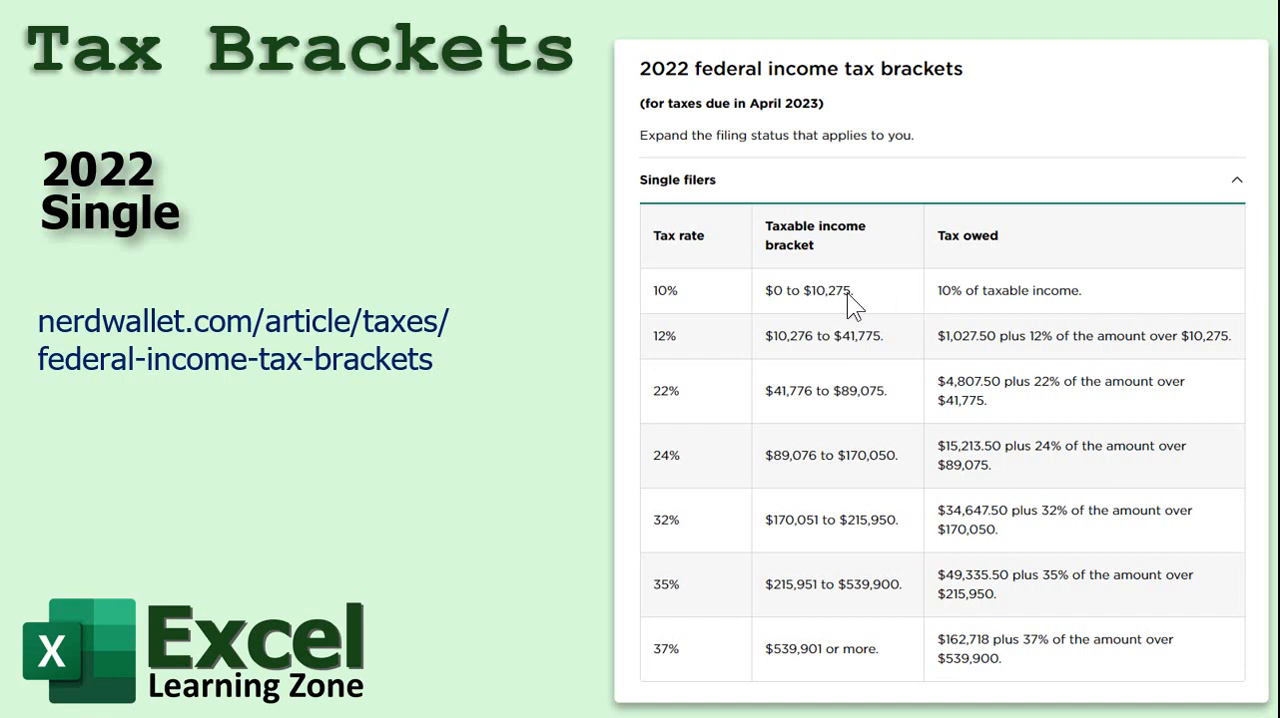
{"action": "mouse_move", "coordinate": [1018, 308]}
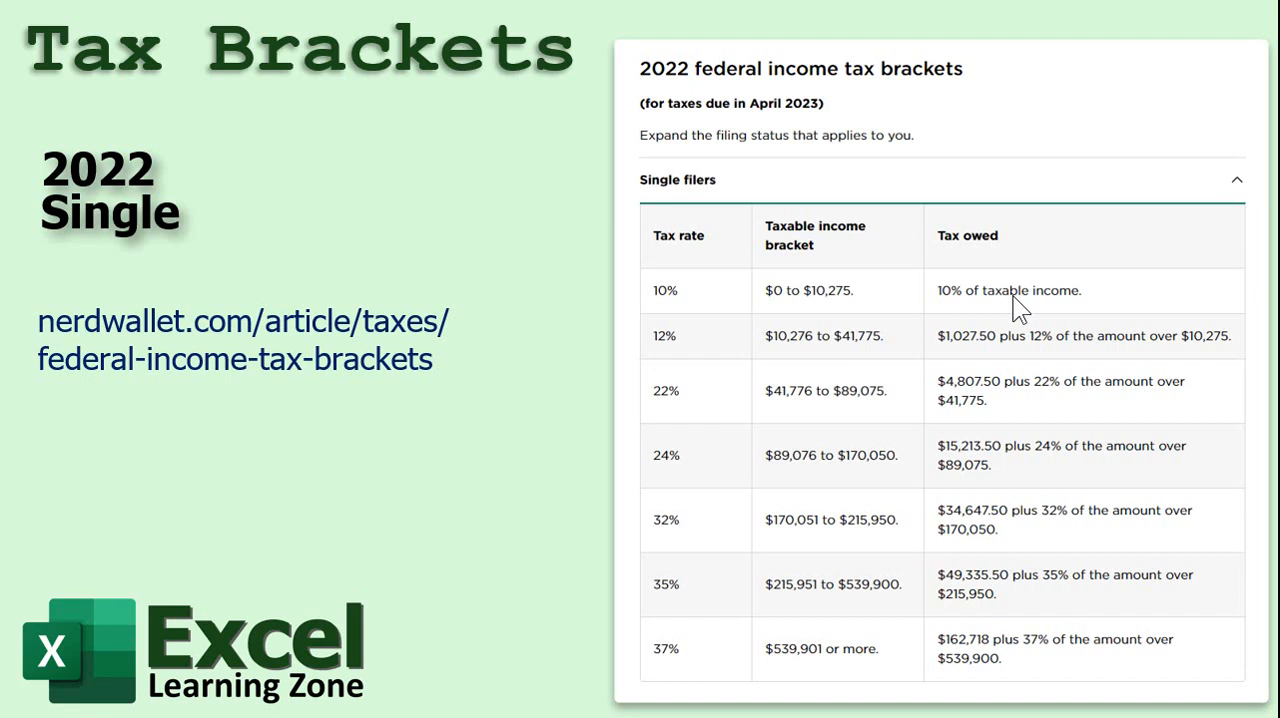
{"action": "mouse_move", "coordinate": [825, 310]}
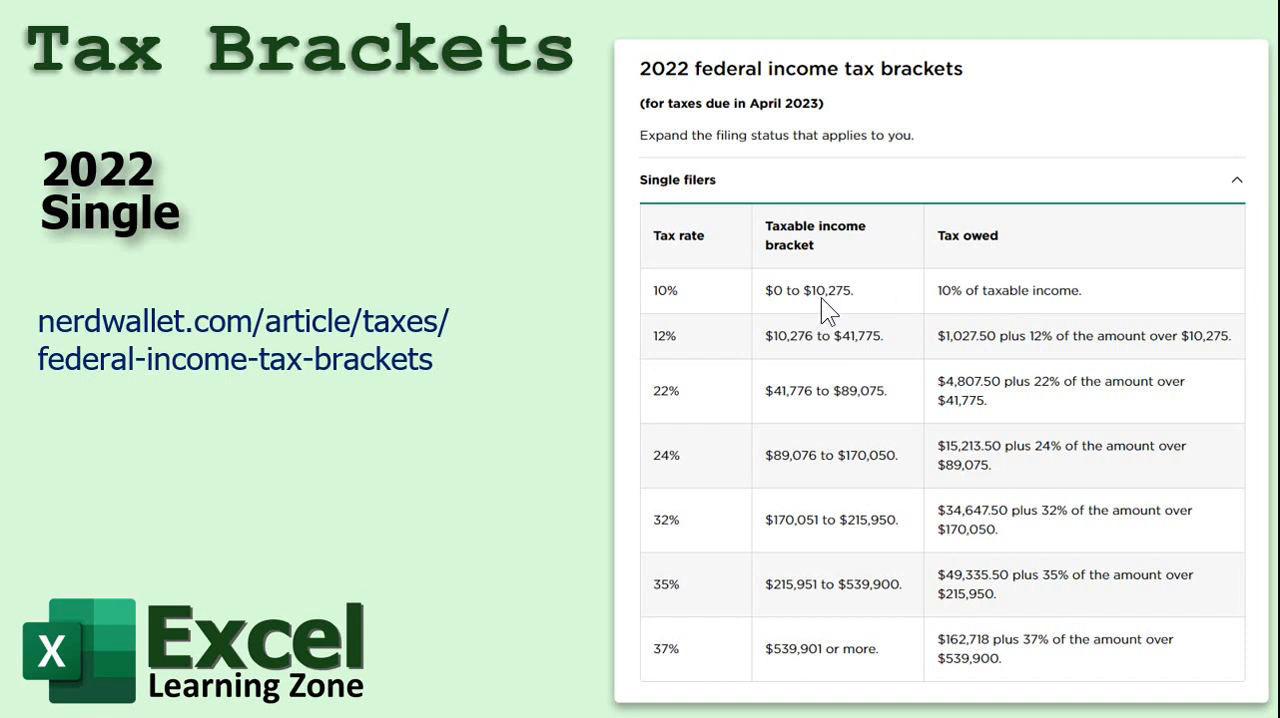
{"action": "mouse_move", "coordinate": [848, 308]}
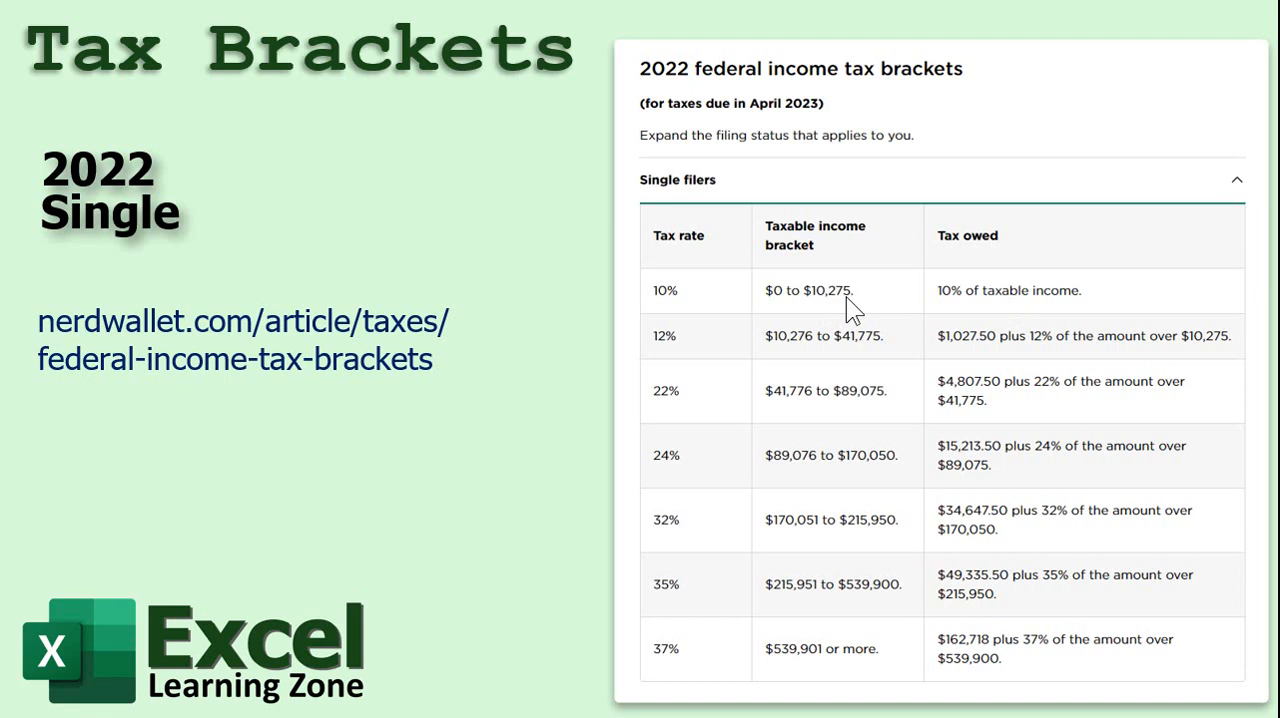
{"action": "mouse_move", "coordinate": [862, 362]}
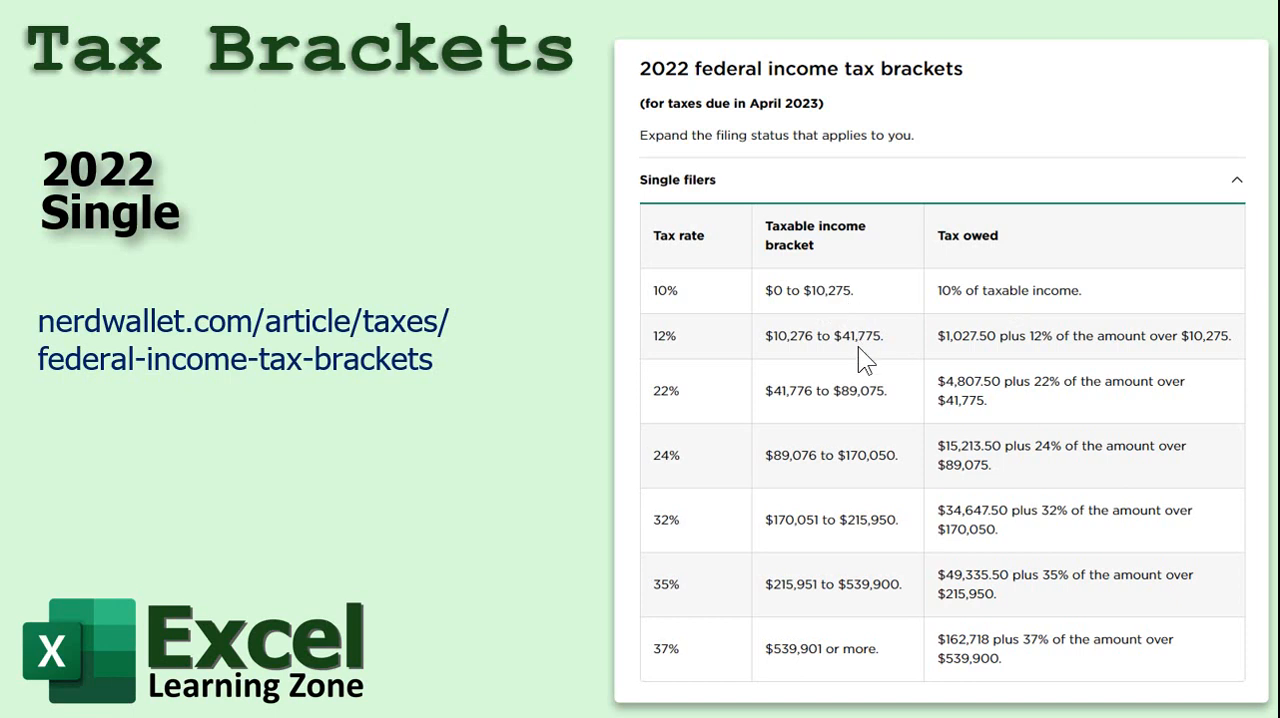
{"action": "mouse_move", "coordinate": [680, 370]}
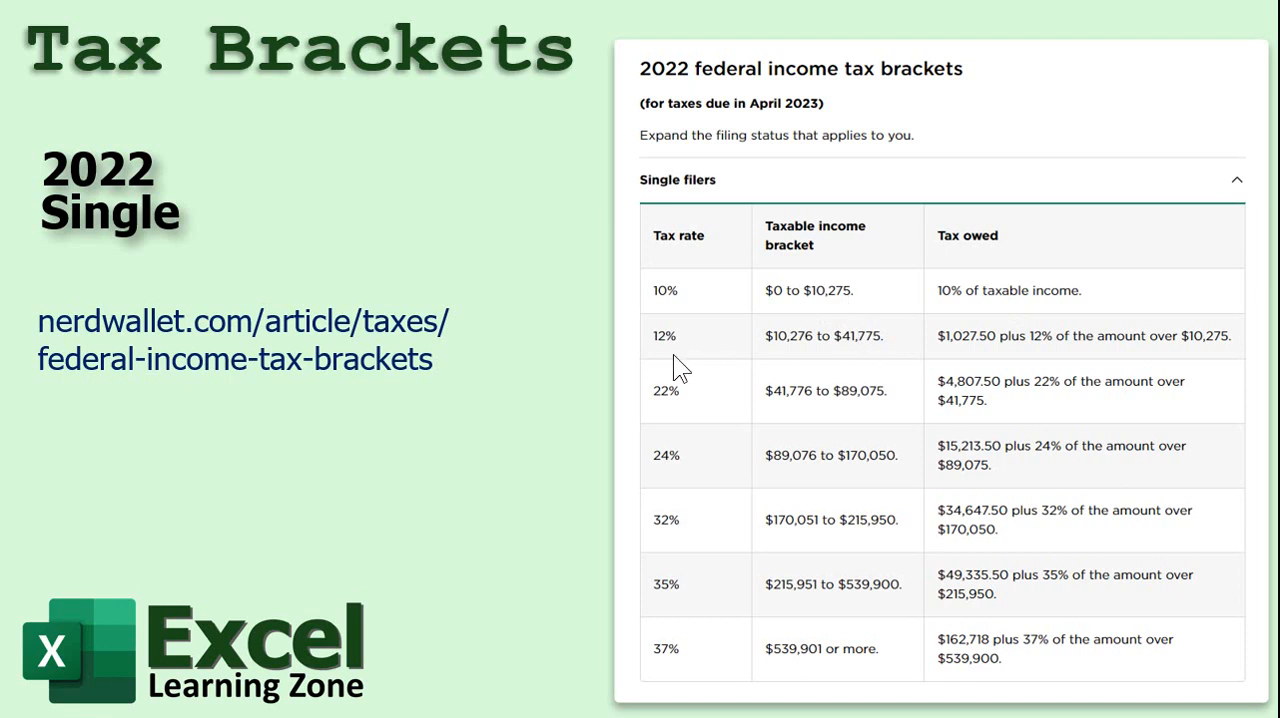
{"action": "mouse_move", "coordinate": [785, 438]}
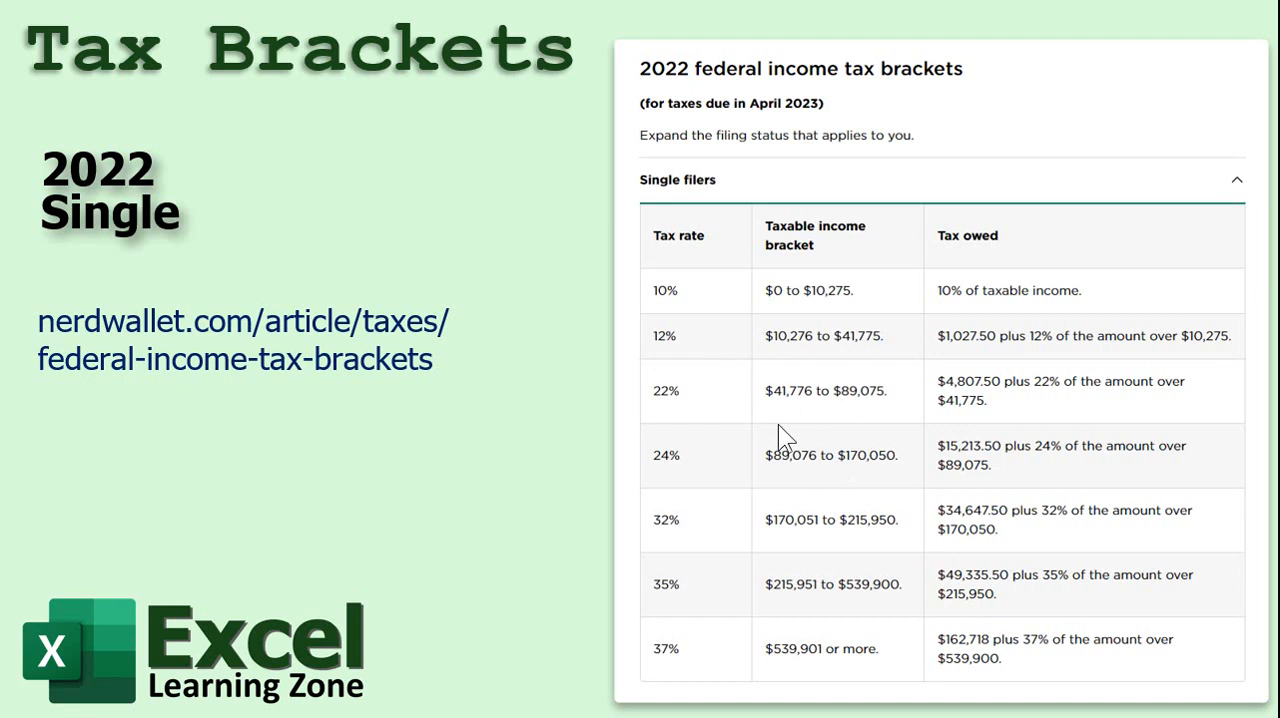
{"action": "mouse_move", "coordinate": [805, 598]}
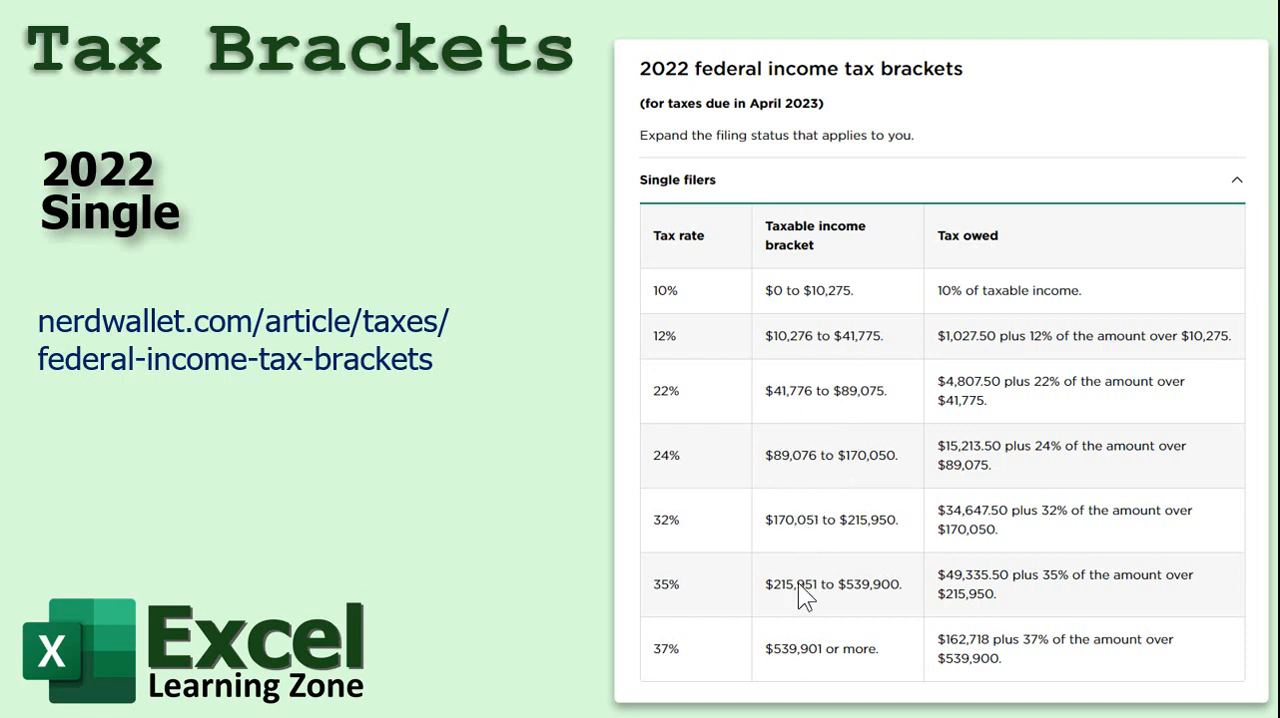
{"action": "mouse_move", "coordinate": [821, 675]}
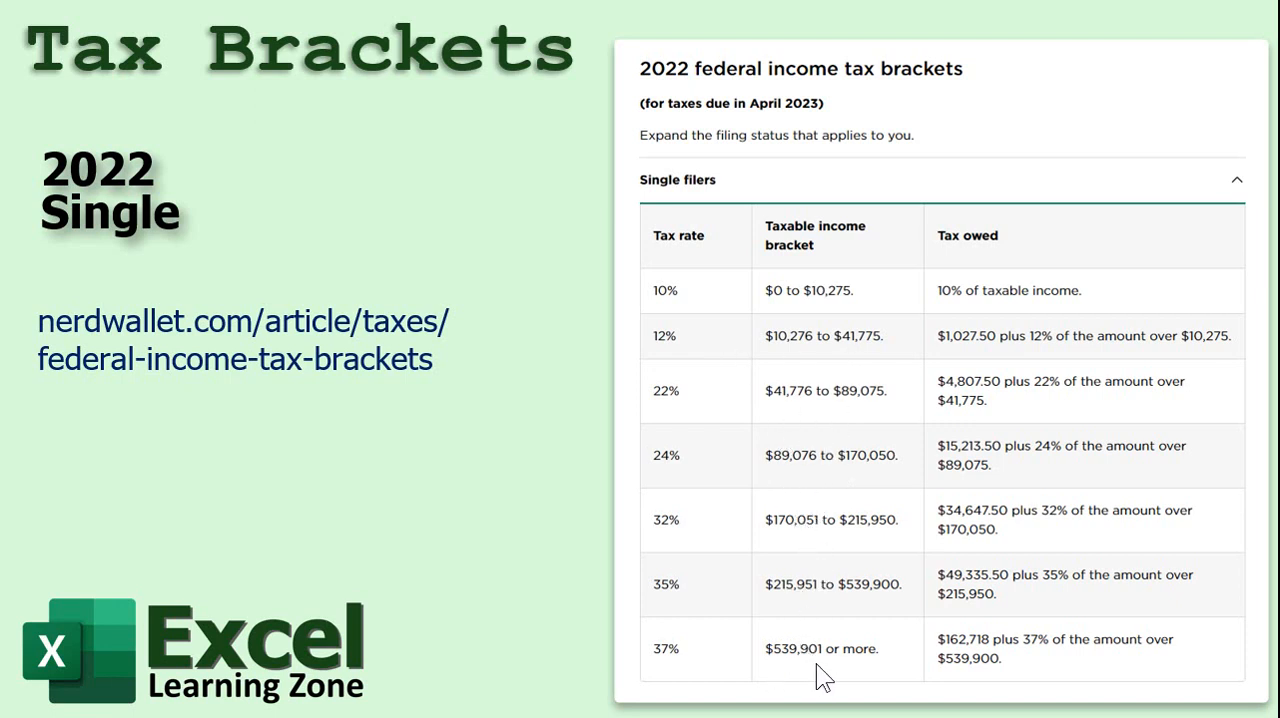
{"action": "mouse_move", "coordinate": [678, 671]}
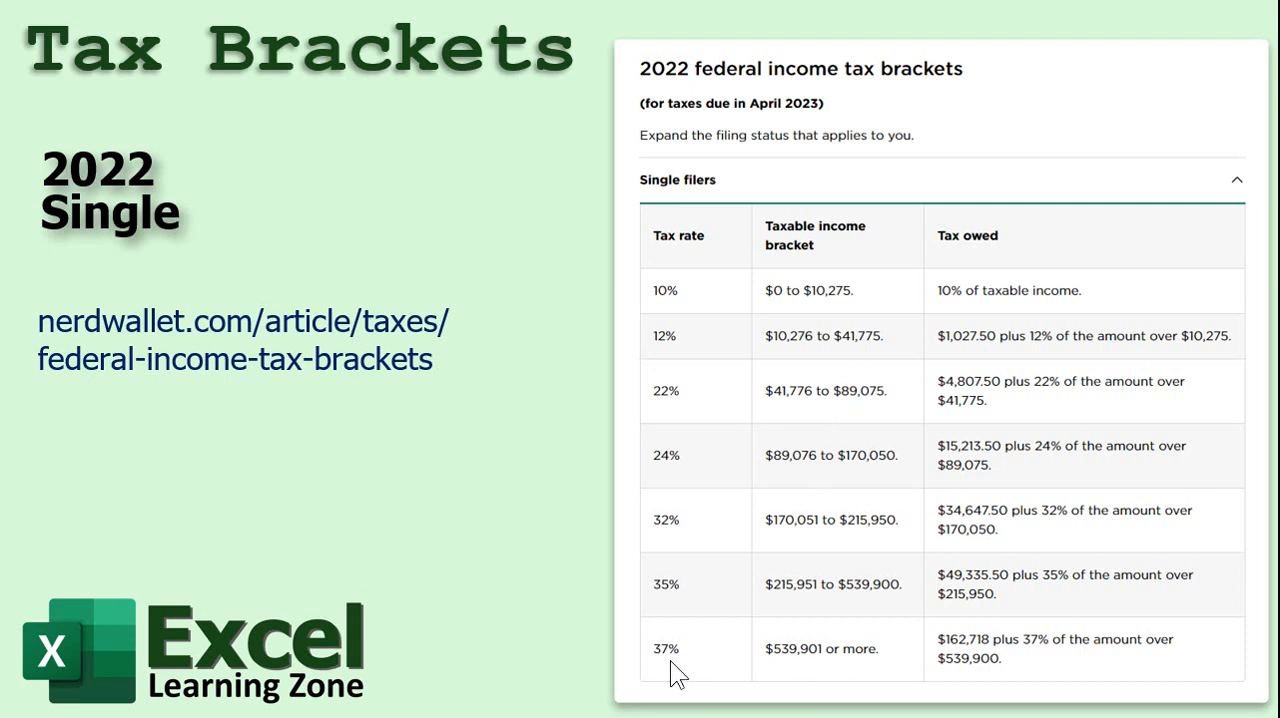
{"action": "mouse_move", "coordinate": [678, 290]}
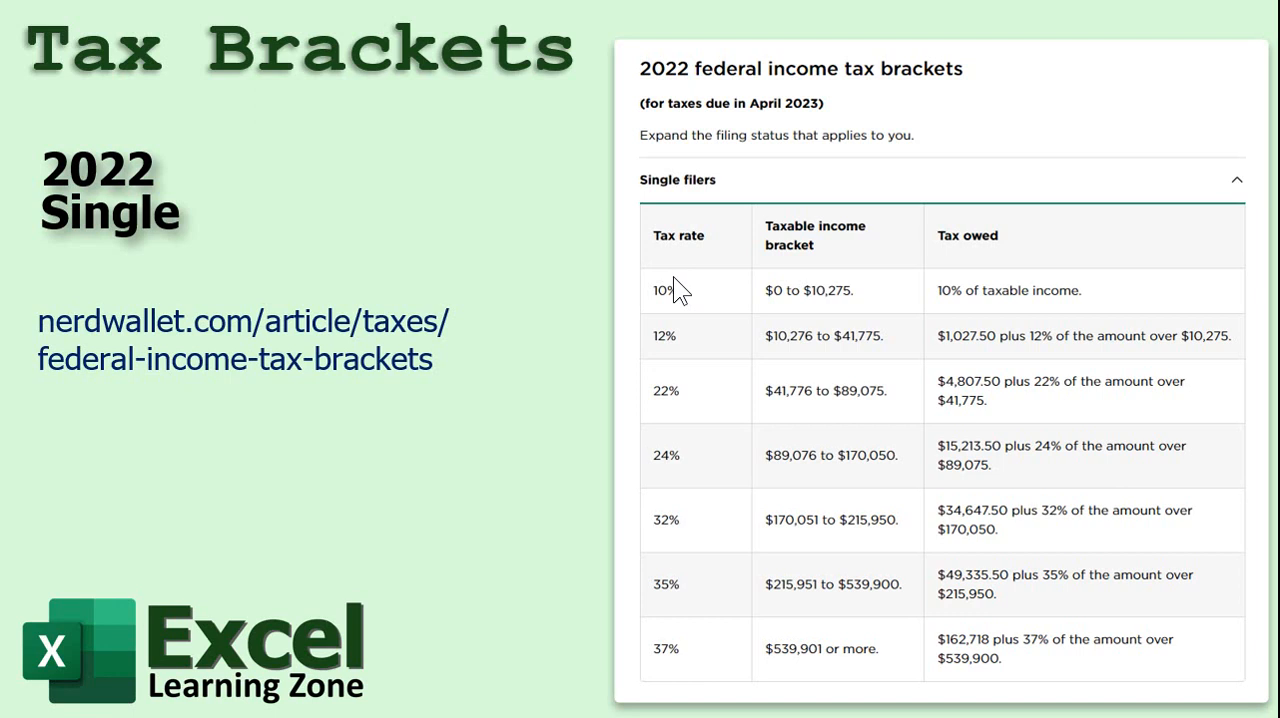
{"action": "mouse_move", "coordinate": [783, 355]}
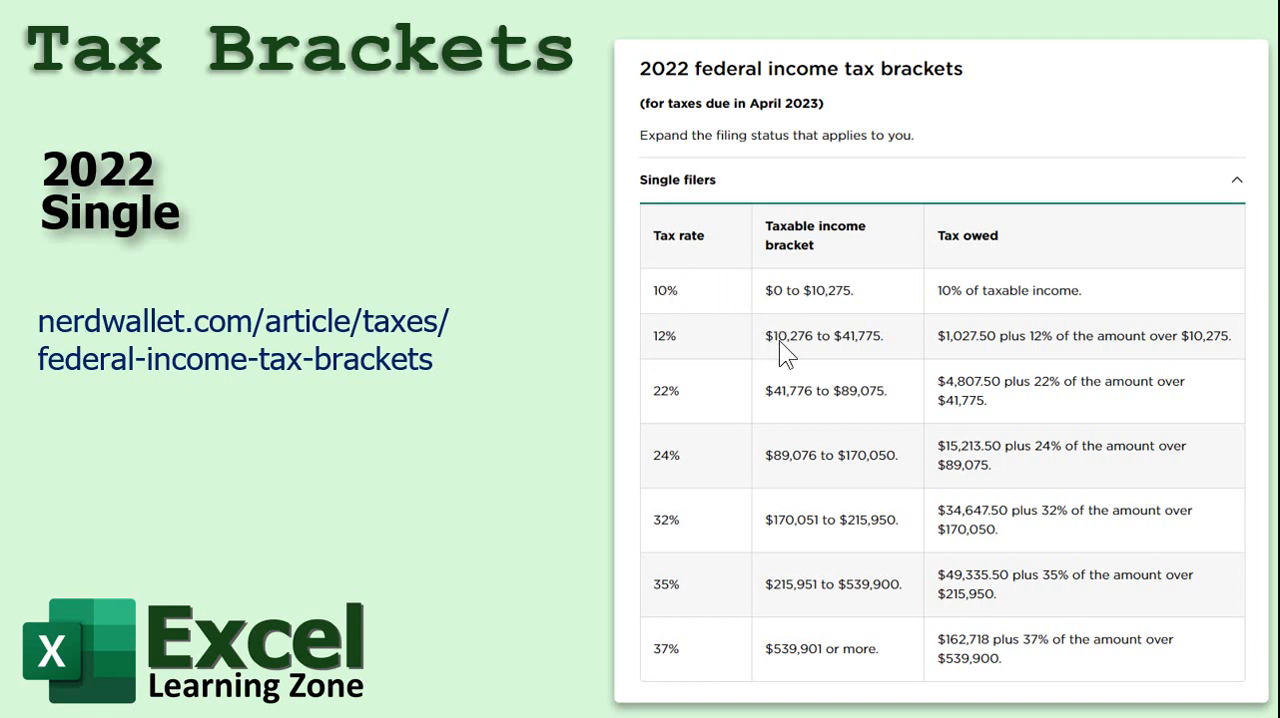
{"action": "mouse_move", "coordinate": [688, 358]}
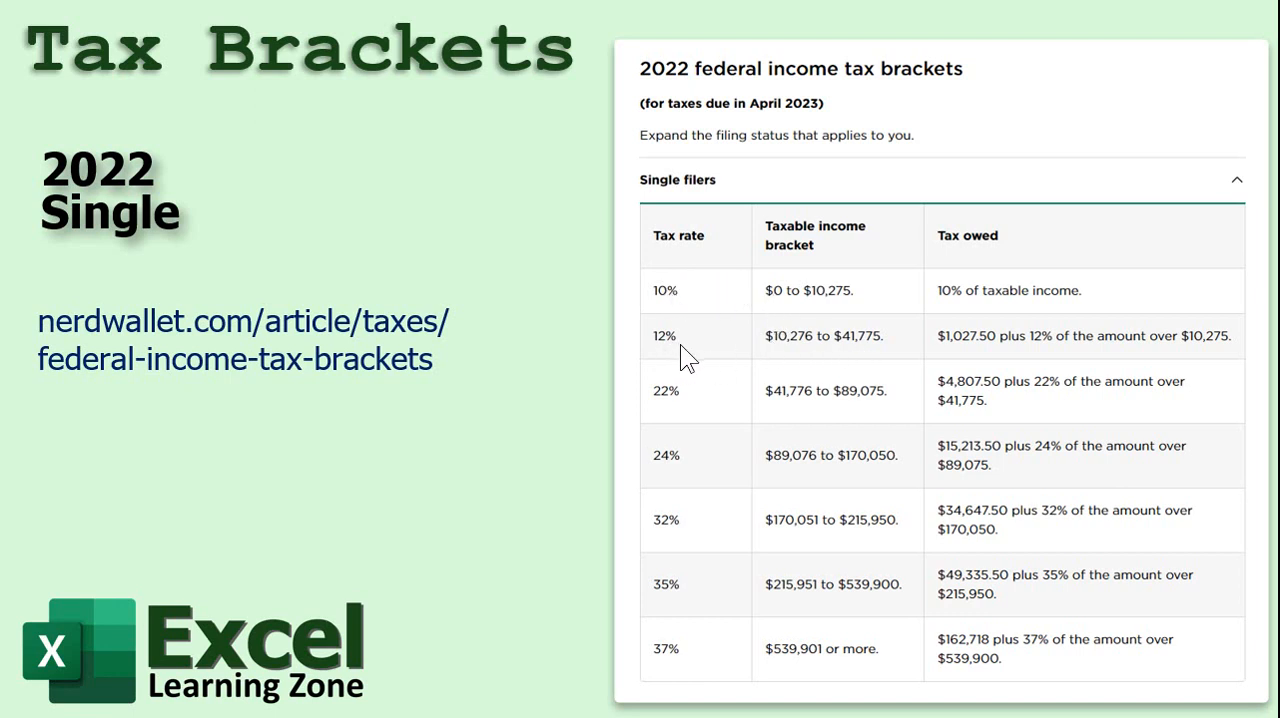
{"action": "mouse_move", "coordinate": [822, 552]}
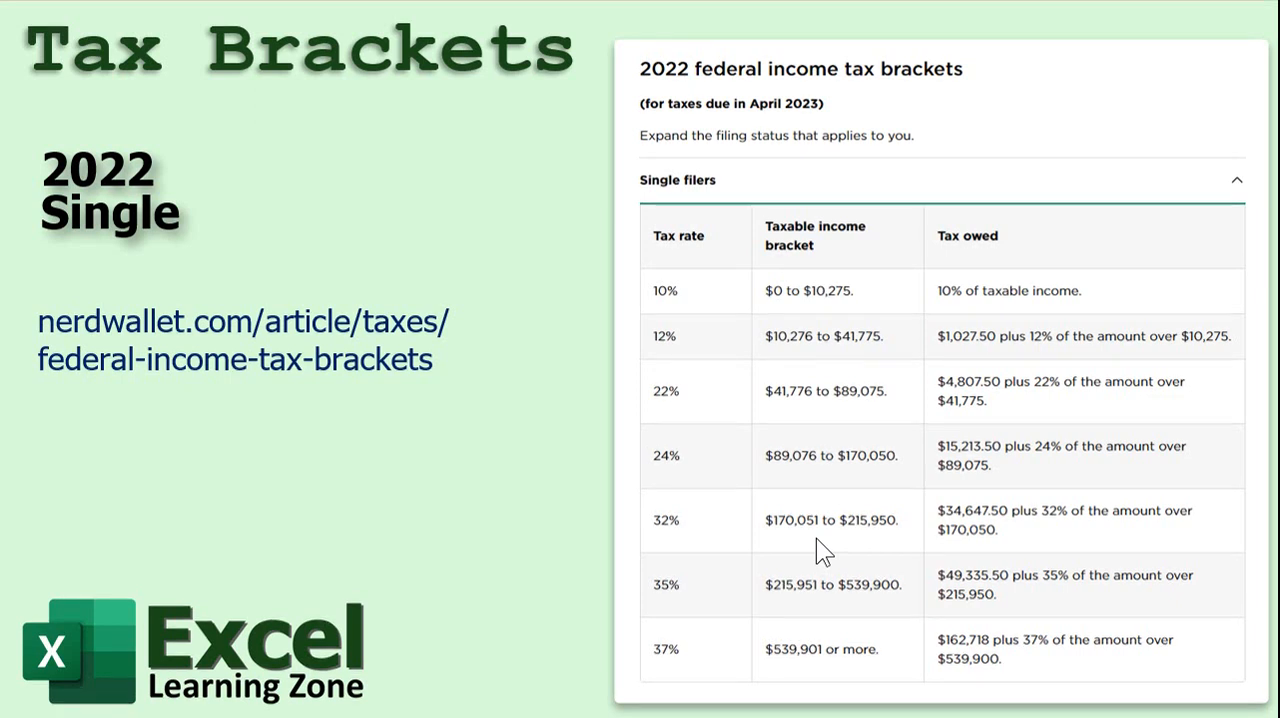
{"action": "mouse_move", "coordinate": [830, 675]}
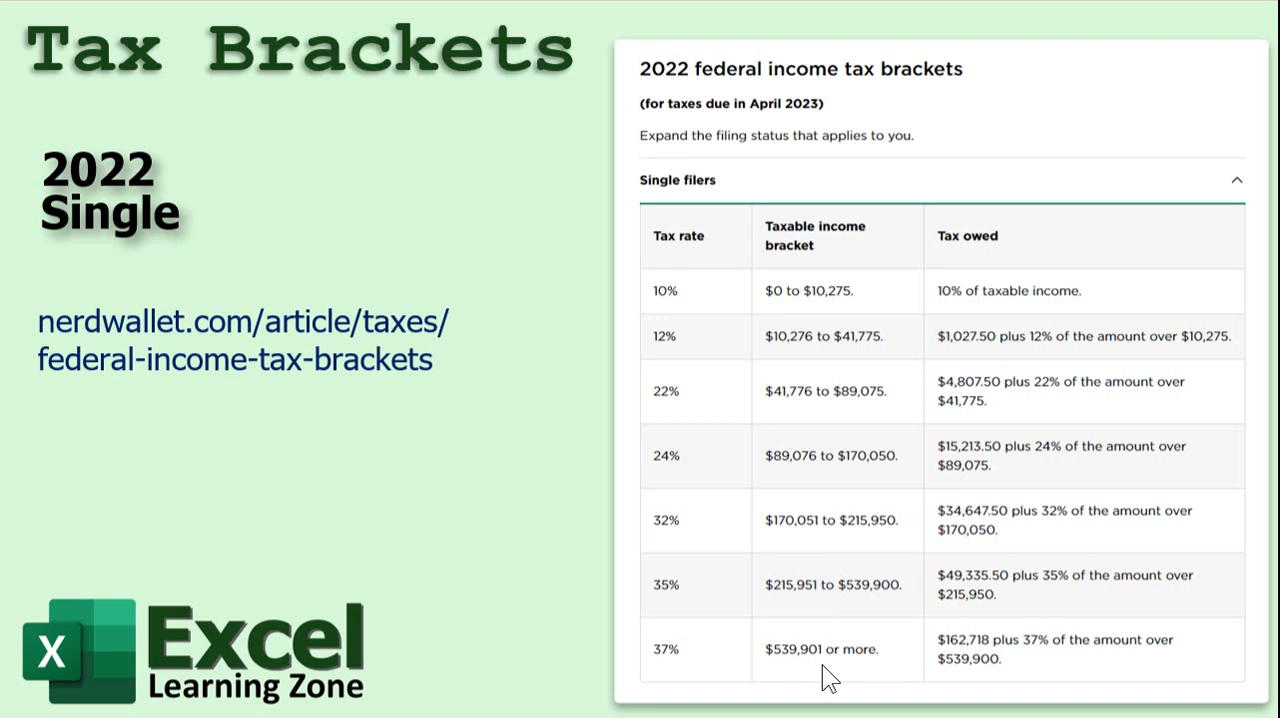
{"action": "mouse_move", "coordinate": [708, 585]}
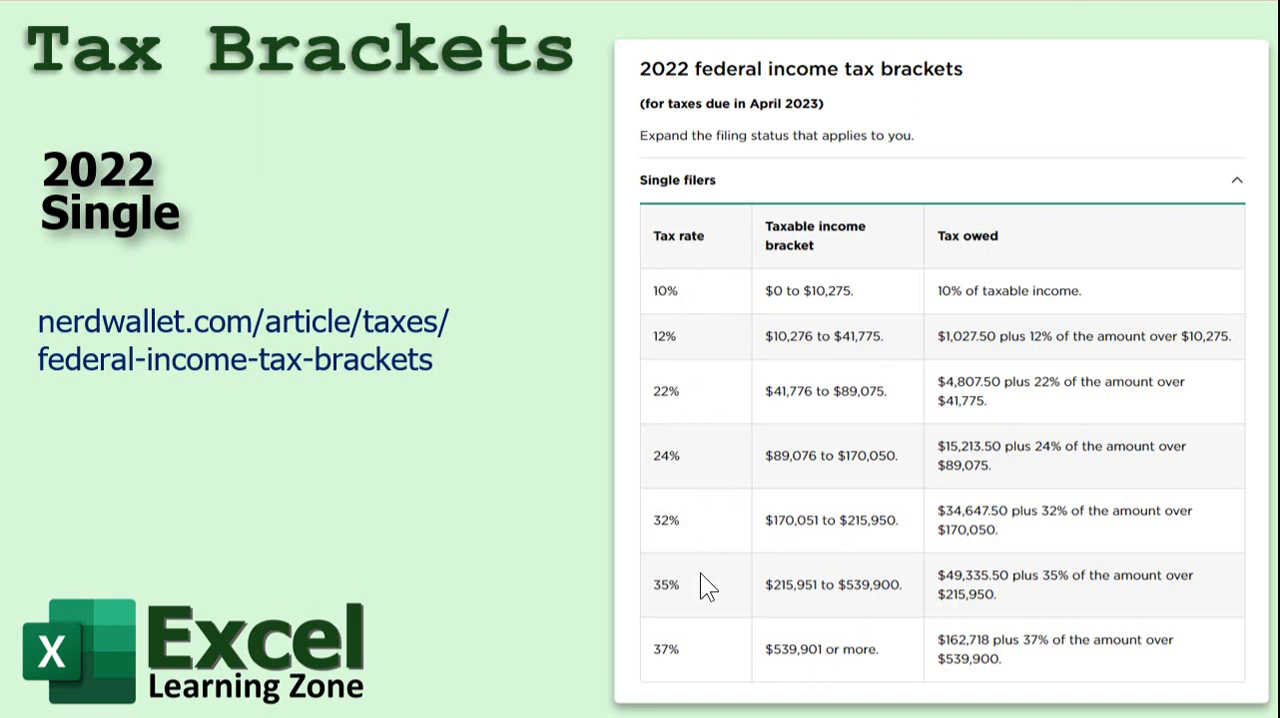
{"action": "mouse_move", "coordinate": [715, 362]}
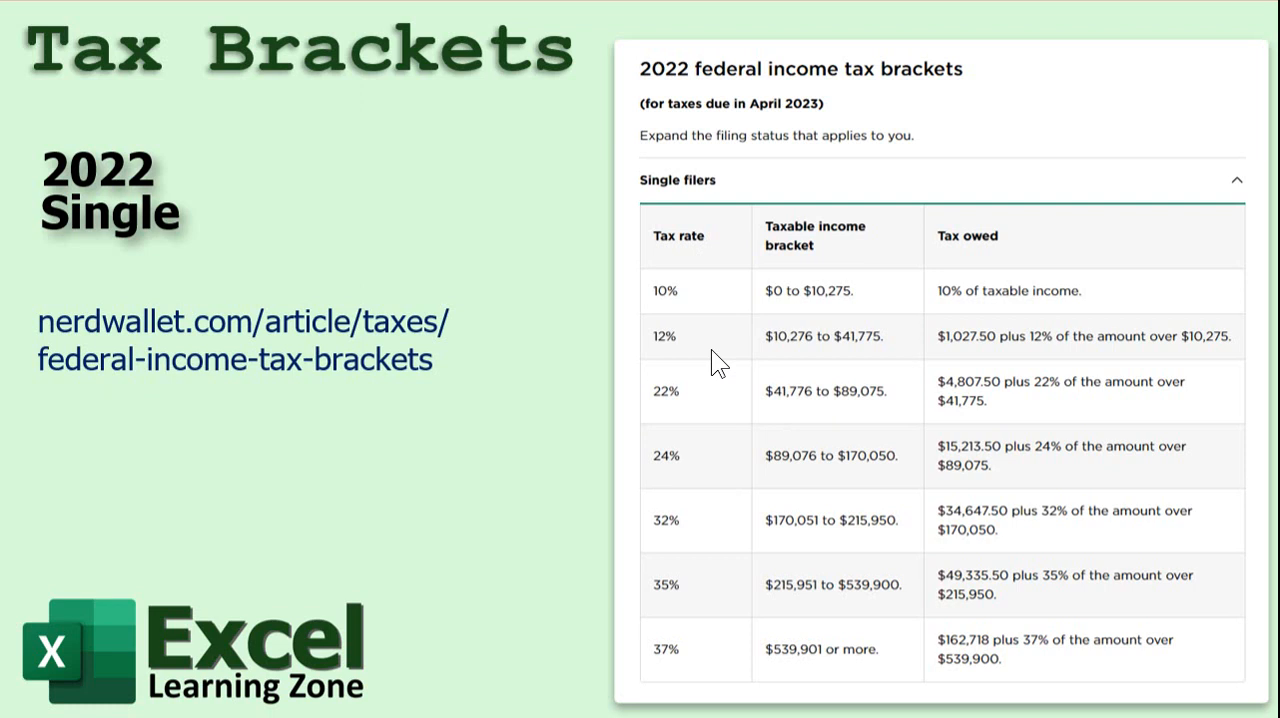
{"action": "mouse_move", "coordinate": [680, 675]}
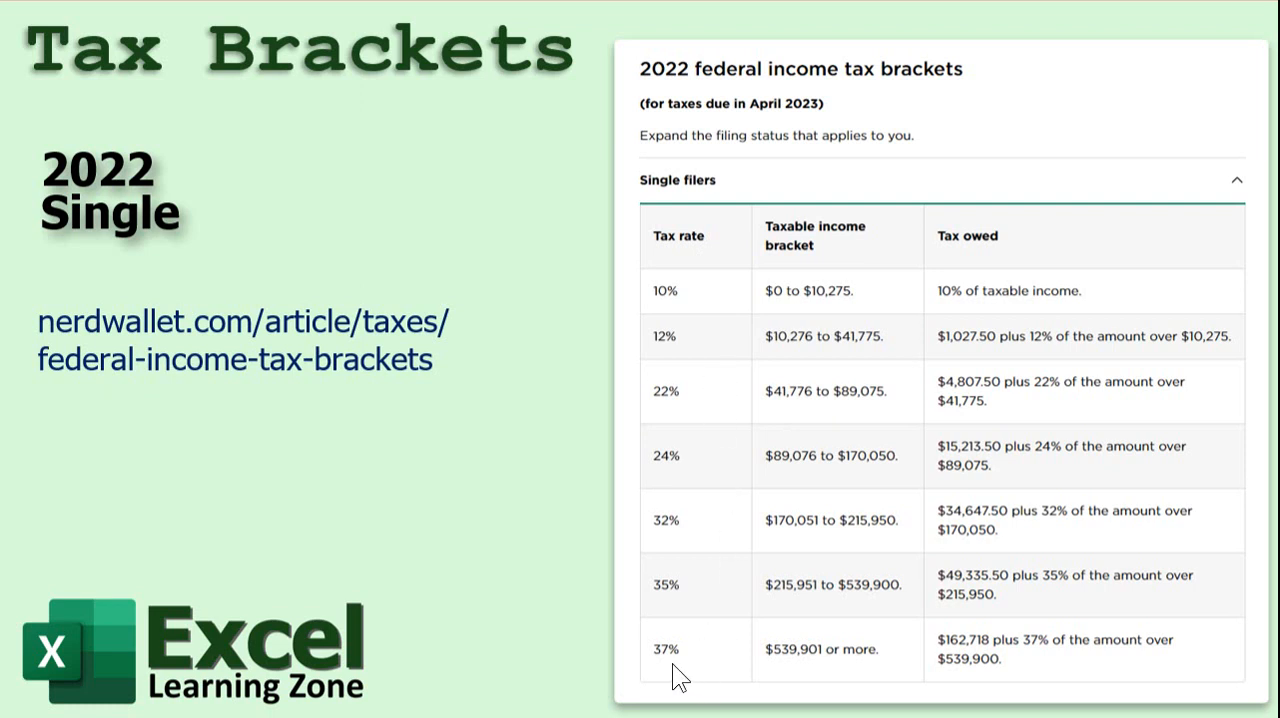
{"action": "mouse_move", "coordinate": [693, 685]}
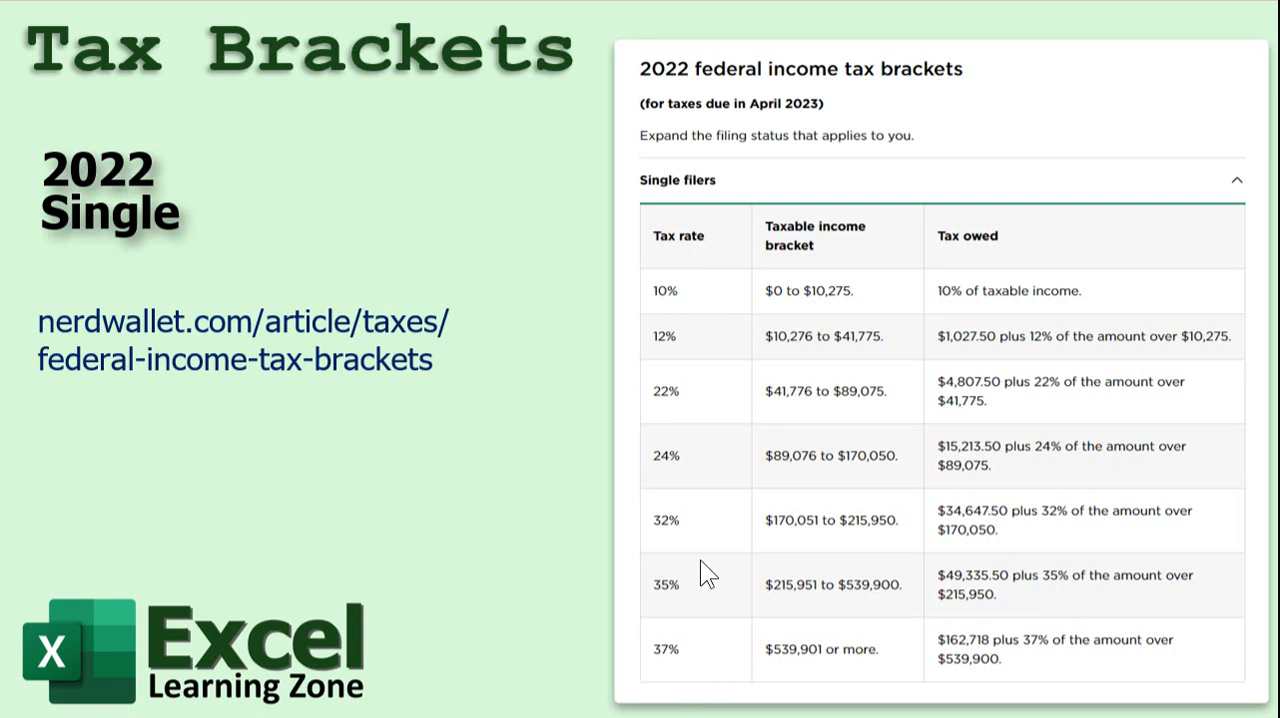
{"action": "mouse_move", "coordinate": [725, 570]}
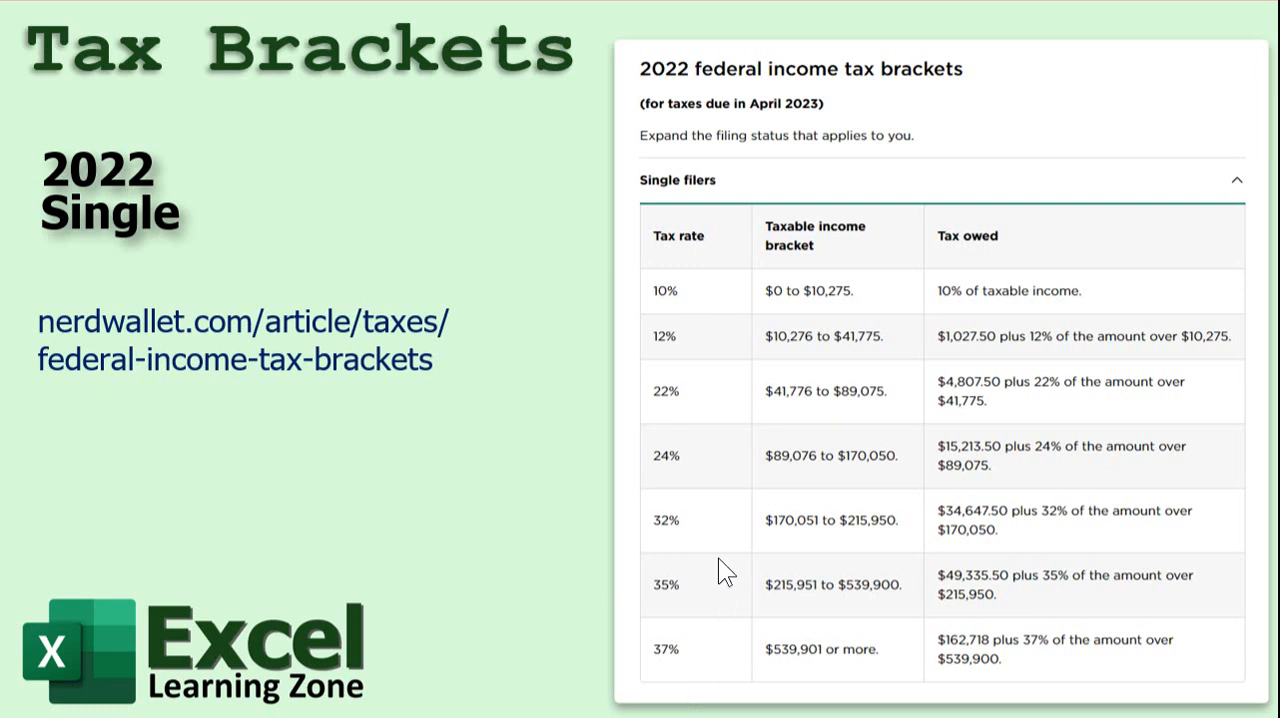
{"action": "mouse_move", "coordinate": [763, 666]}
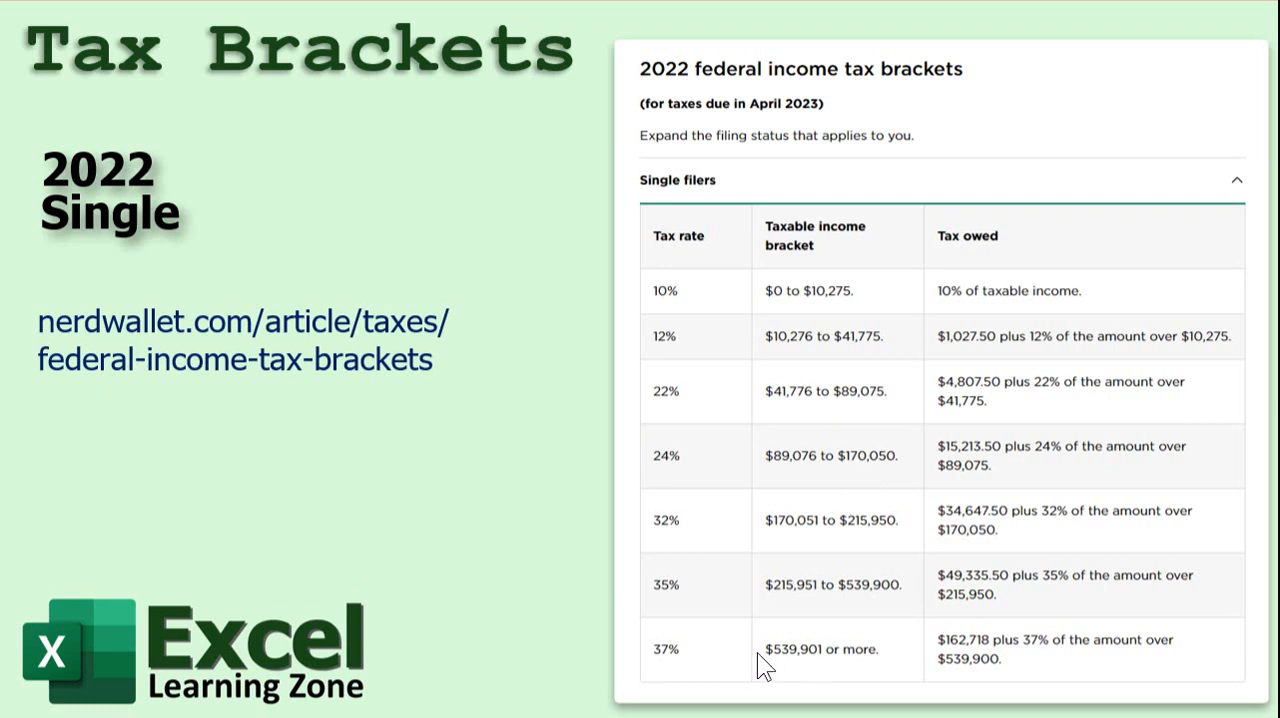
{"action": "mouse_move", "coordinate": [818, 665]}
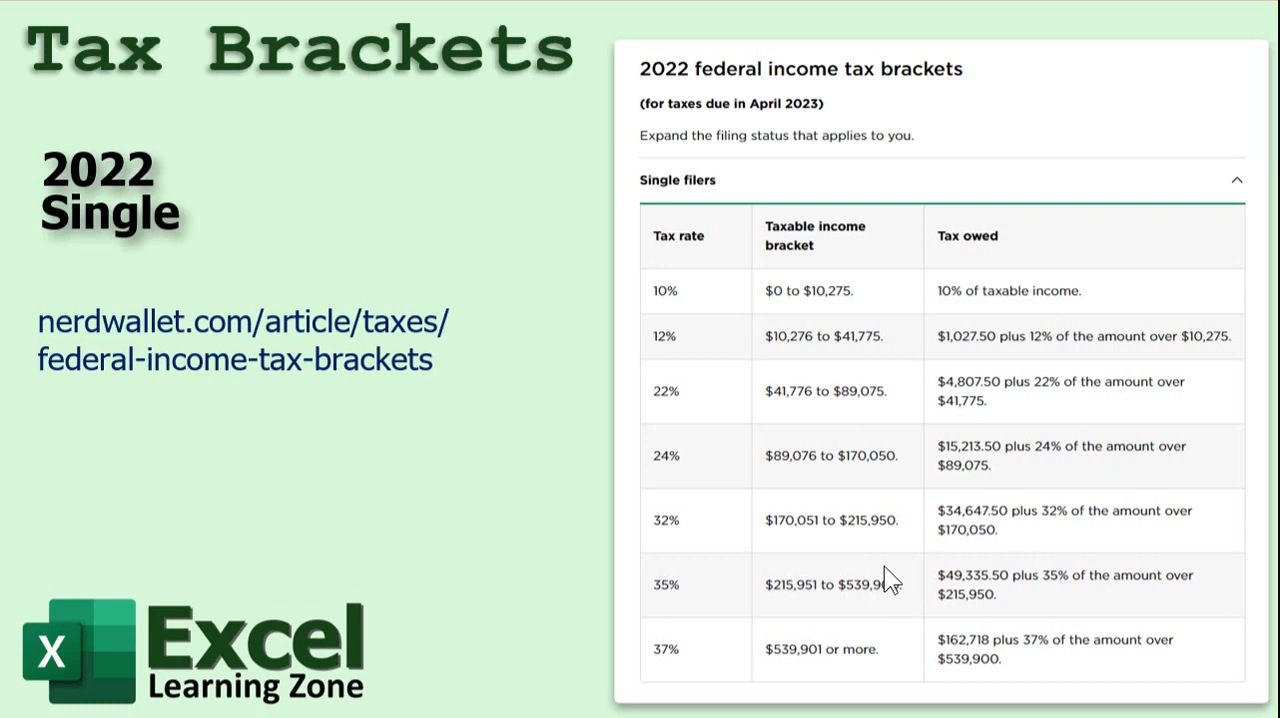
{"action": "mouse_move", "coordinate": [733, 82]}
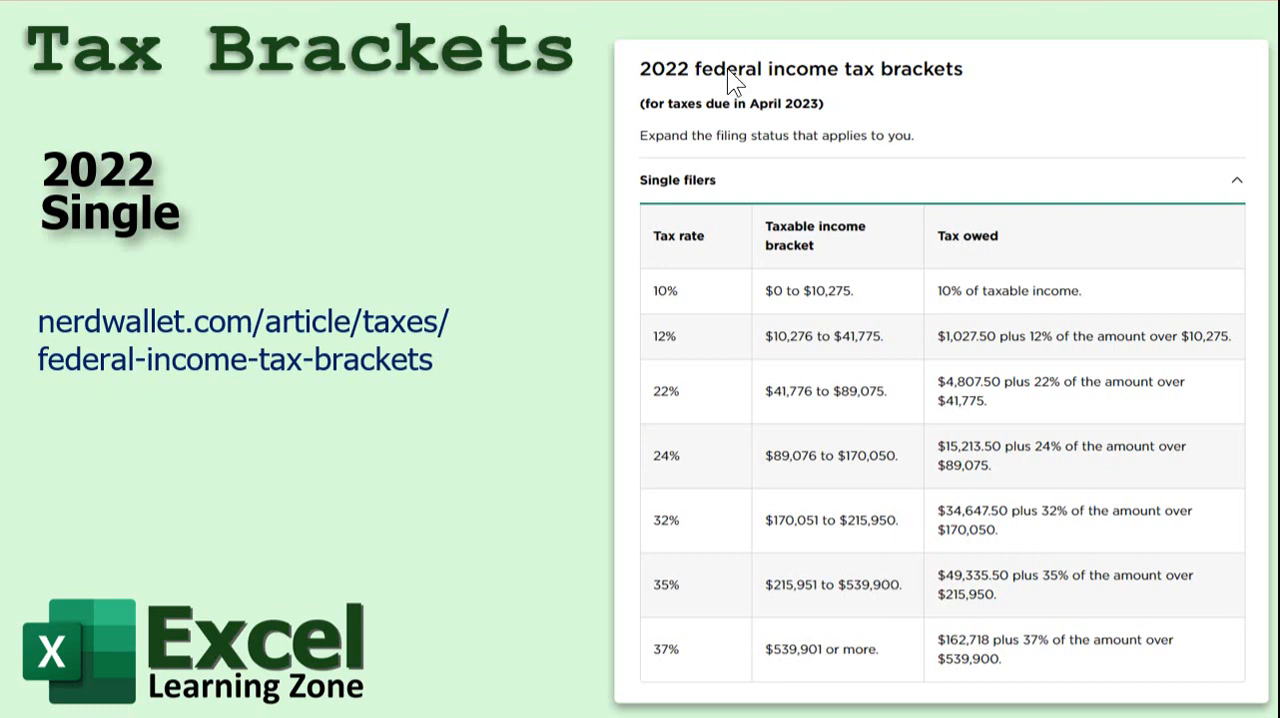
{"action": "mouse_move", "coordinate": [920, 90]}
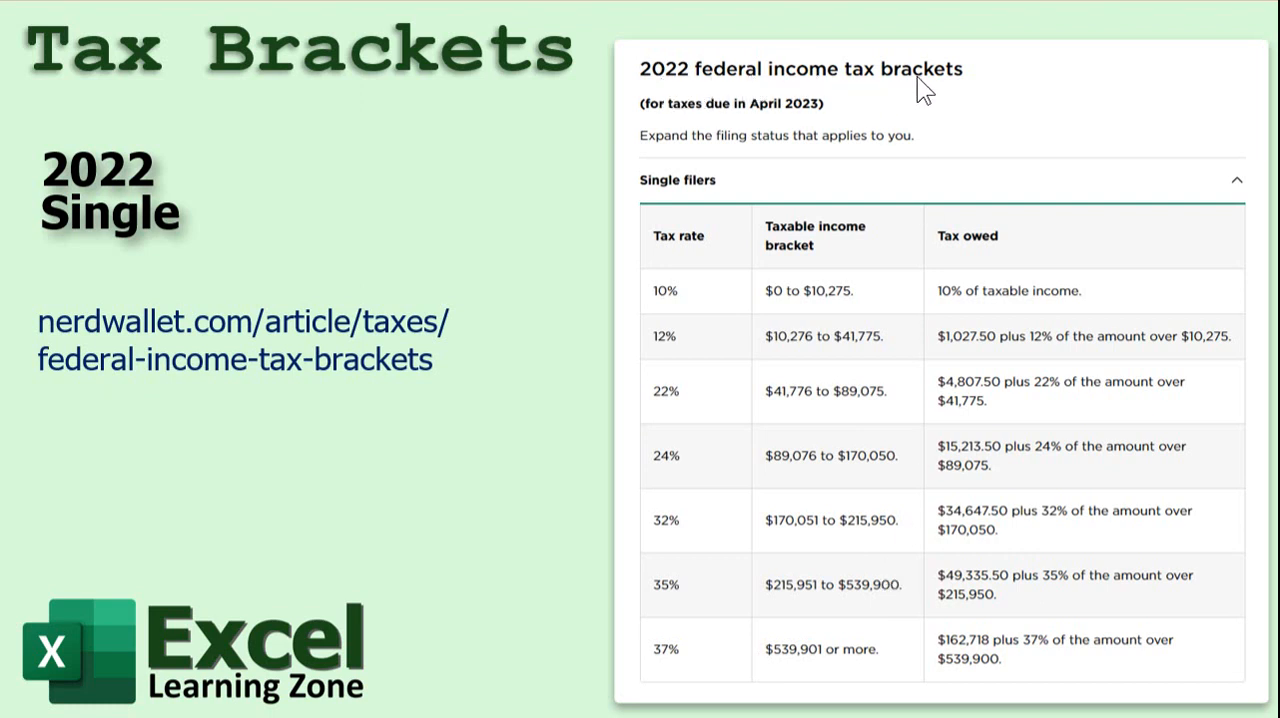
{"action": "mouse_move", "coordinate": [82, 248]}
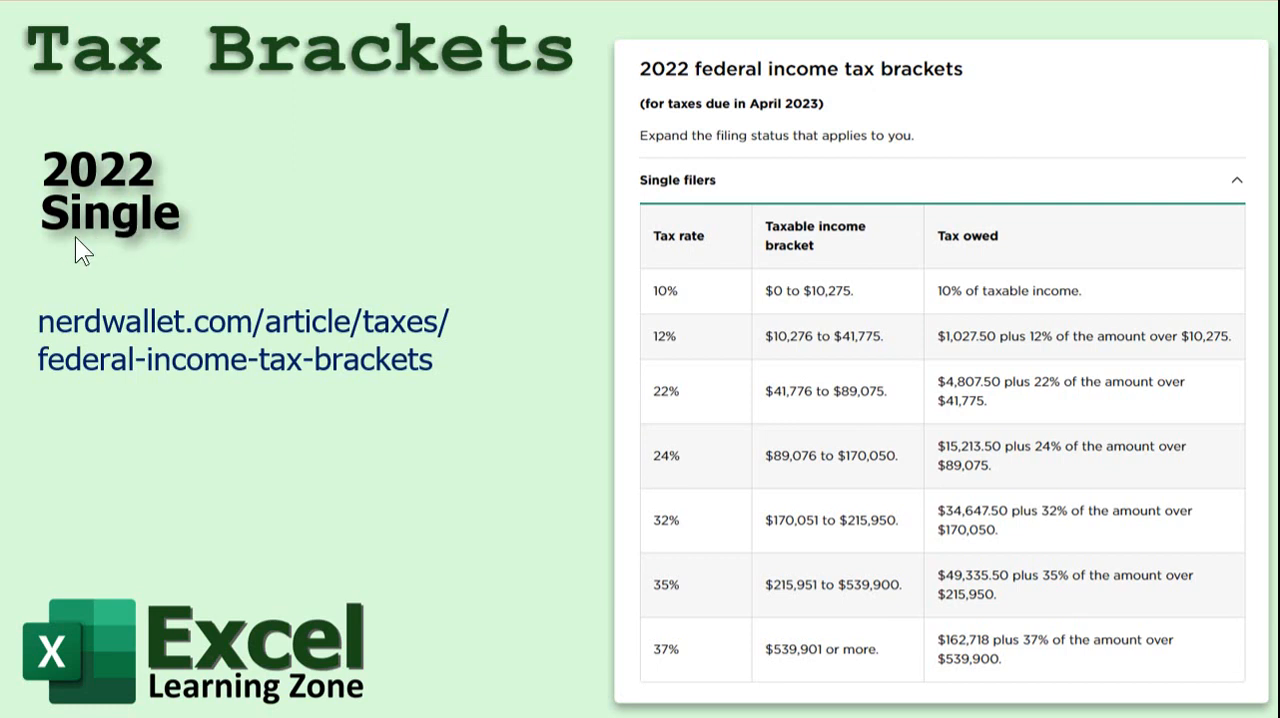
{"action": "mouse_move", "coordinate": [158, 242]}
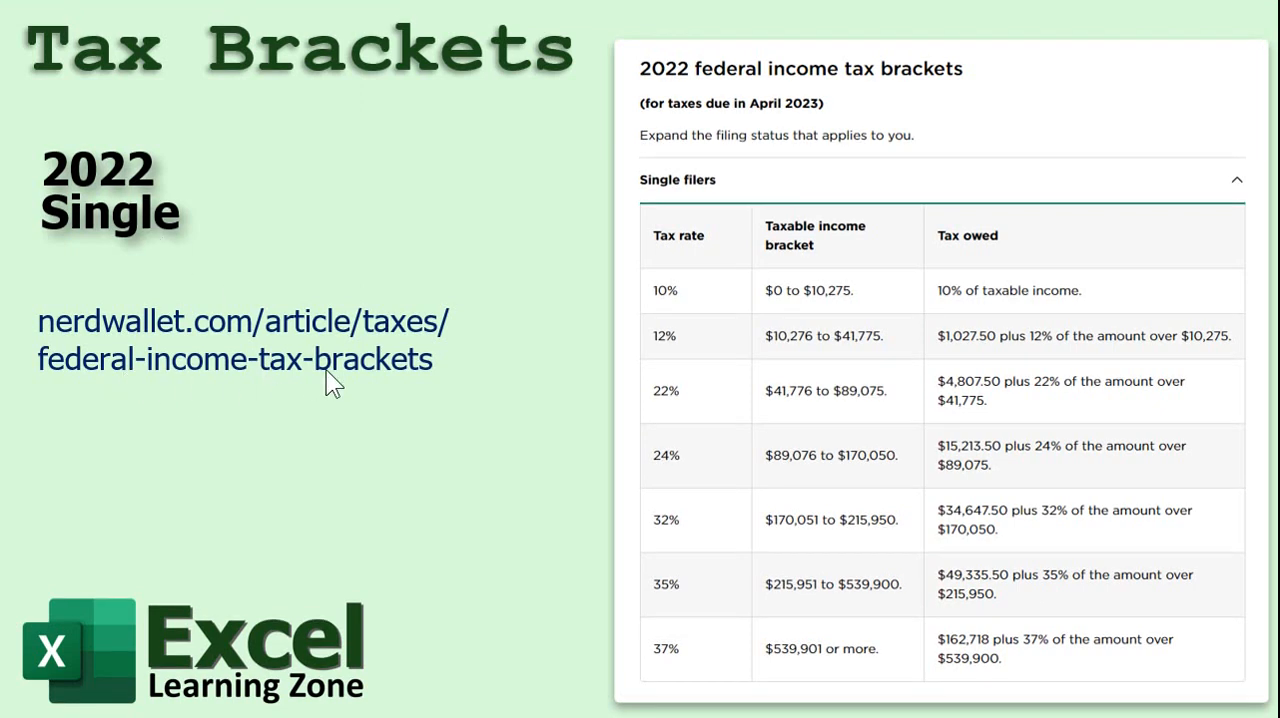
{"action": "mouse_move", "coordinate": [413, 383]}
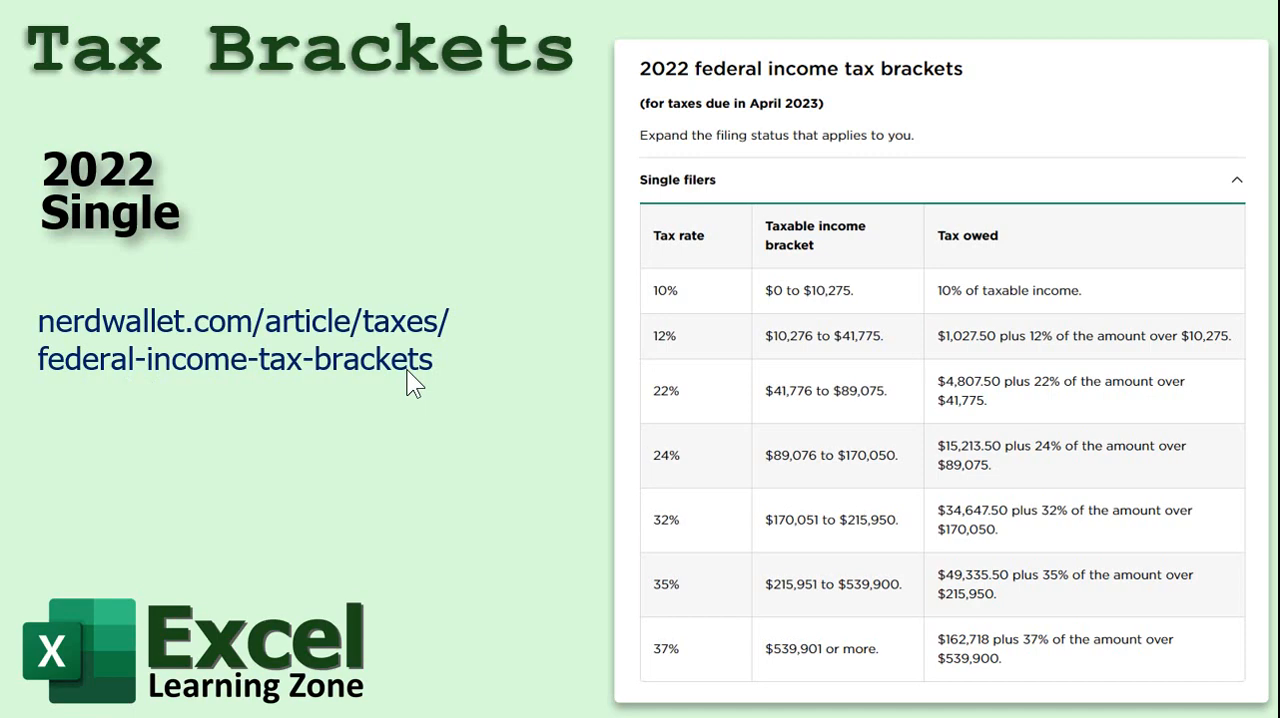
{"action": "mouse_move", "coordinate": [351, 421]}
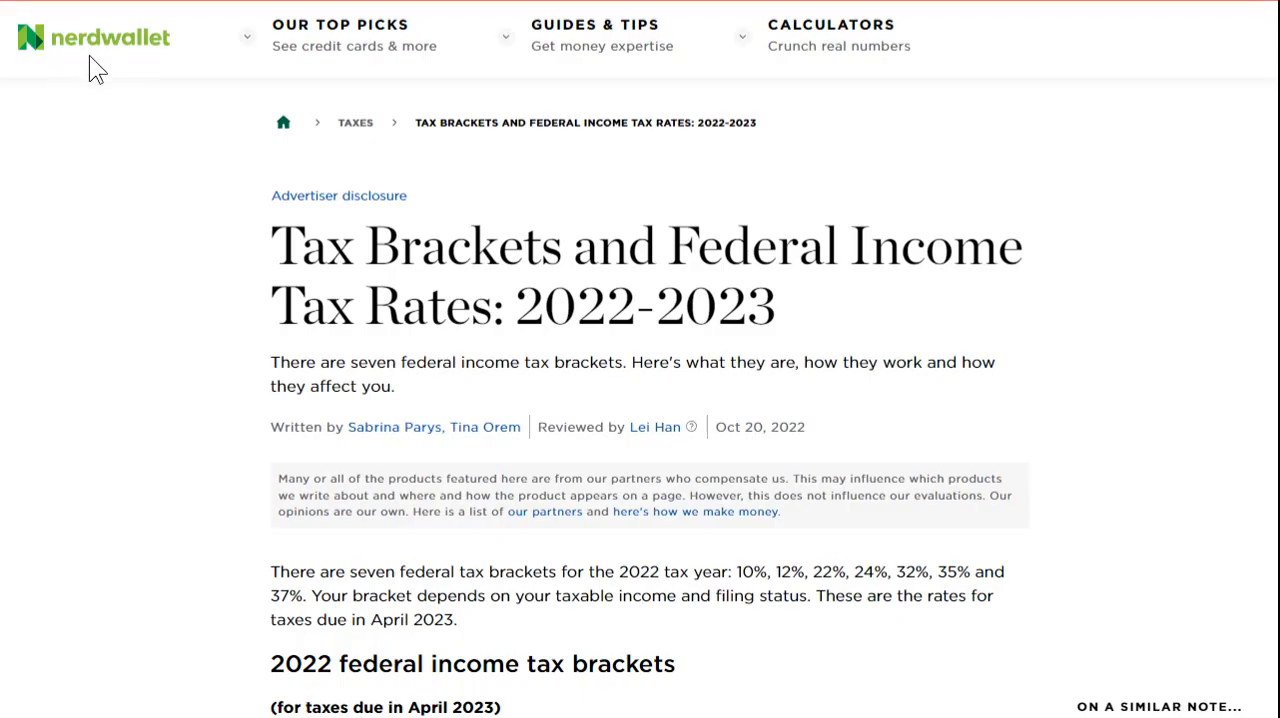
Scroll to NerdWallet's 2022 federal tax brackets and expand the Single filers table
{"action": "scroll", "scroll_direction": "down", "scroll_amount": 3}
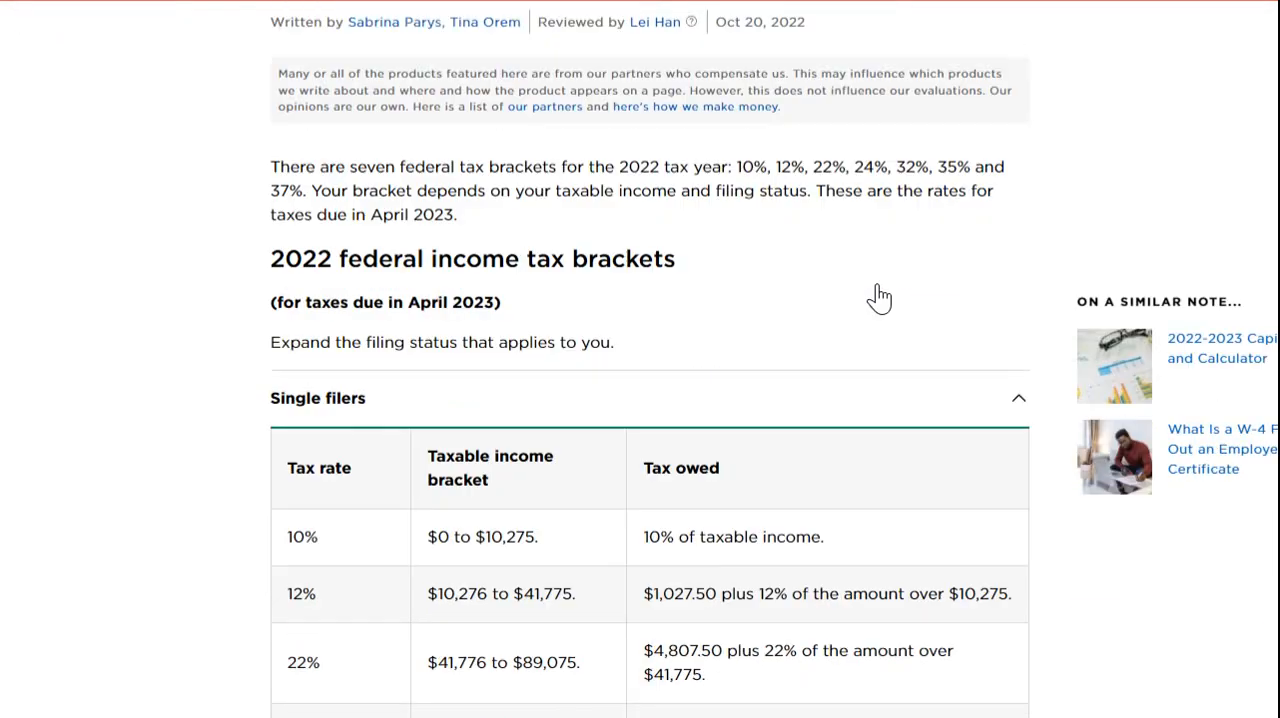
{"action": "scroll", "scroll_direction": "down", "scroll_amount": 3}
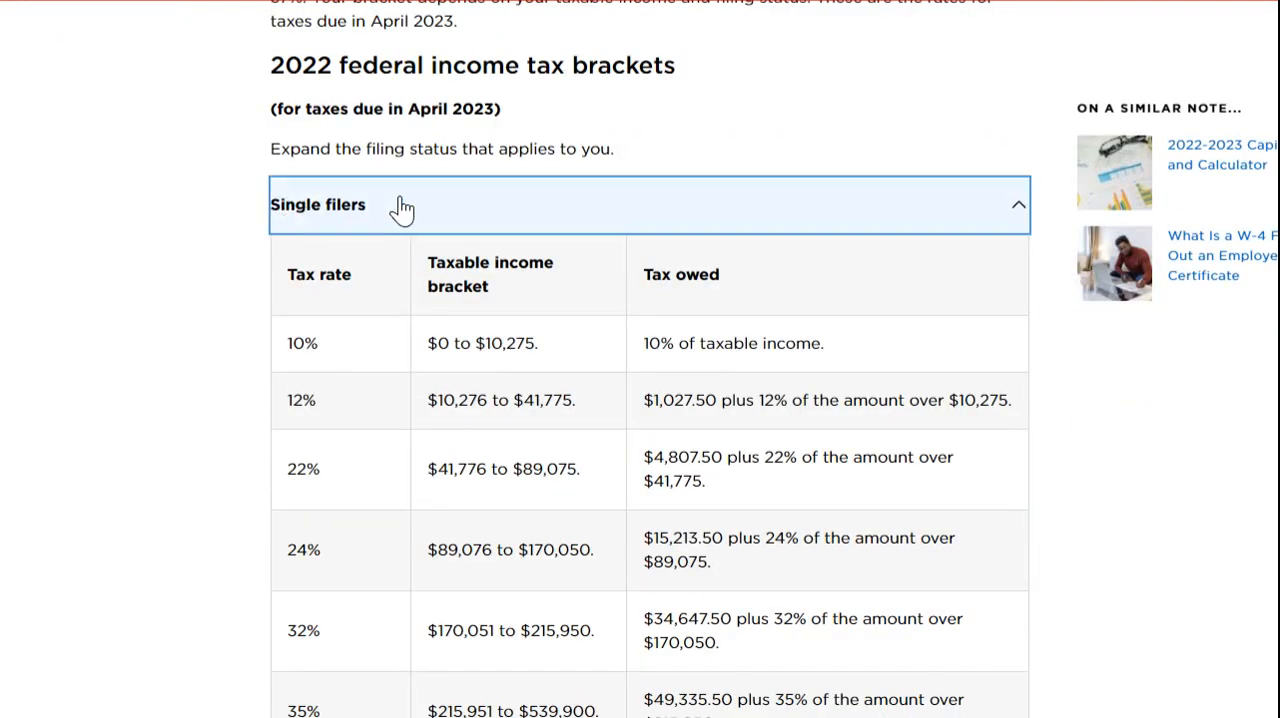
{"action": "left_click", "coordinate": [649, 261]}
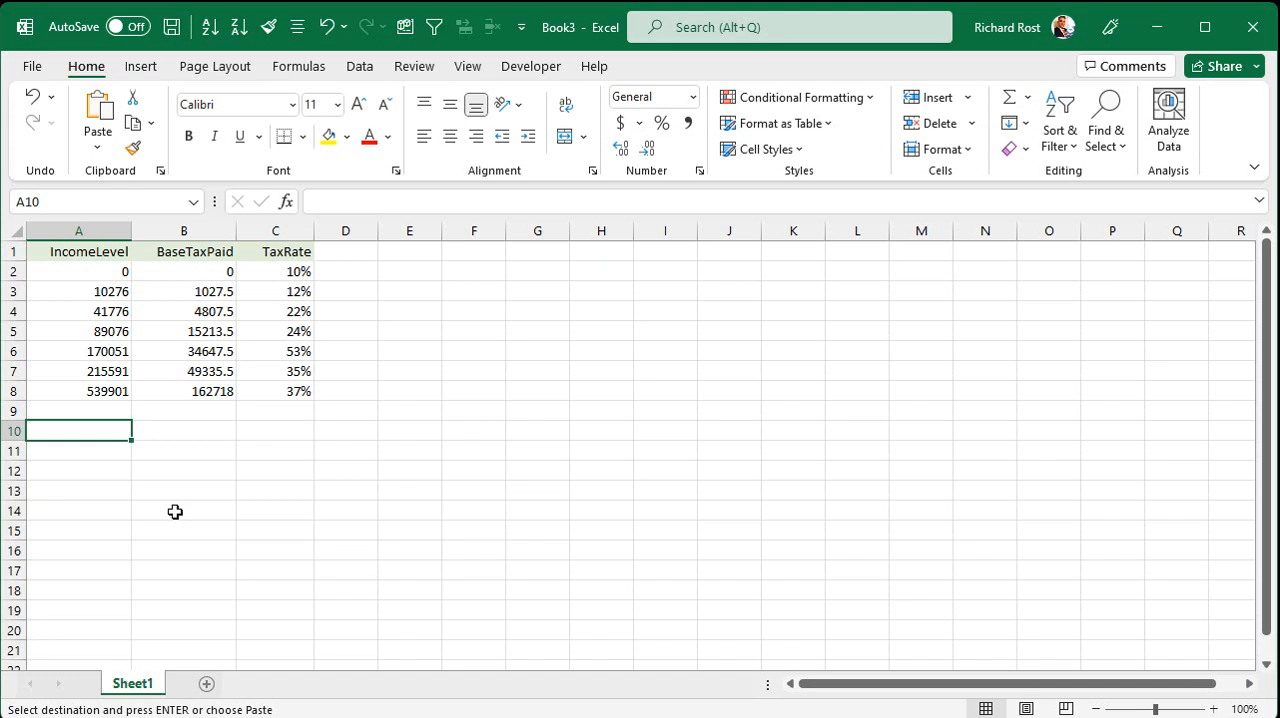
{"action": "left_click", "coordinate": [79, 271]}
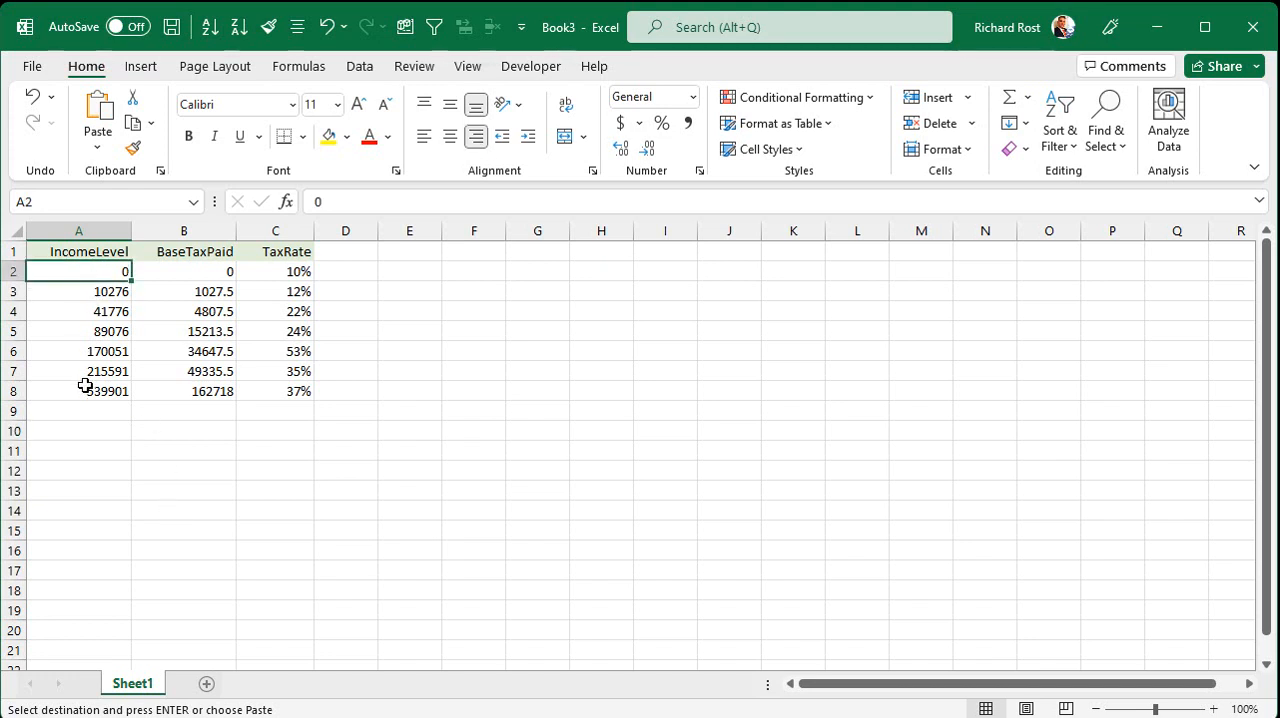
{"action": "left_click", "coordinate": [78, 230]}
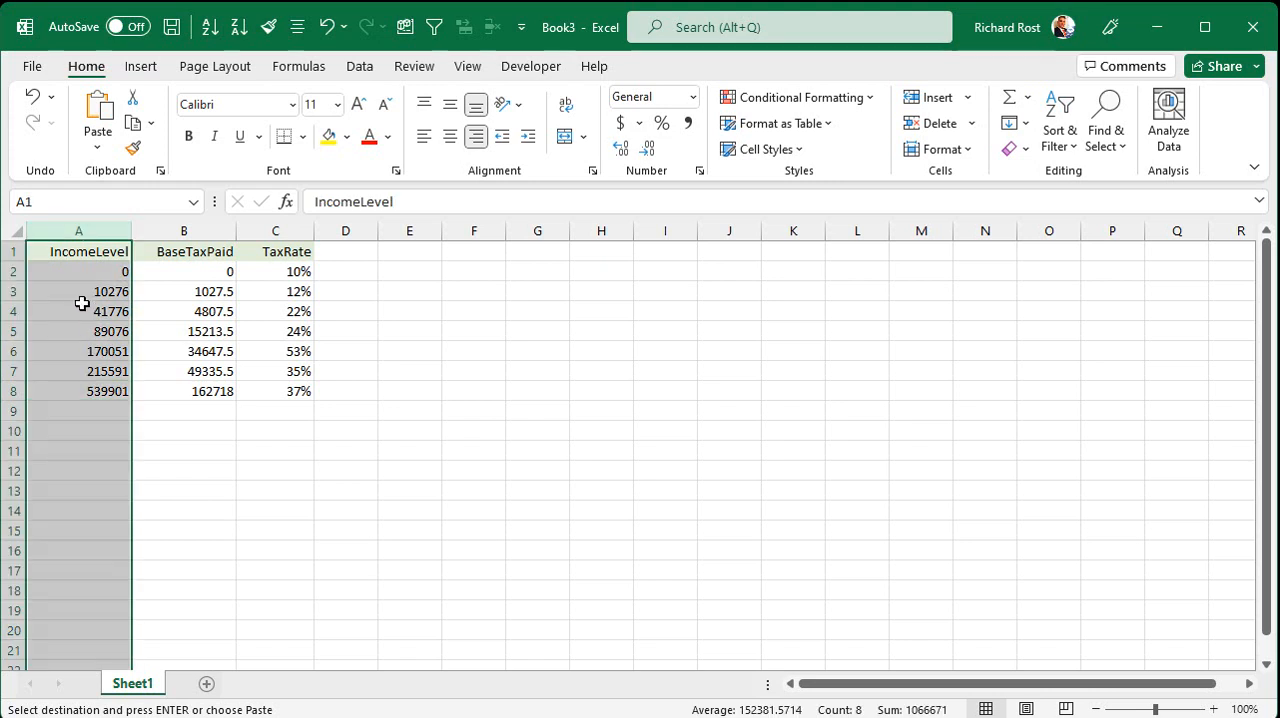
{"action": "mouse_move", "coordinate": [73, 323]}
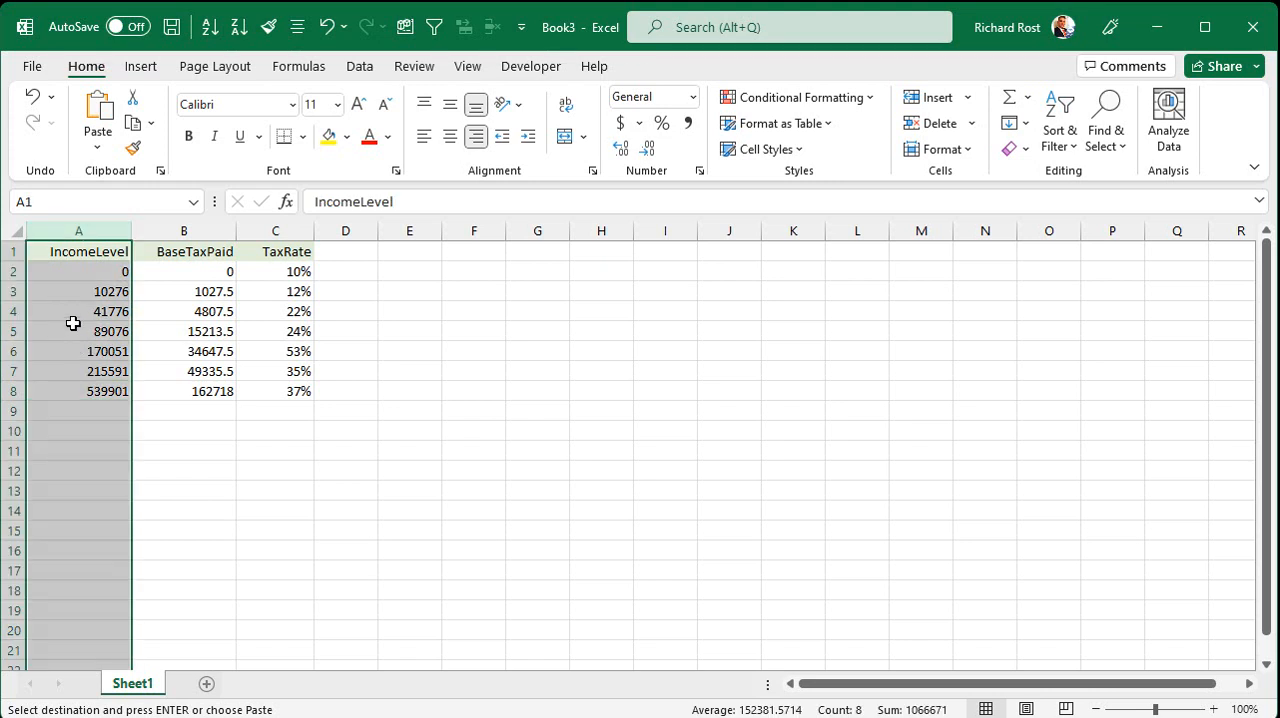
{"action": "left_click", "coordinate": [78, 311]}
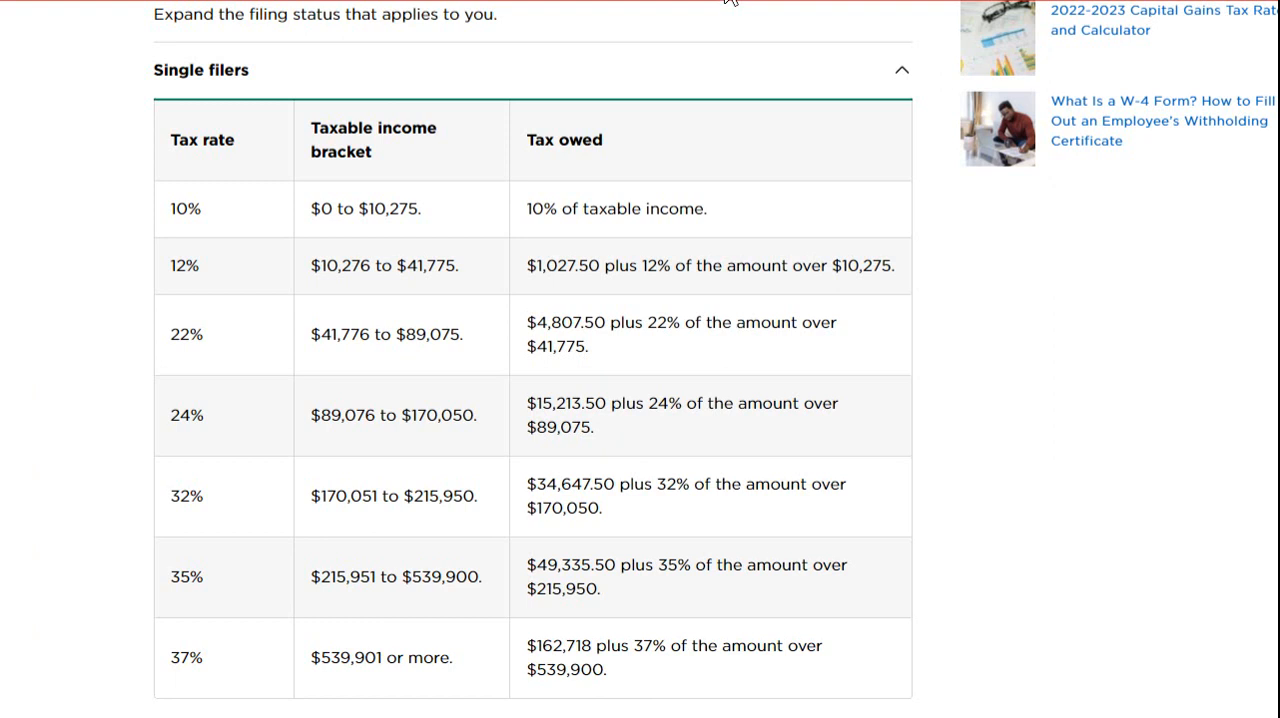
{"action": "left_click_drag", "start_coordinate": [180, 334], "coordinate": [395, 334]}
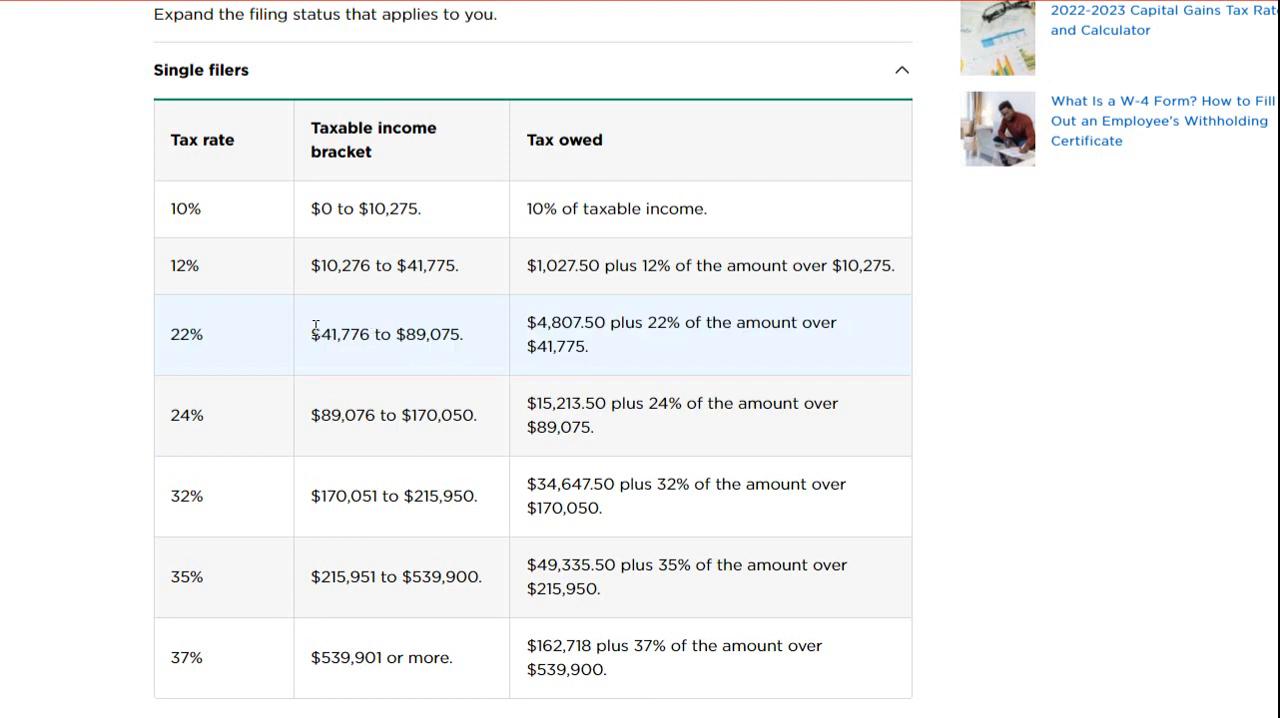
{"action": "double_click", "coordinate": [340, 334]}
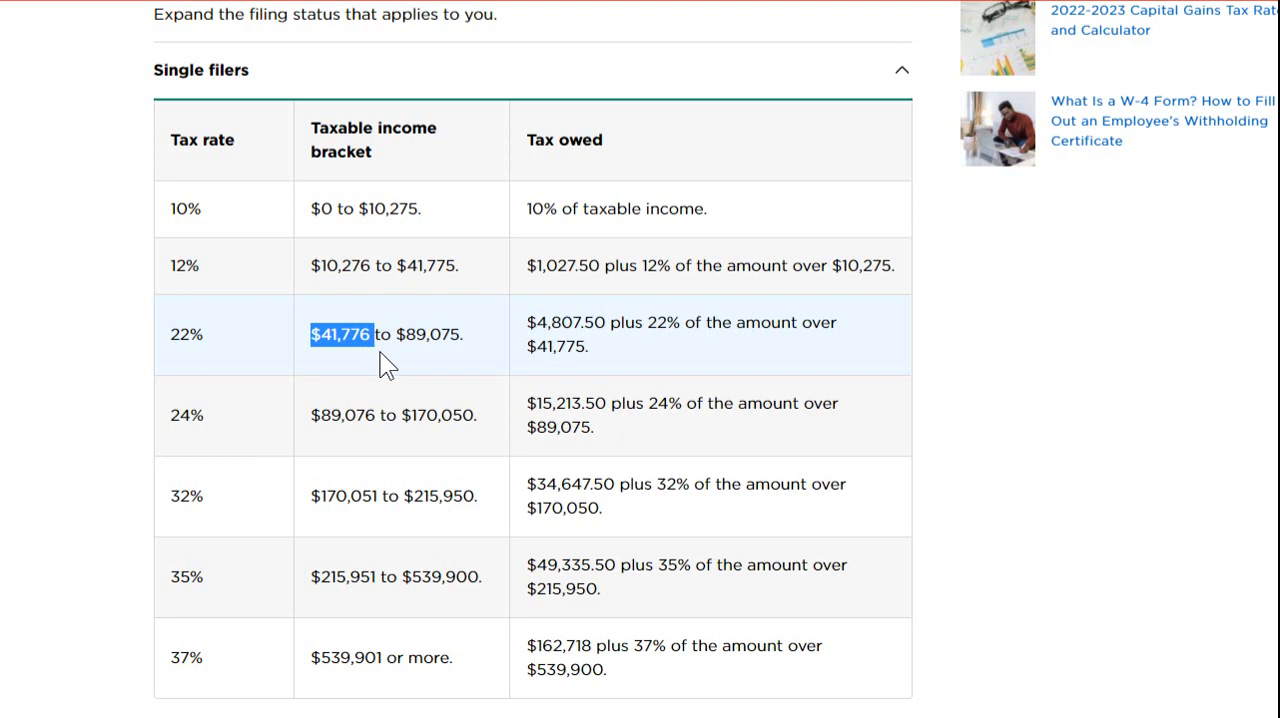
{"action": "mouse_move", "coordinate": [492, 350]}
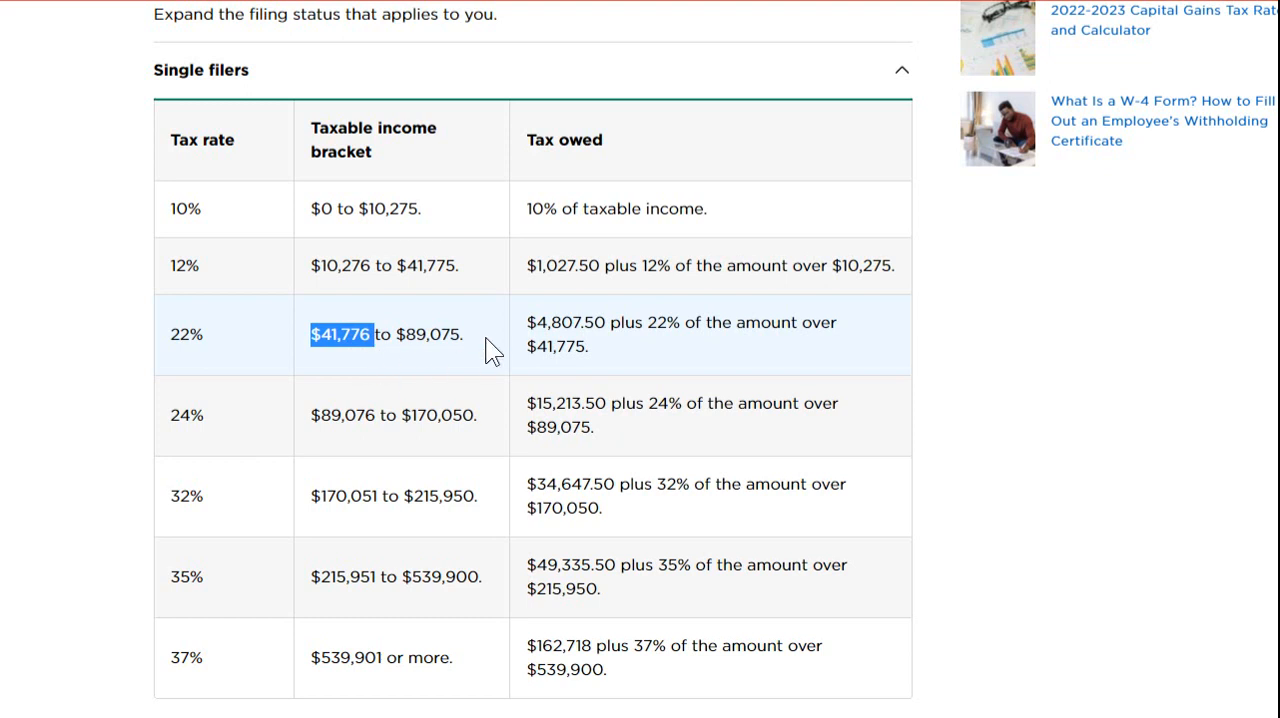
{"action": "double_click", "coordinate": [568, 322]}
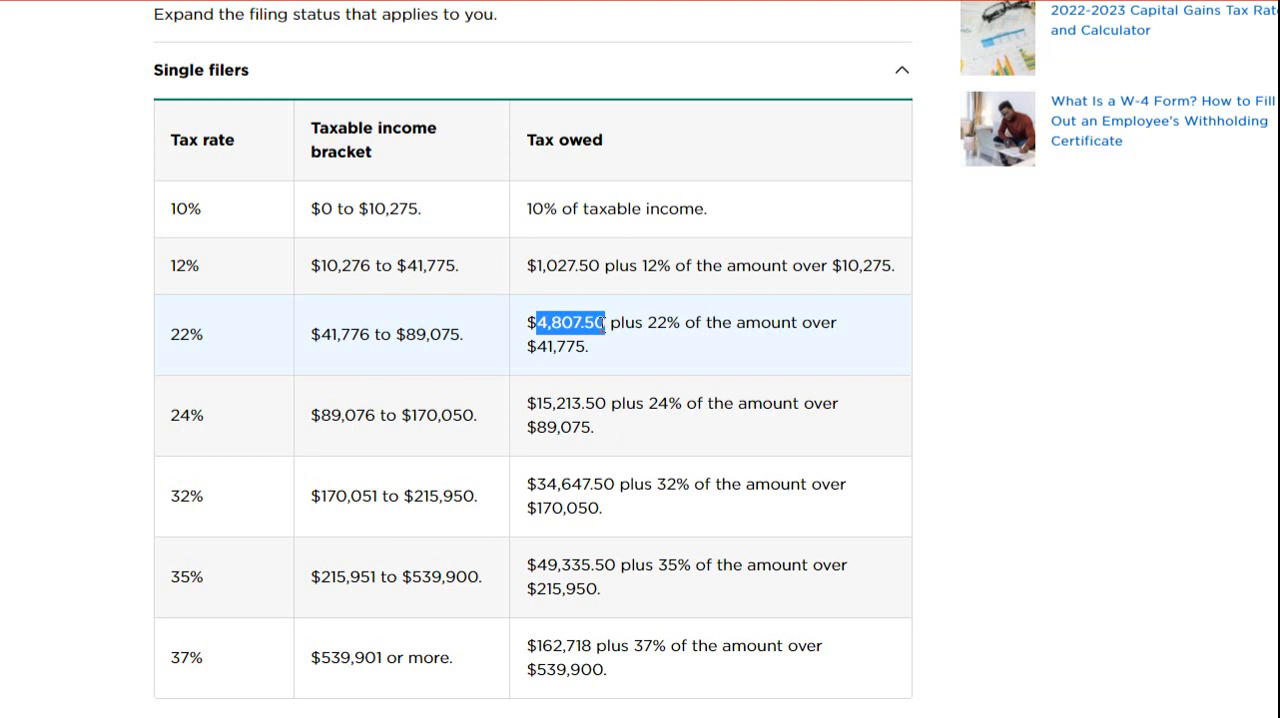
{"action": "mouse_move", "coordinate": [612, 385]}
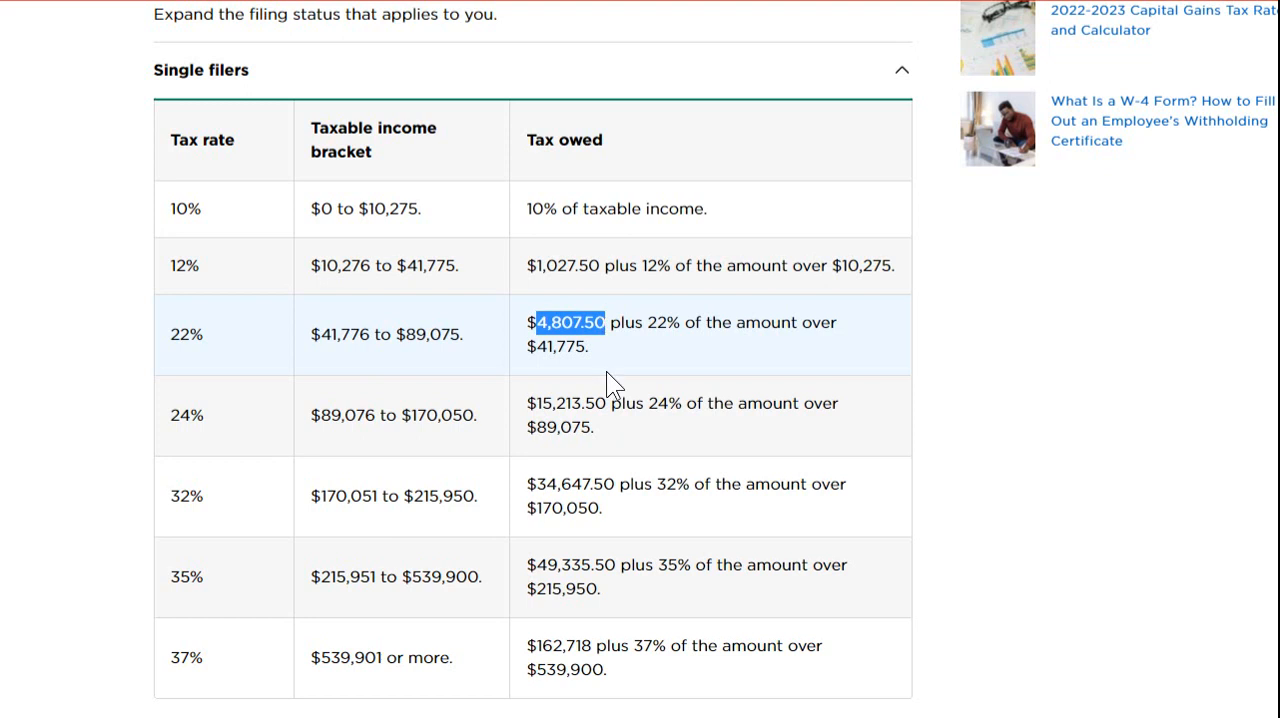
{"action": "mouse_move", "coordinate": [653, 319]}
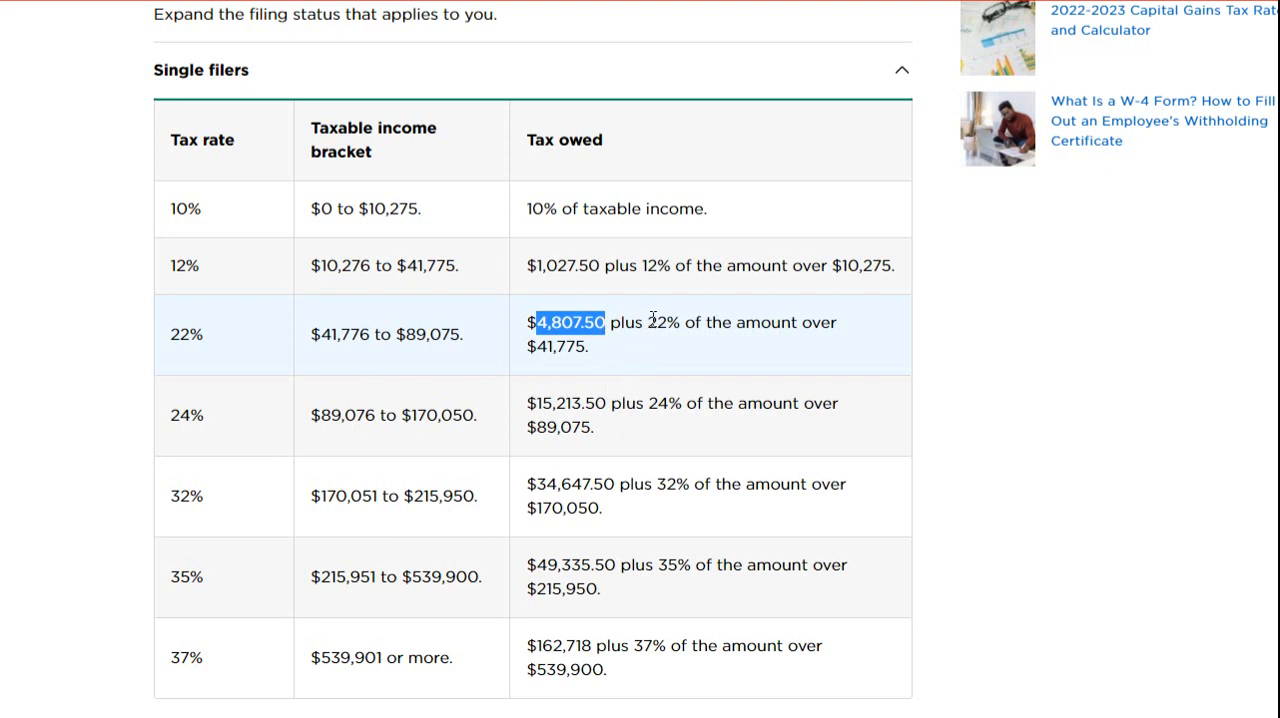
{"action": "double_click", "coordinate": [665, 322]}
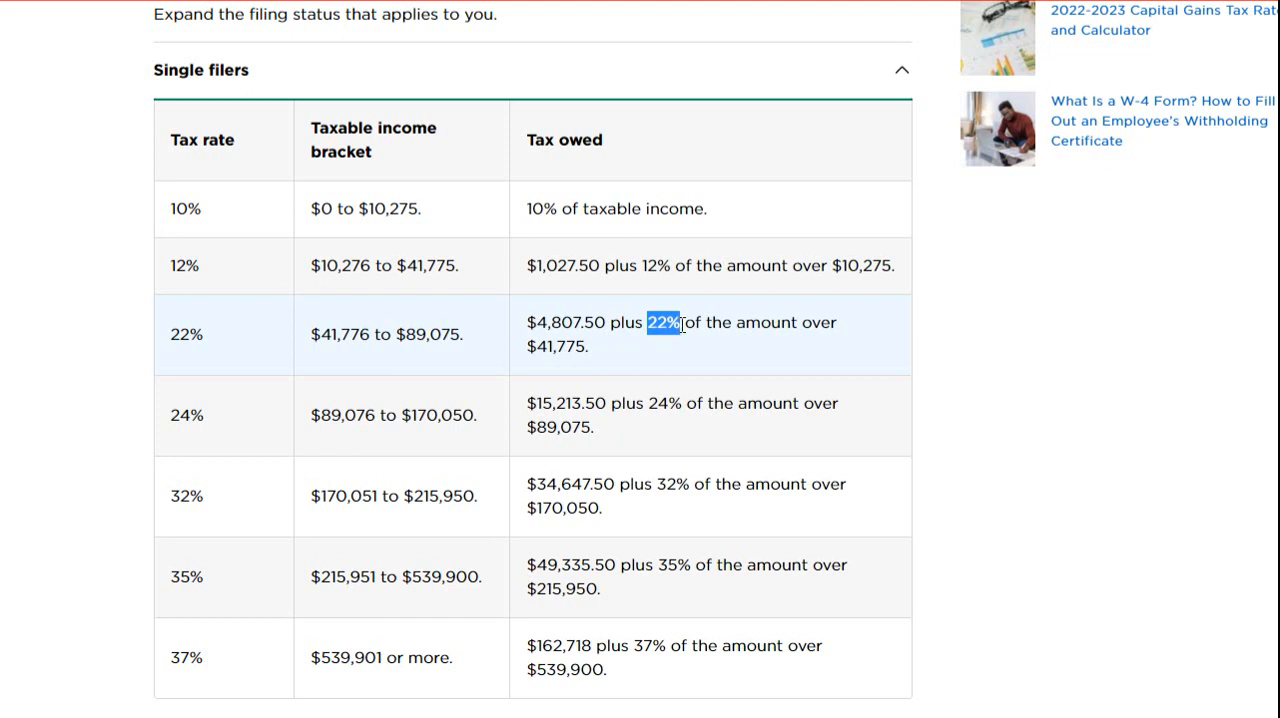
{"action": "mouse_move", "coordinate": [365, 337]}
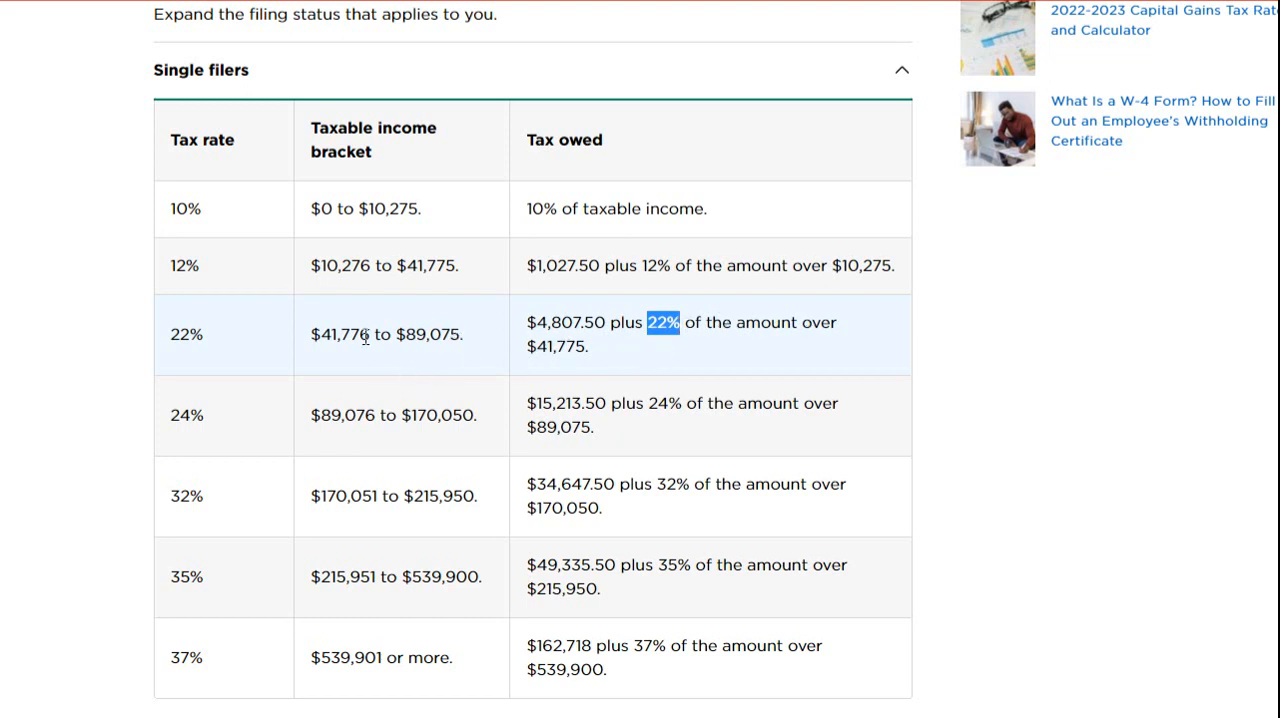
{"action": "mouse_move", "coordinate": [645, 357]}
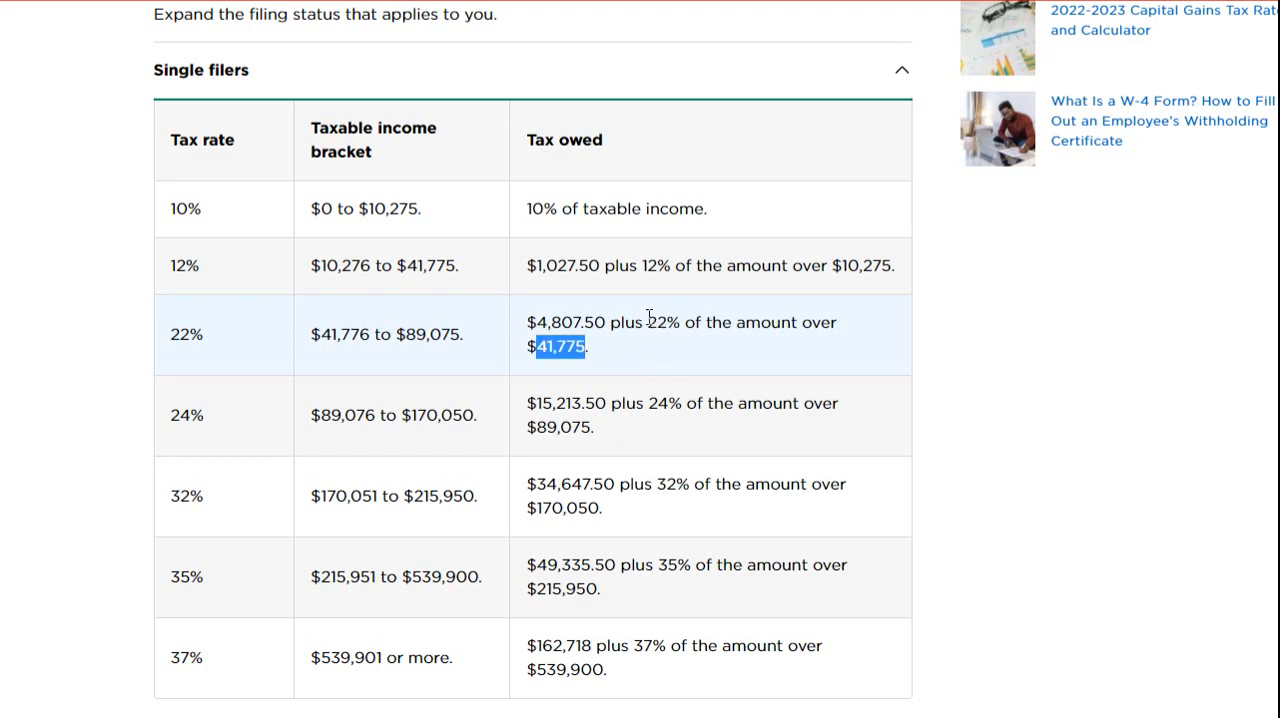
{"action": "double_click", "coordinate": [670, 322]}
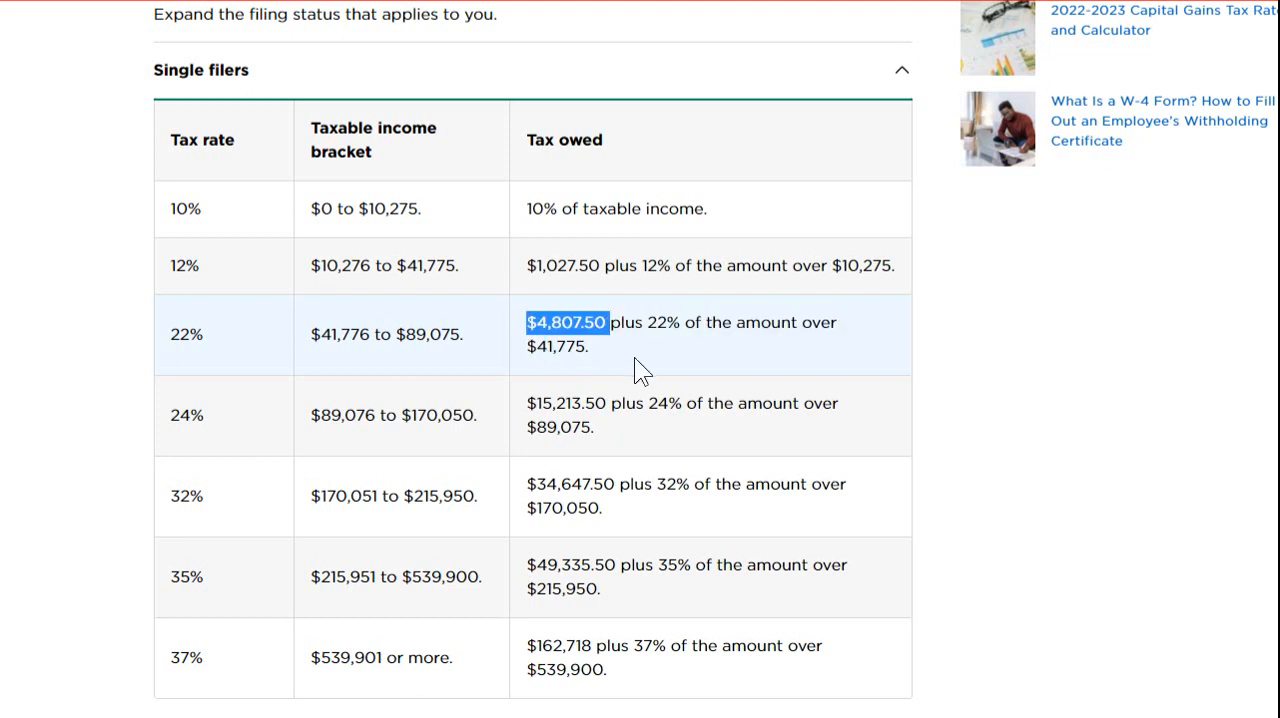
{"action": "mouse_move", "coordinate": [777, 375]}
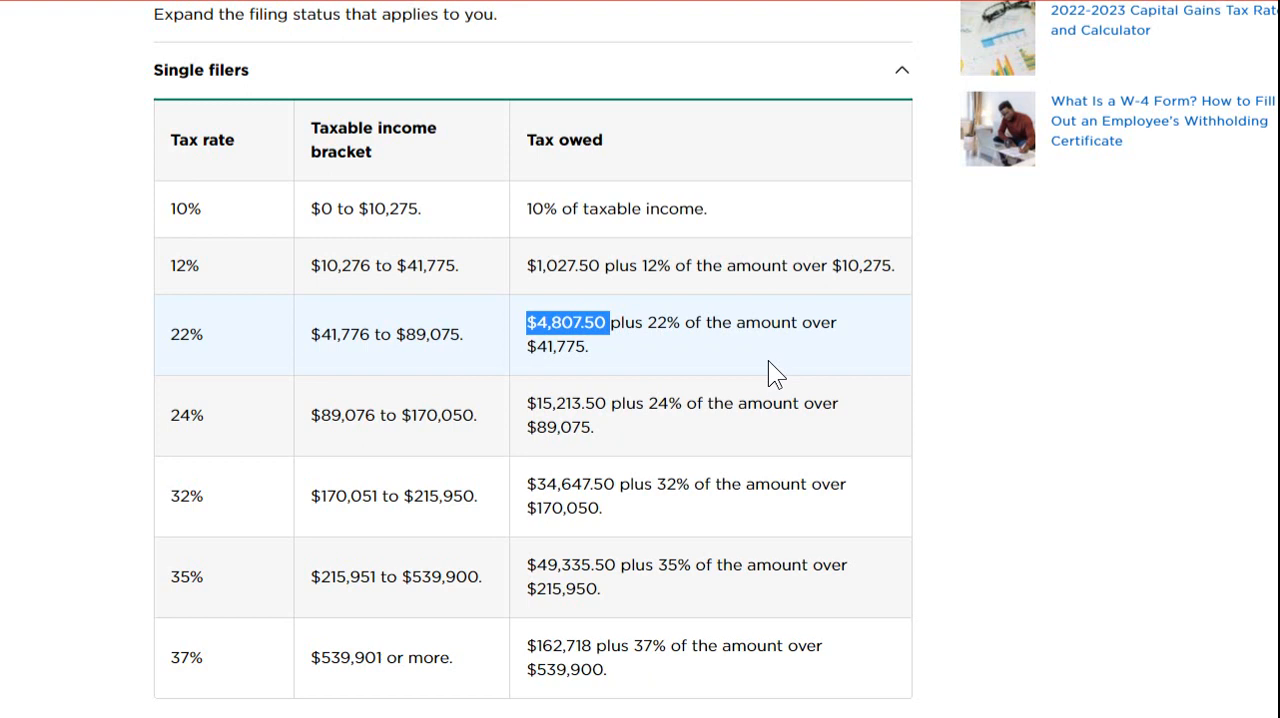
{"action": "double_click", "coordinate": [360, 415]}
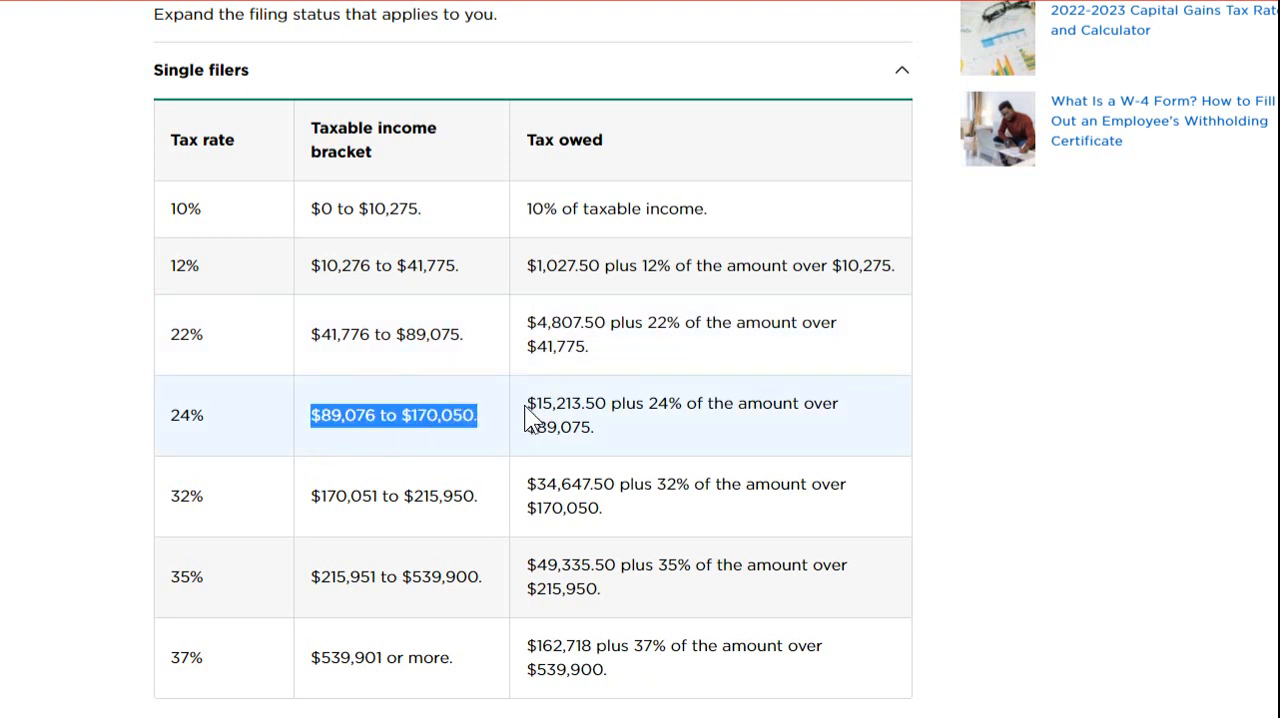
{"action": "double_click", "coordinate": [565, 403]}
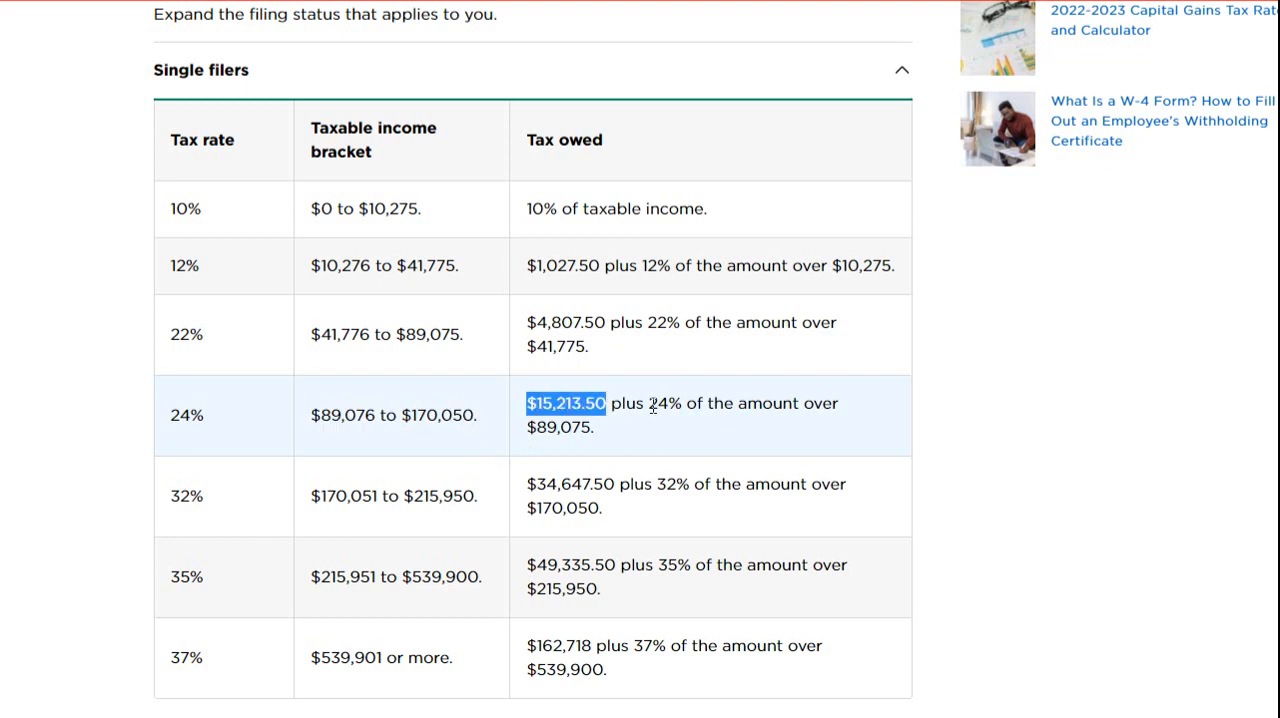
{"action": "double_click", "coordinate": [663, 403]}
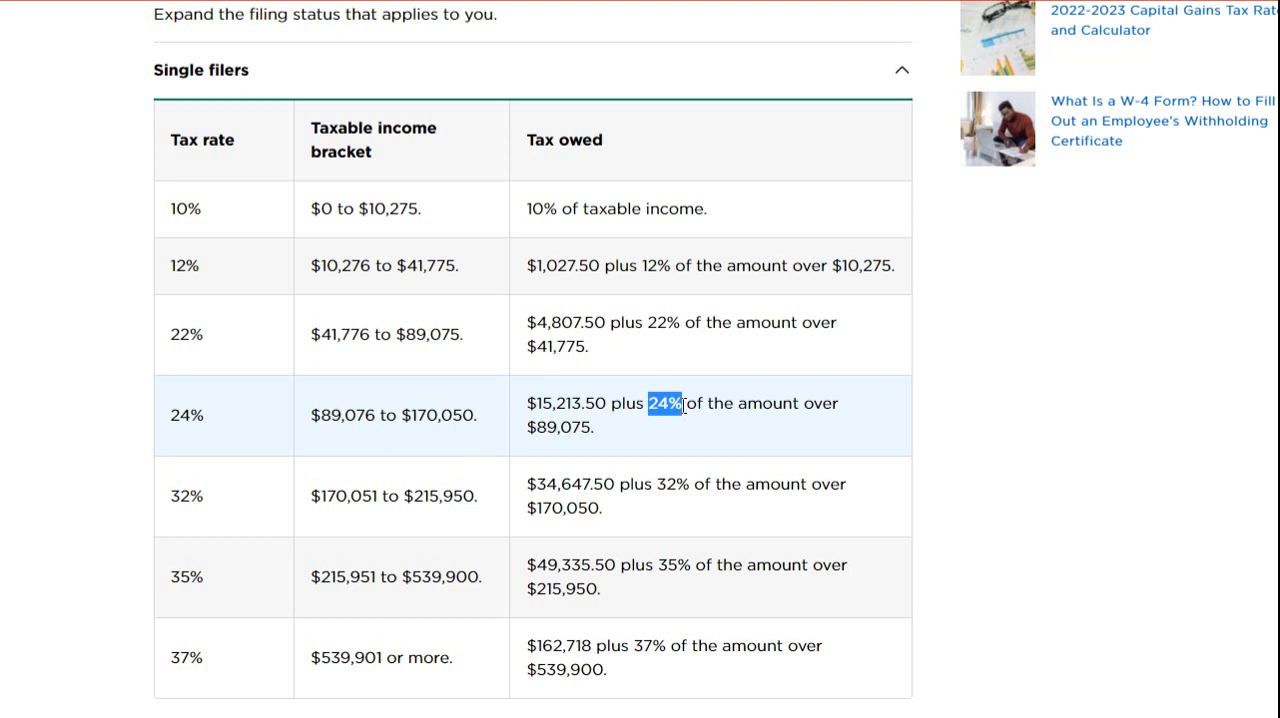
{"action": "mouse_move", "coordinate": [628, 460]}
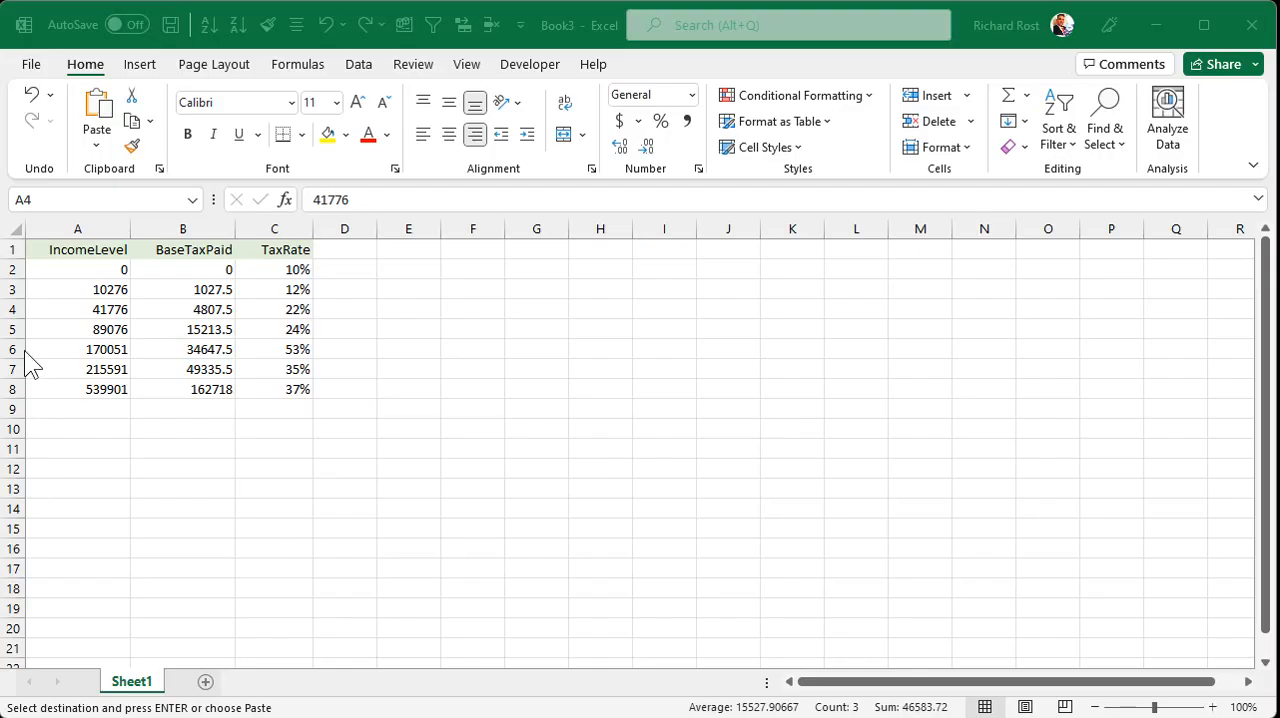
{"action": "left_click", "coordinate": [107, 329]}
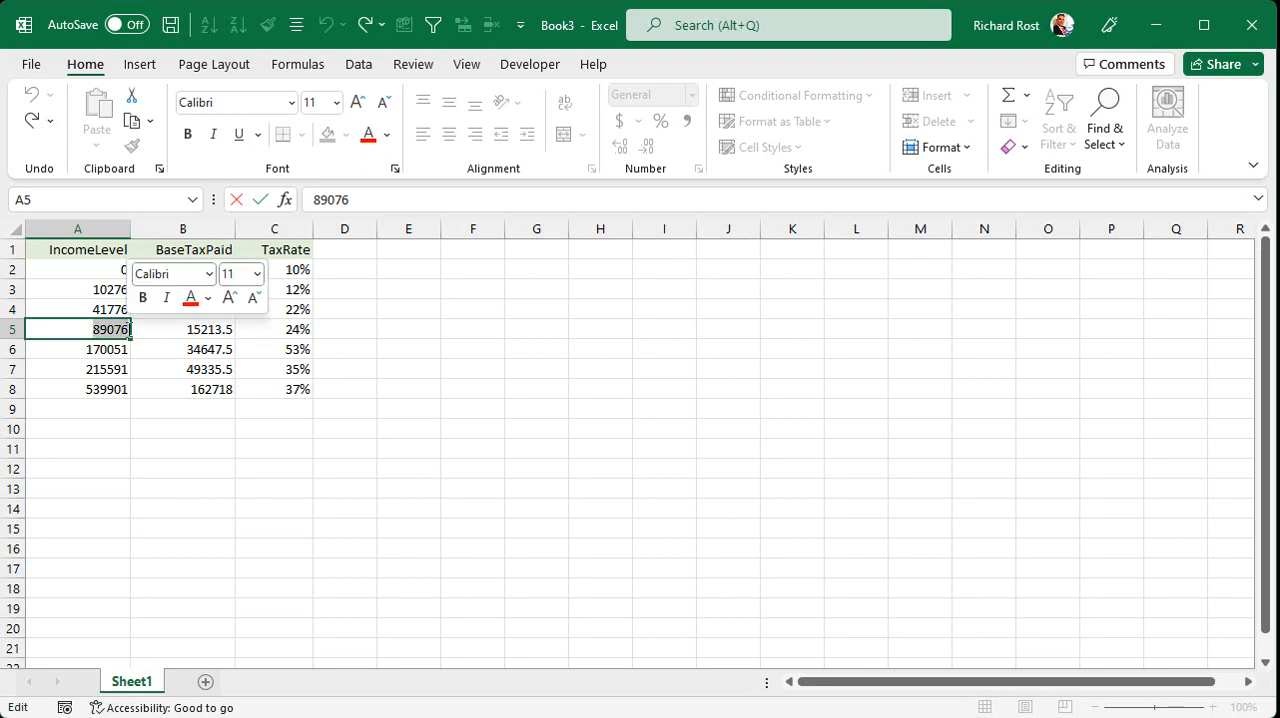
{"action": "left_click", "coordinate": [183, 329]}
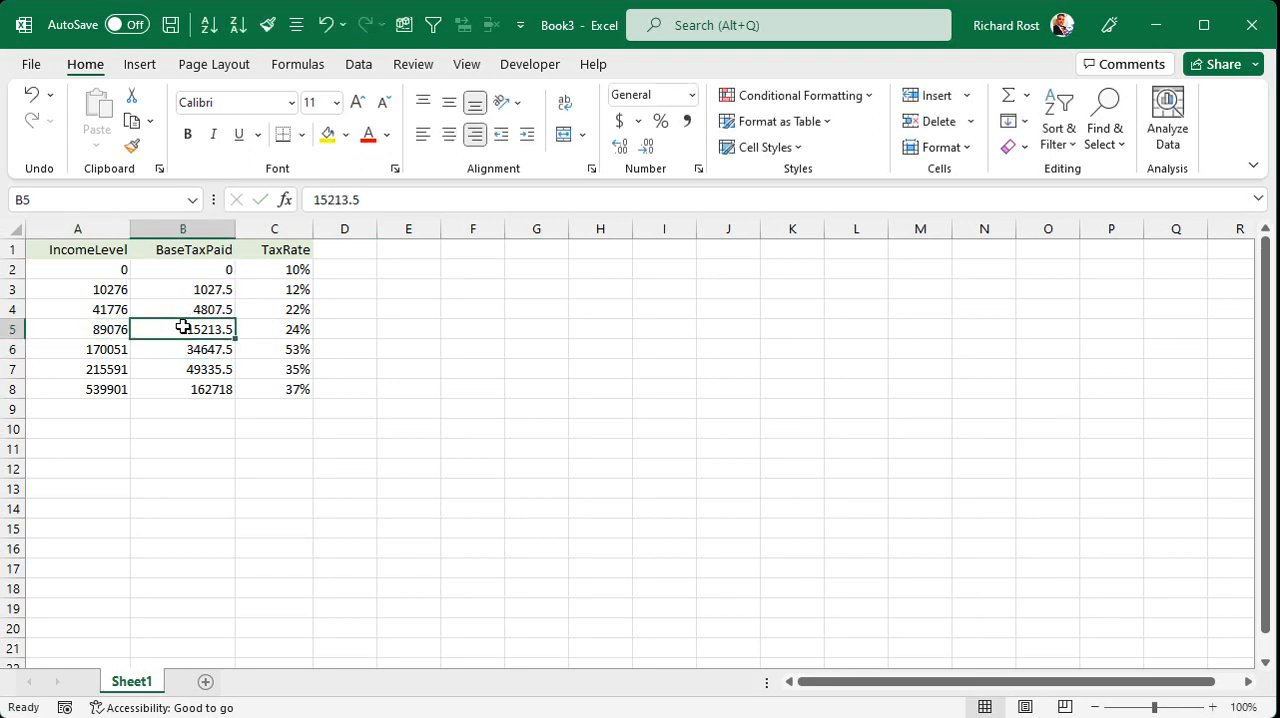
{"action": "mouse_move", "coordinate": [277, 328]}
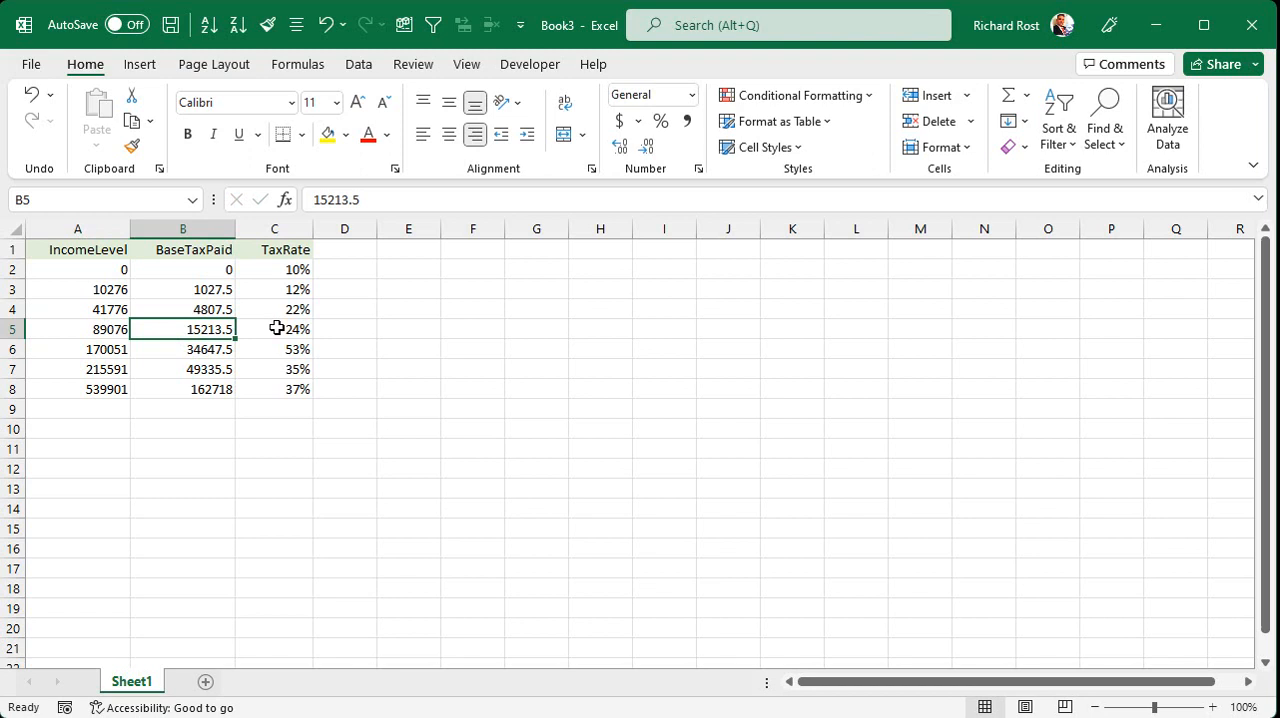
{"action": "left_click", "coordinate": [274, 328]}
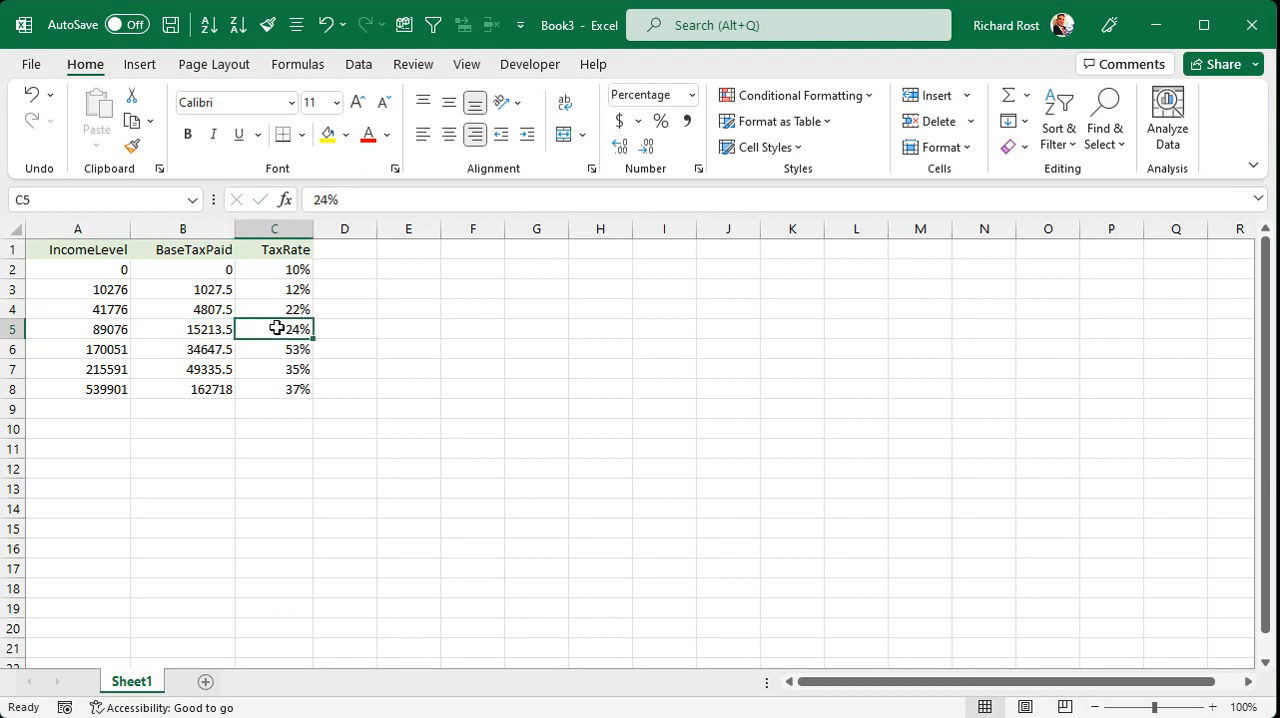
{"action": "left_click", "coordinate": [78, 329]}
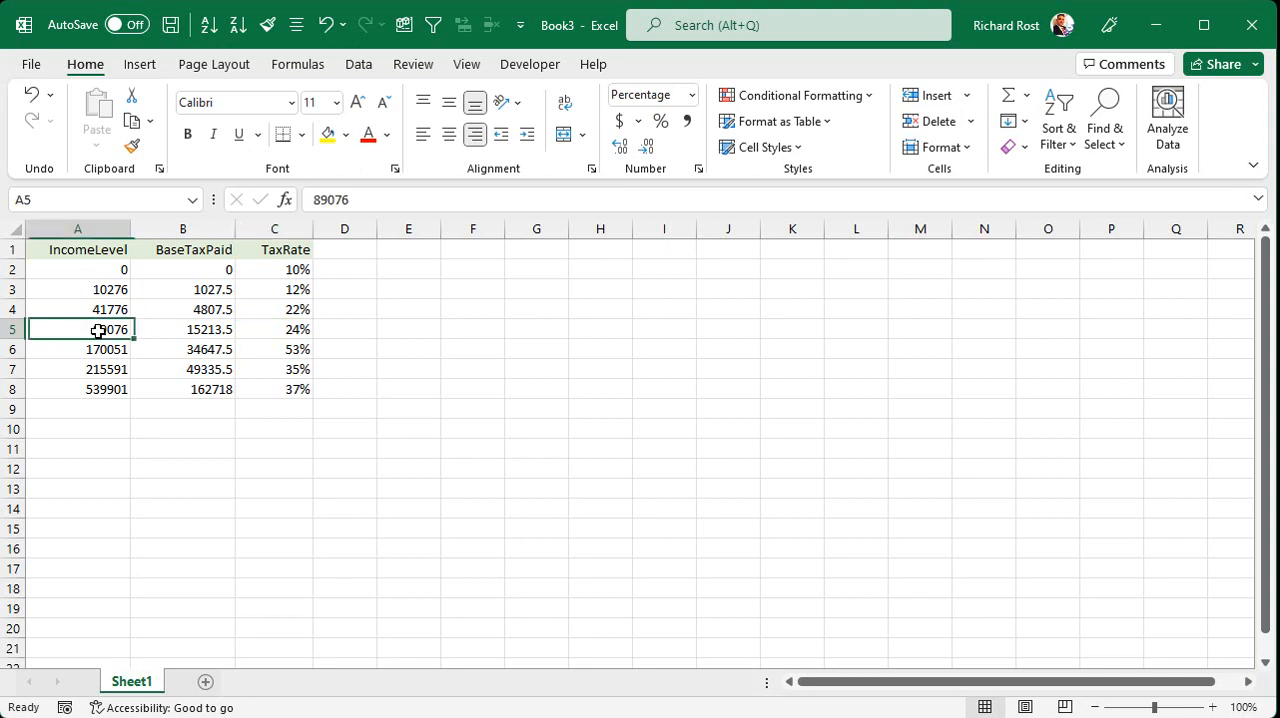
{"action": "left_click", "coordinate": [651, 94]}
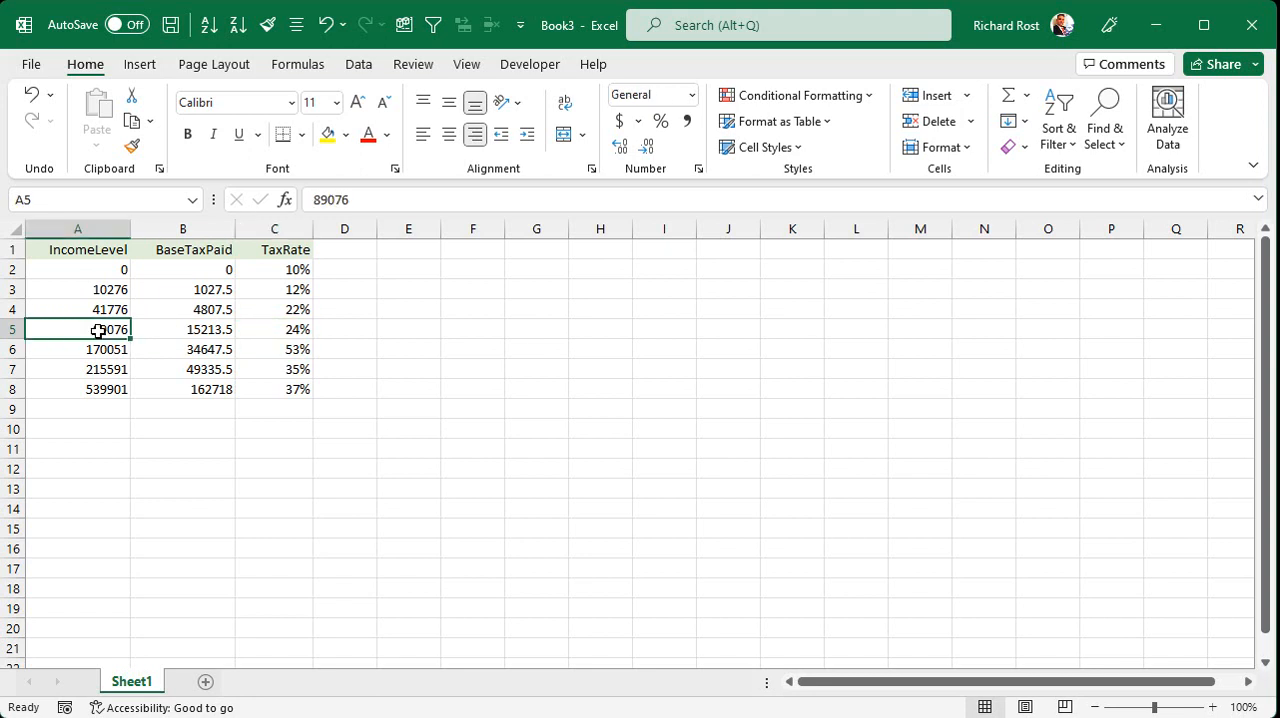
{"action": "mouse_move", "coordinate": [407, 313]}
{"action": "type", "text": "Income:"}
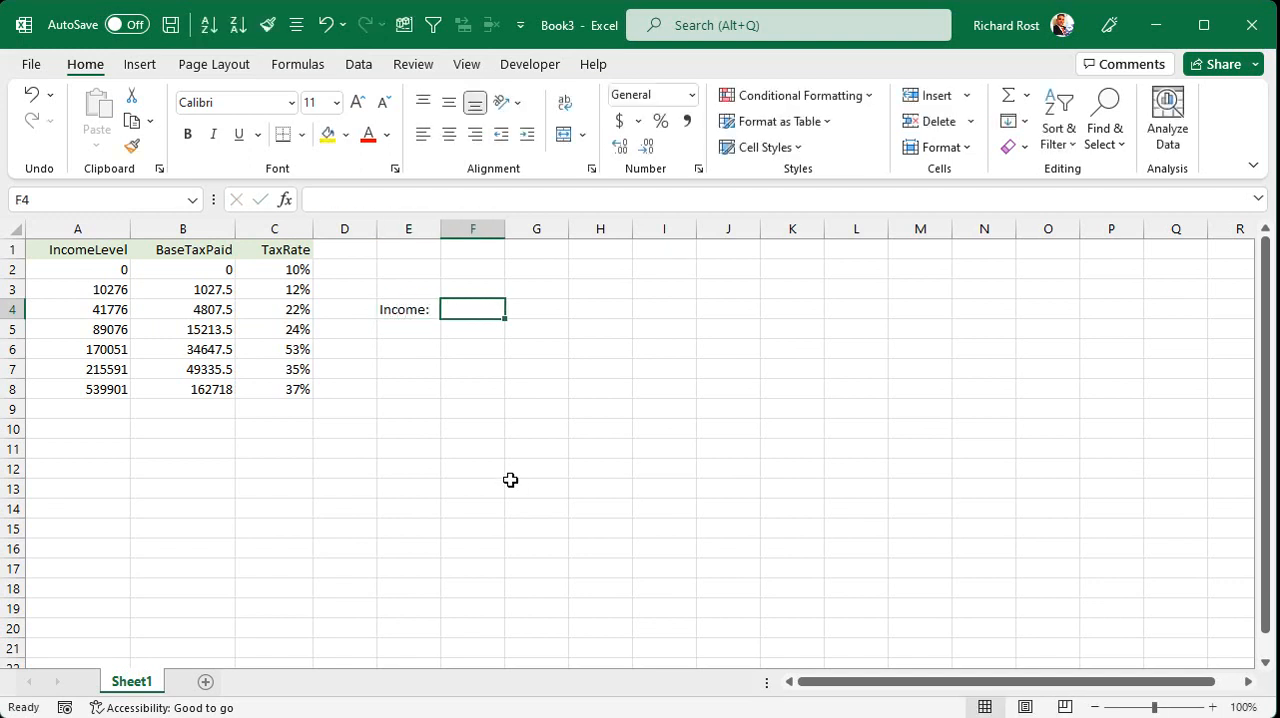
Finish the 32000 income entry and label E5 'Base:', moving to F5
{"action": "type", "text": "32000"}
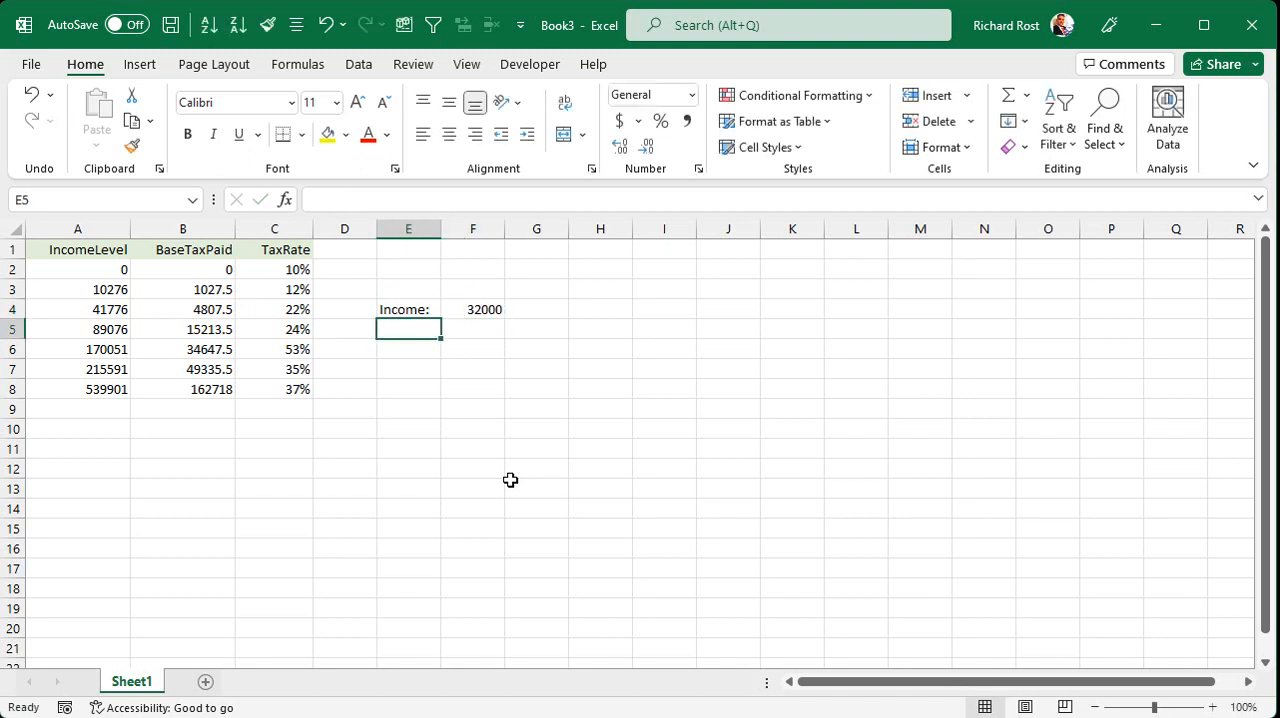
{"action": "mouse_move", "coordinate": [565, 452]}
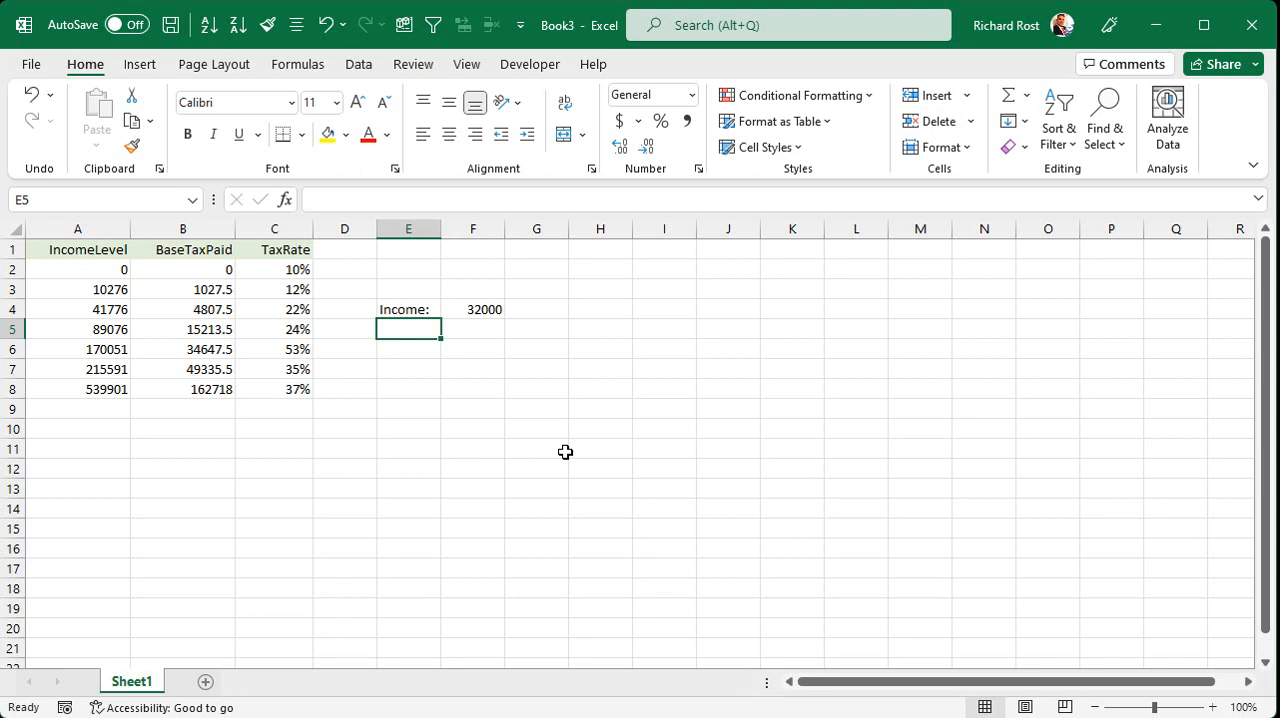
{"action": "type", "text": "Base:"}
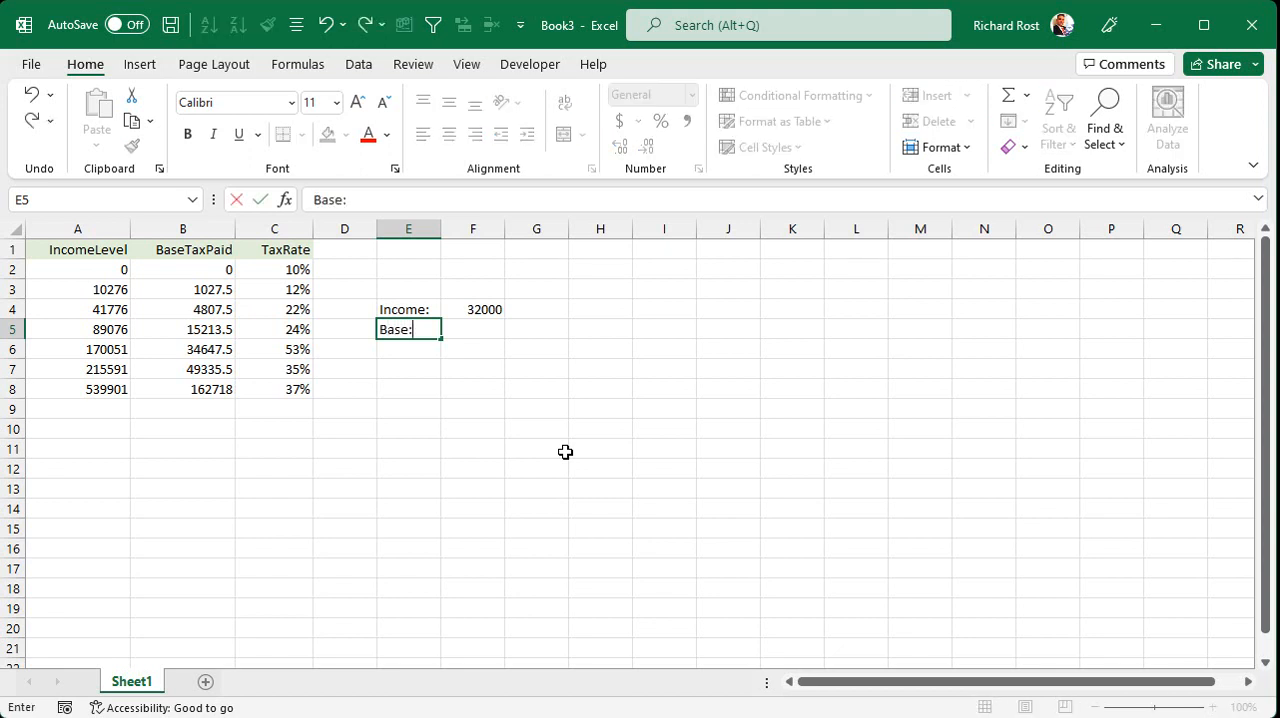
{"action": "key", "text": "Tab"}
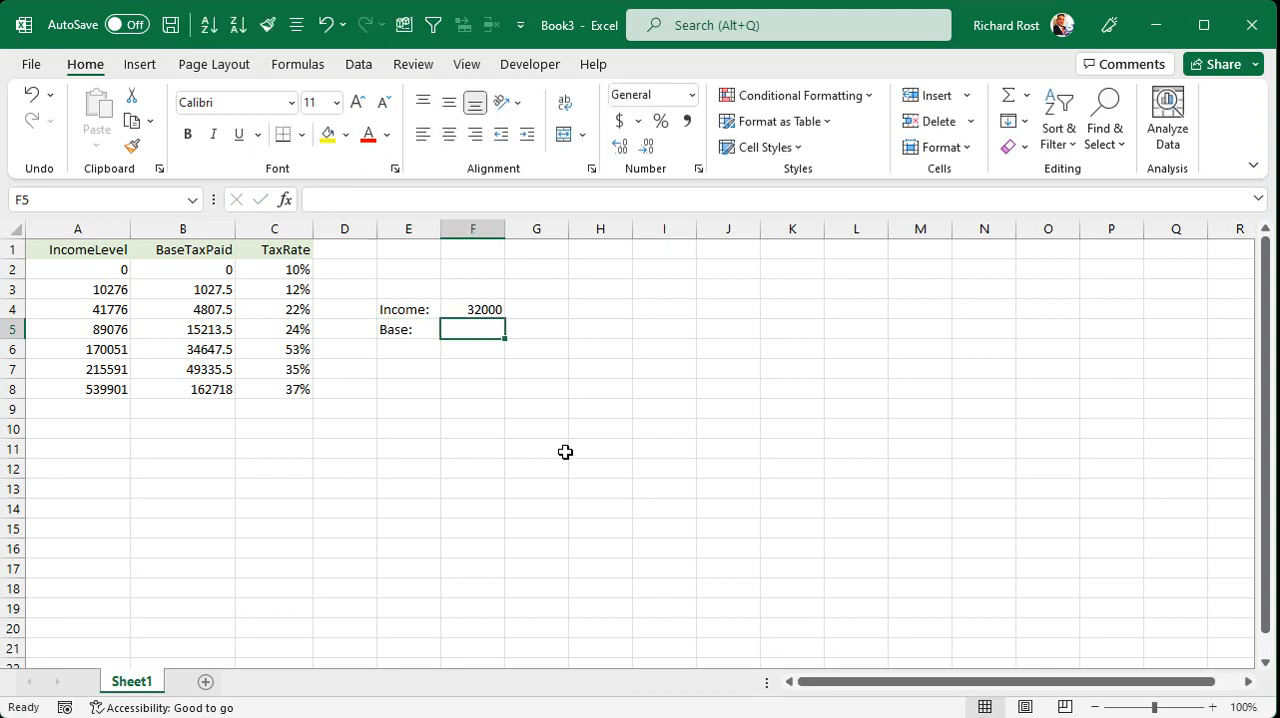
Enter =XLOOKUP(F4,A2:A8,B2:B8,,-1) in F5, returning base tax 1027.5
{"action": "type", "text": "="}
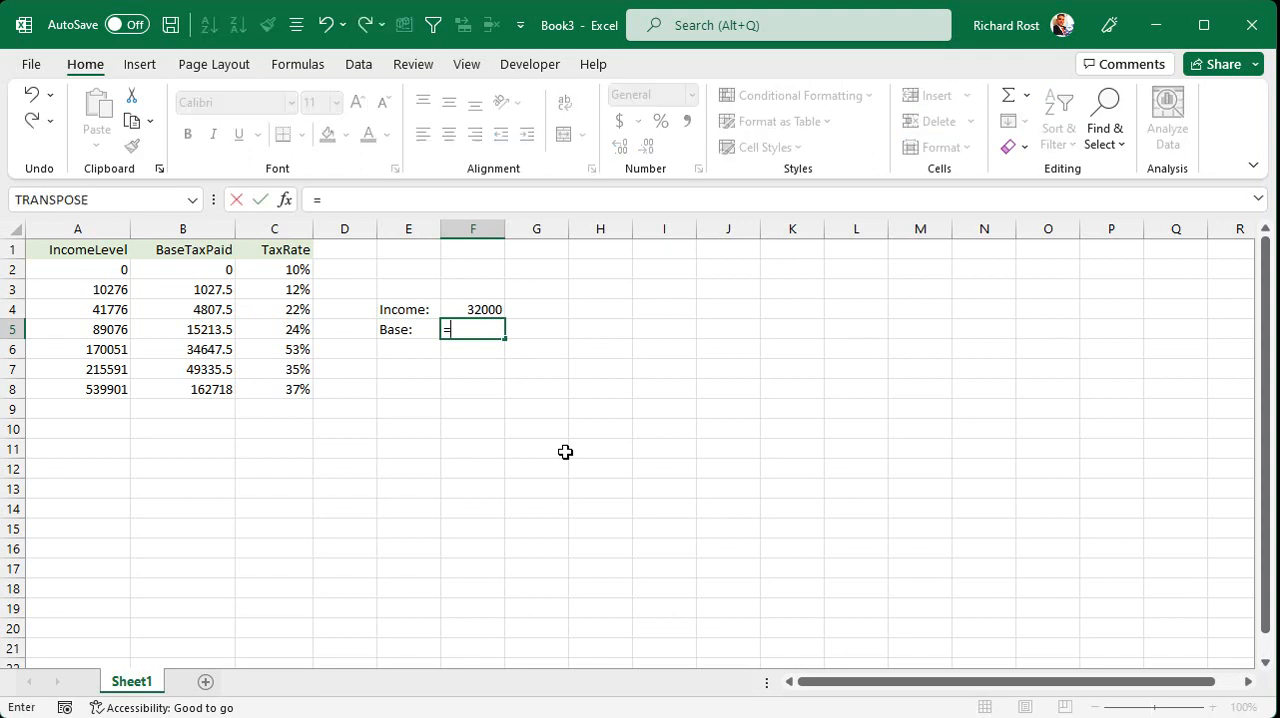
{"action": "type", "text": "XLOOKUP("}
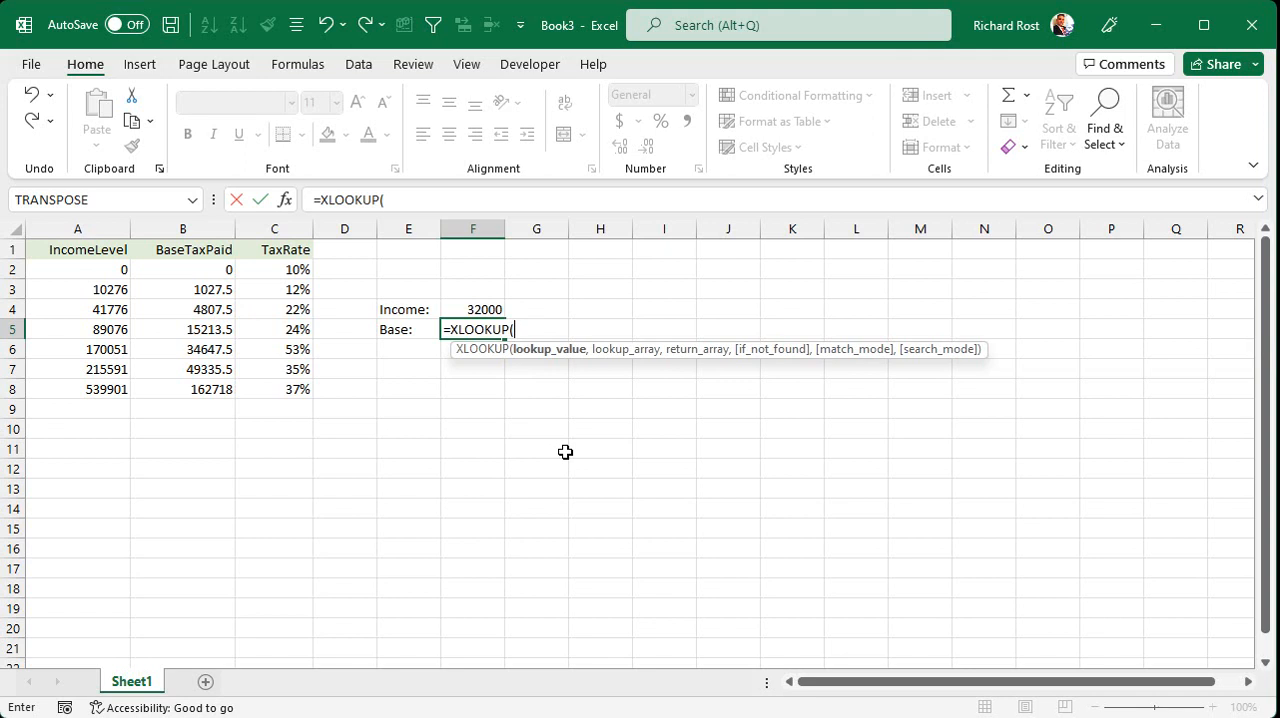
{"action": "left_click", "coordinate": [472, 309]}
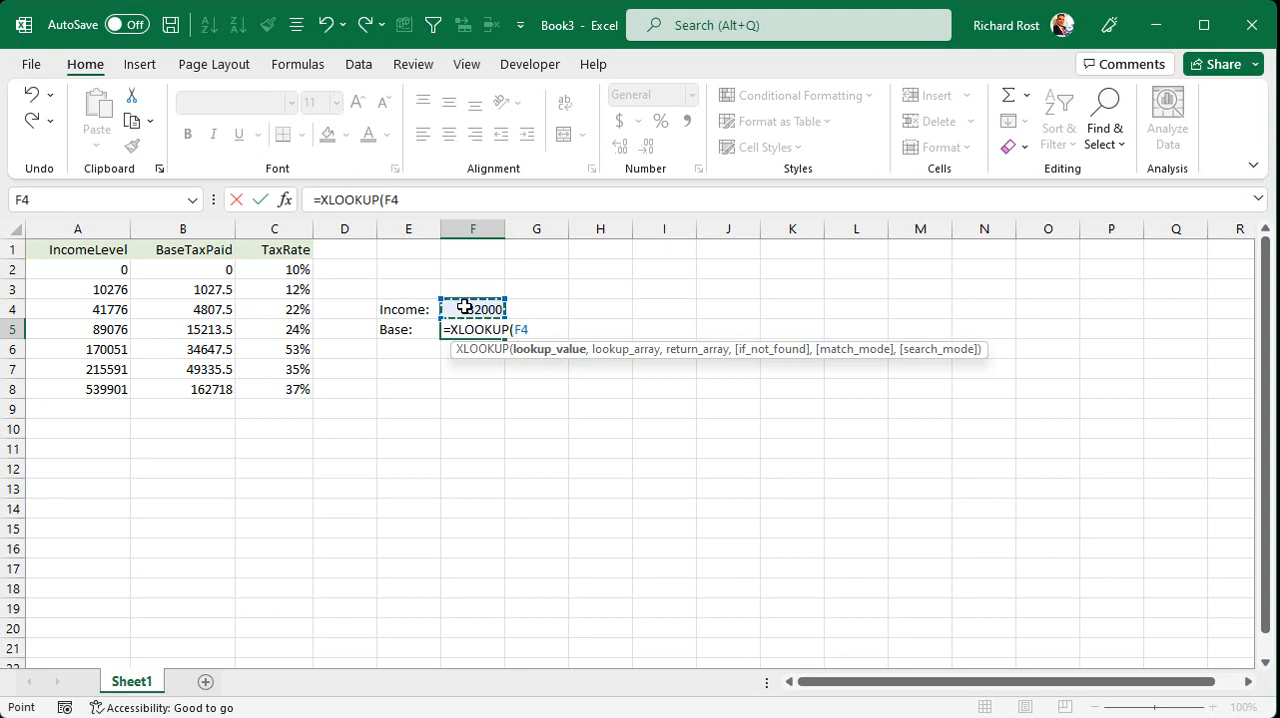
{"action": "type", "text": ","}
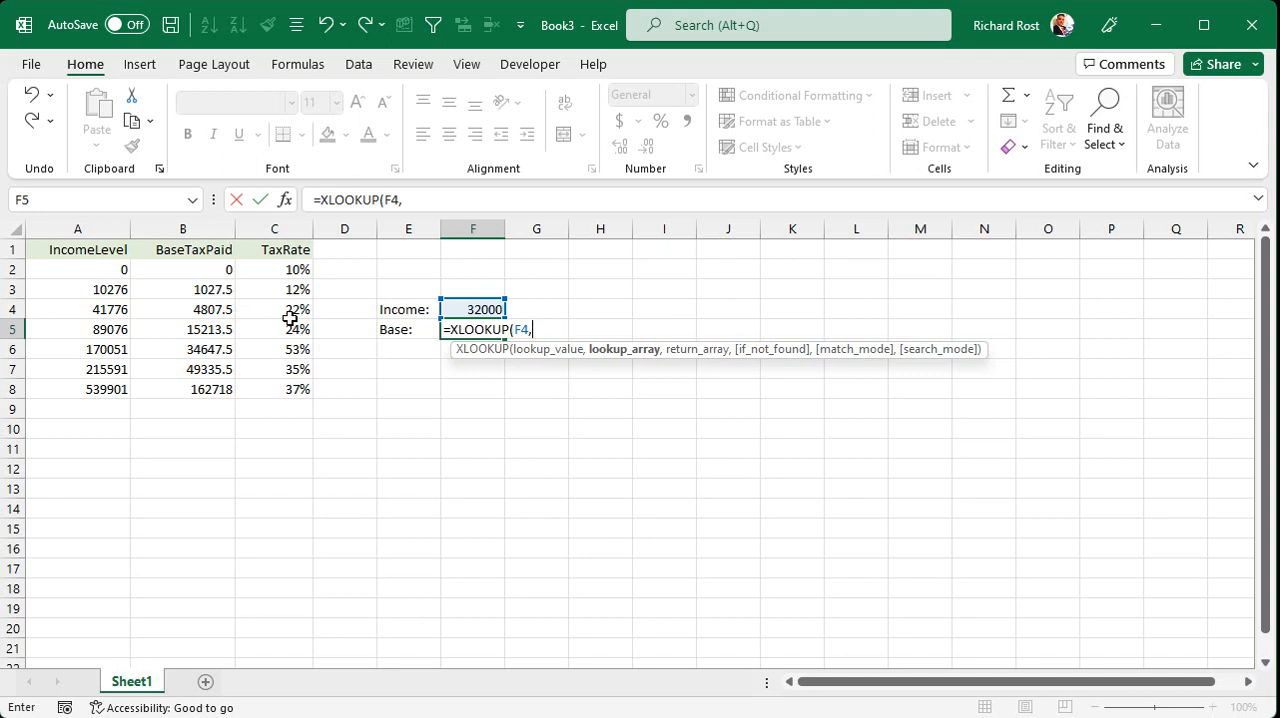
{"action": "left_click_drag", "start_coordinate": [77, 269], "coordinate": [77, 389]}
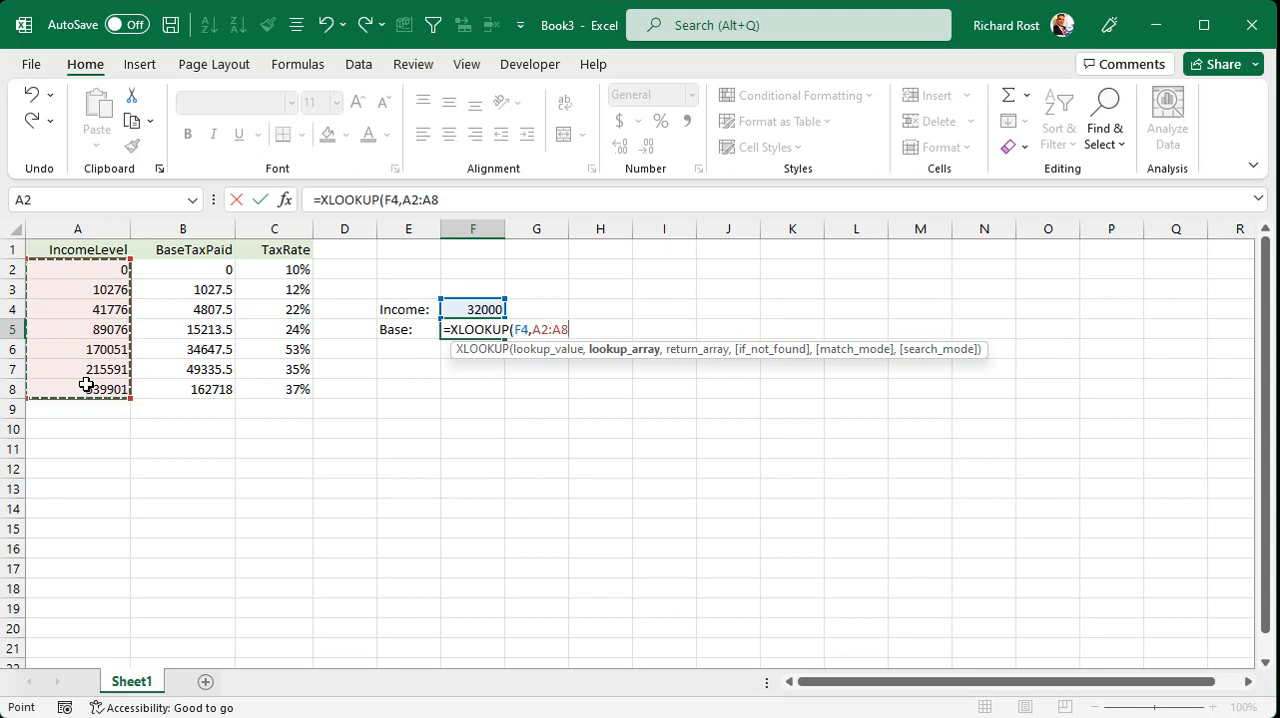
{"action": "type", "text": ","}
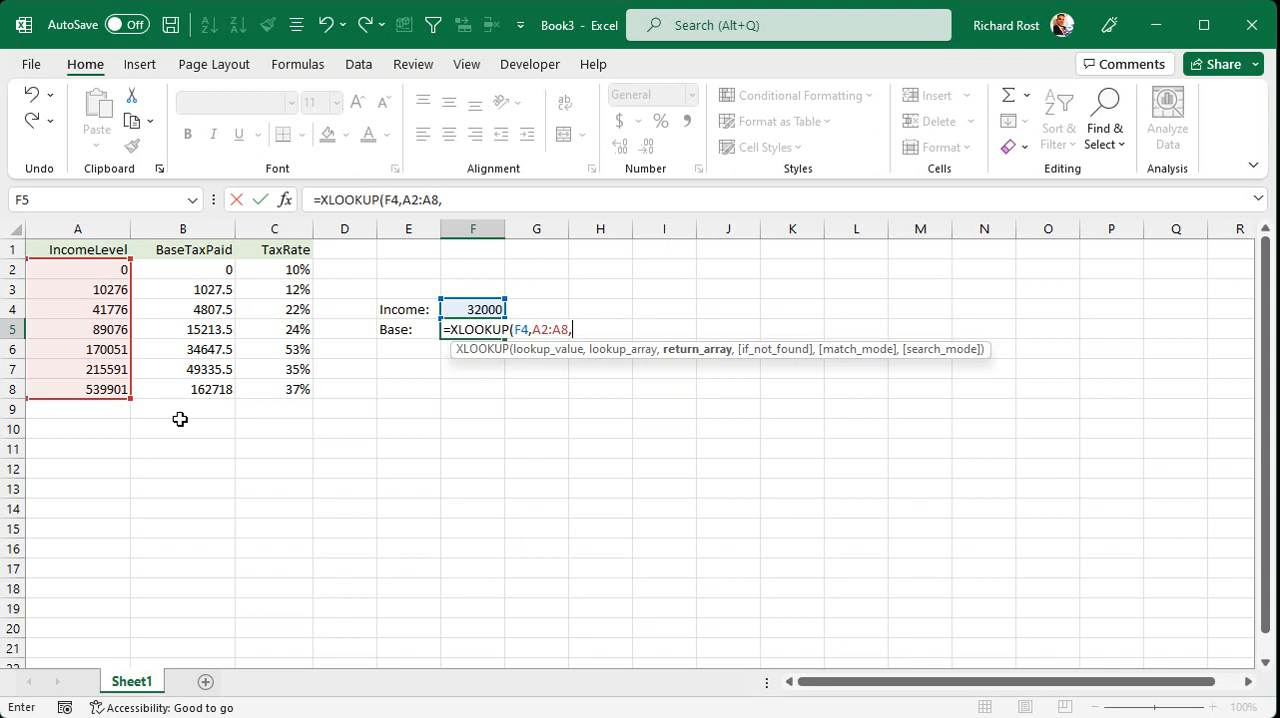
{"action": "left_click_drag", "start_coordinate": [182, 269], "coordinate": [182, 389]}
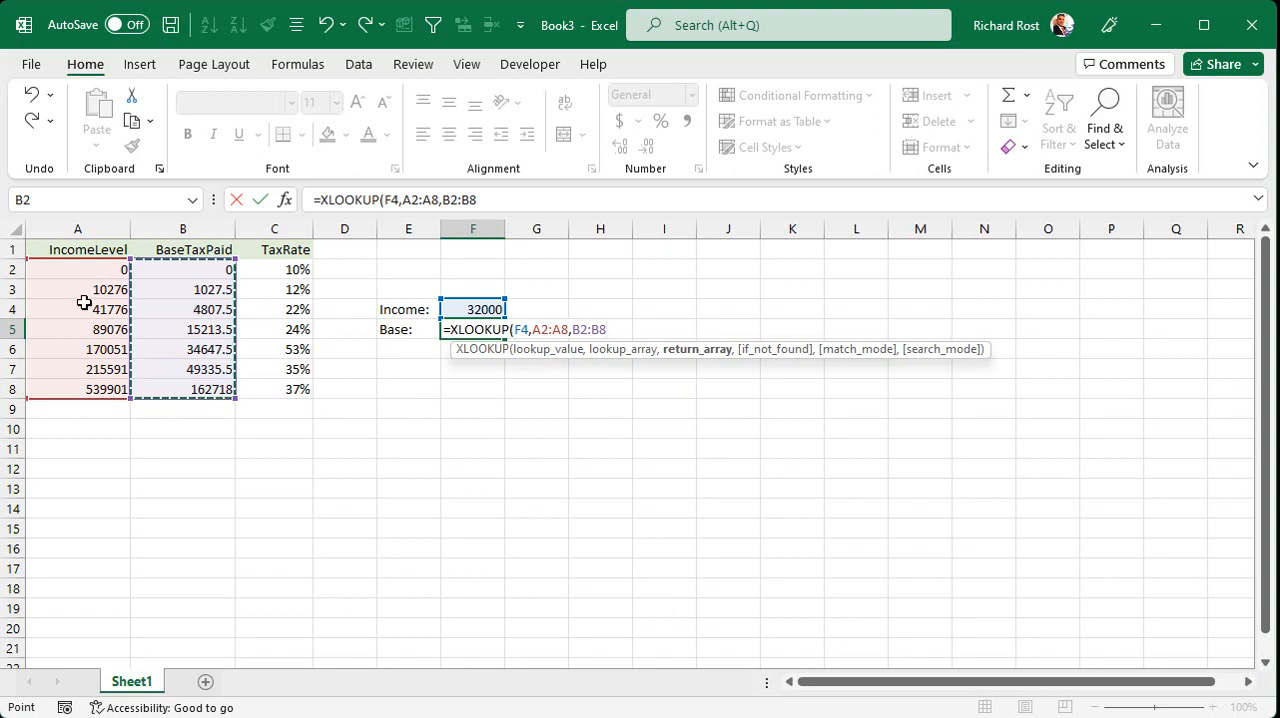
{"action": "mouse_move", "coordinate": [101, 319]}
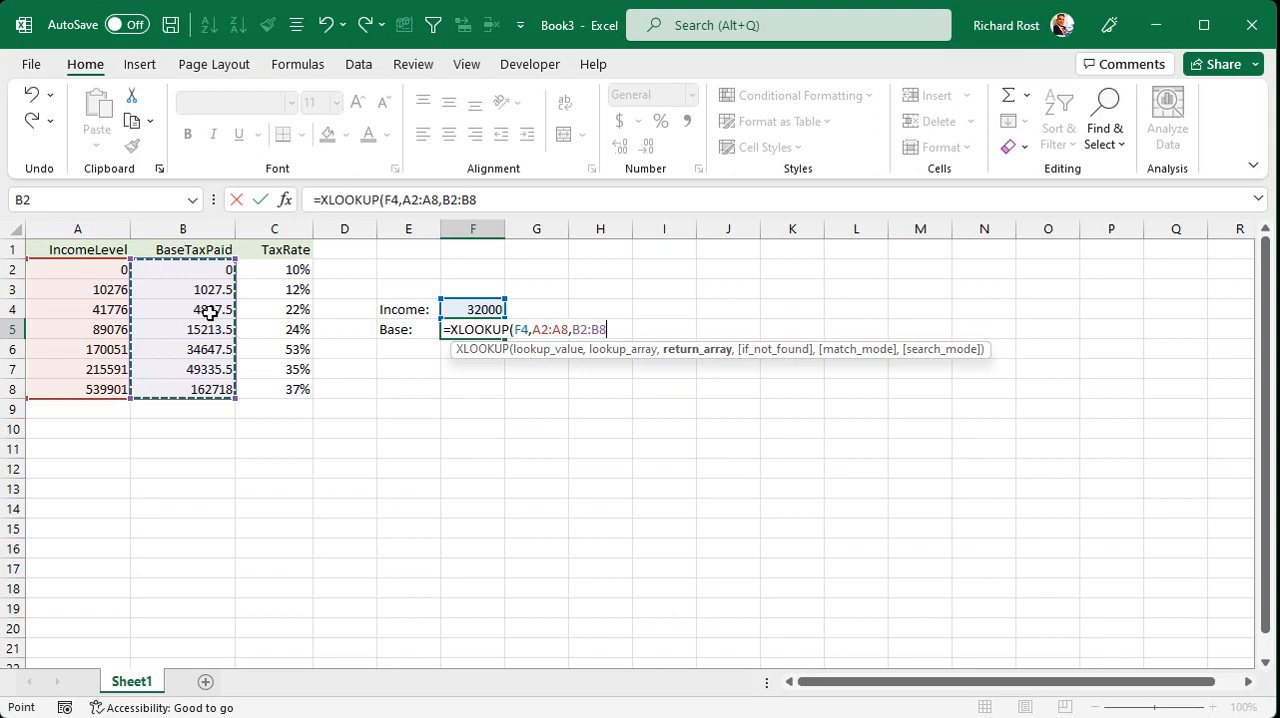
{"action": "type", "text": ","}
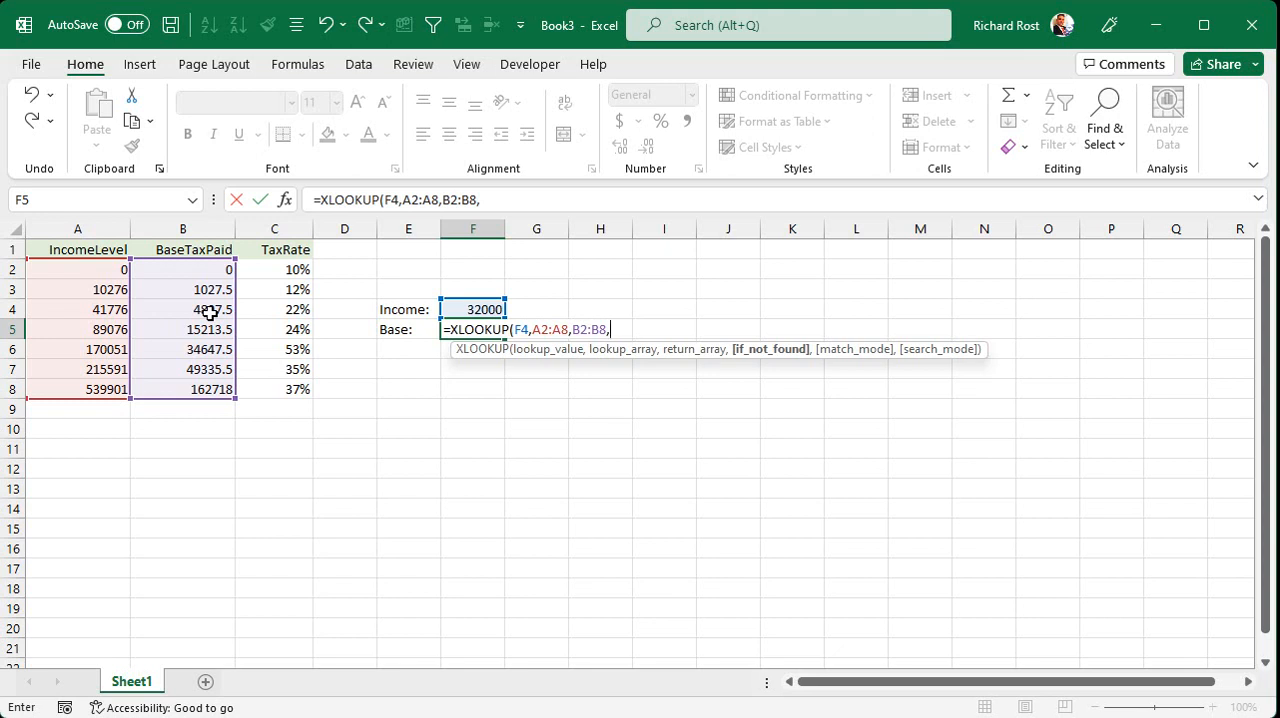
{"action": "type", "text": ","}
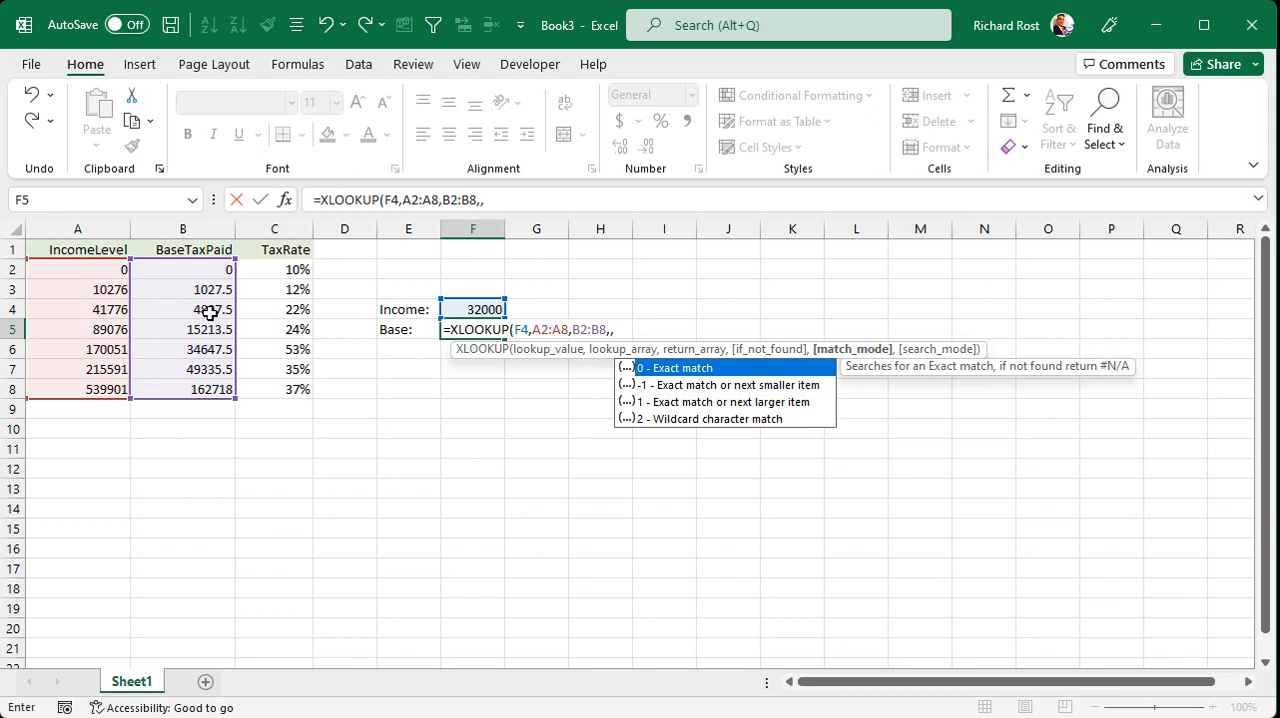
{"action": "mouse_move", "coordinate": [727, 385]}
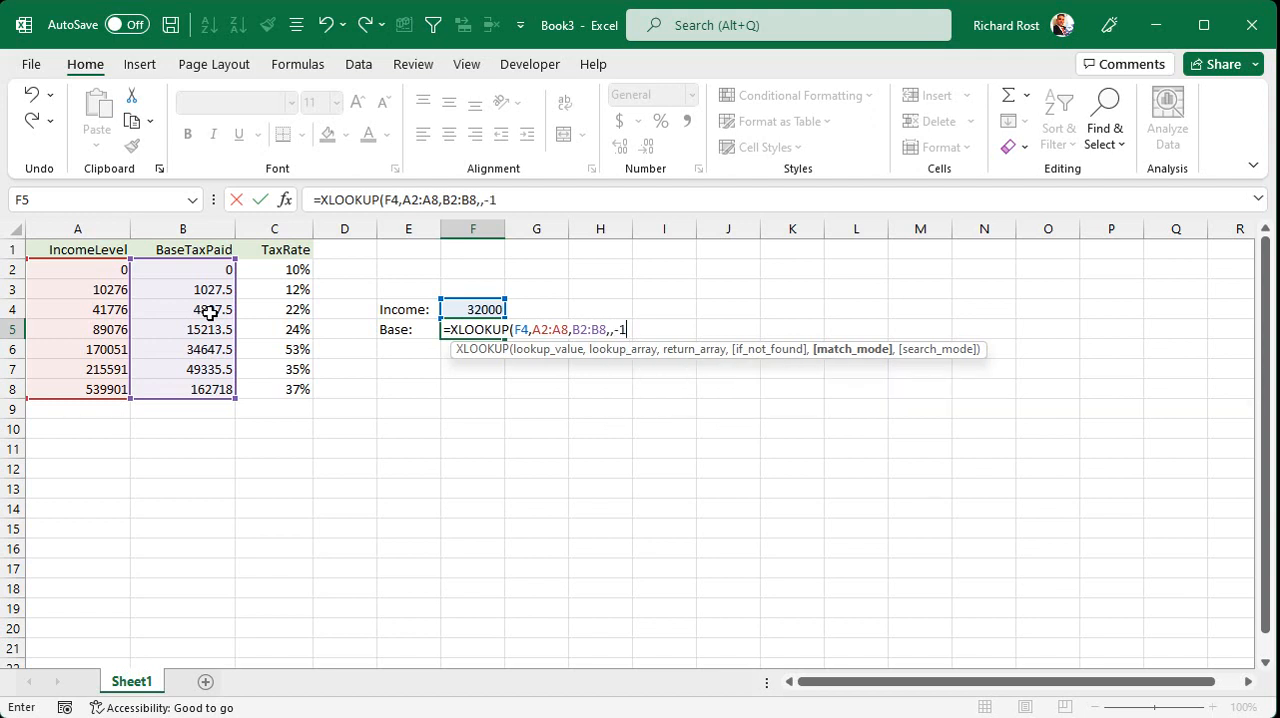
{"action": "type", "text": ")"}
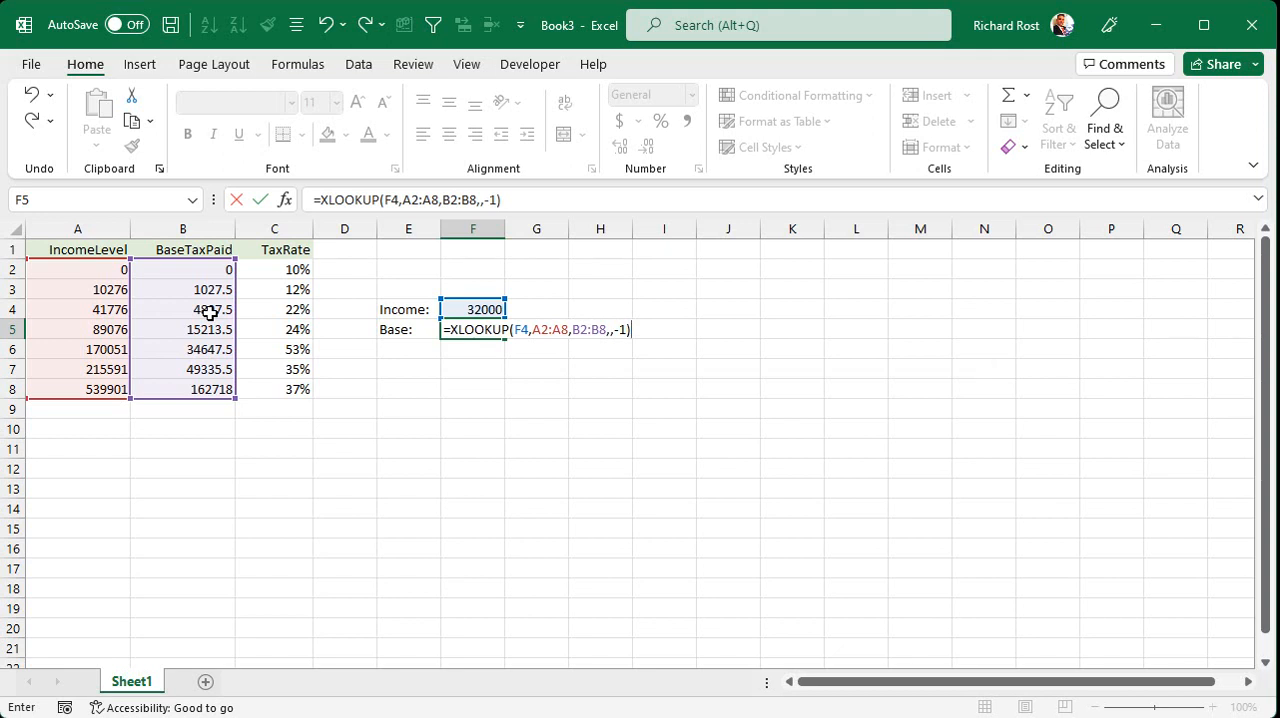
{"action": "key", "text": "Return"}
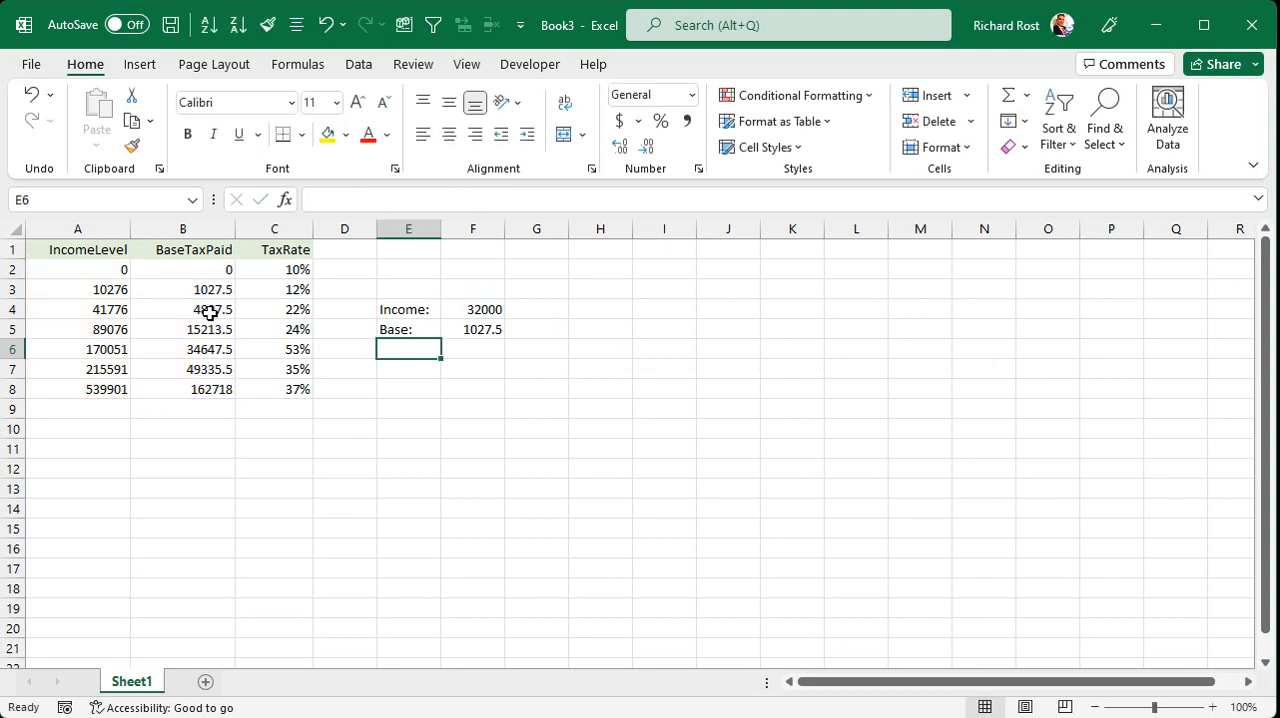
{"action": "left_click", "coordinate": [473, 329]}
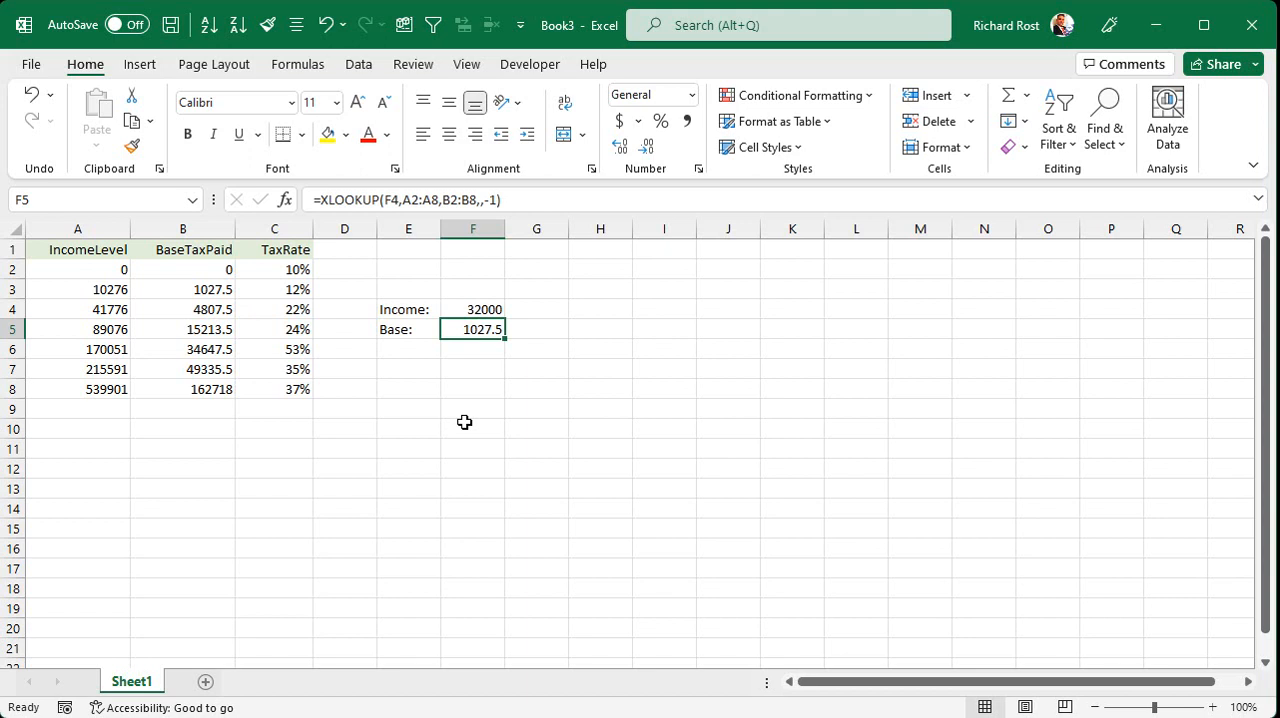
{"action": "left_click", "coordinate": [472, 309]}
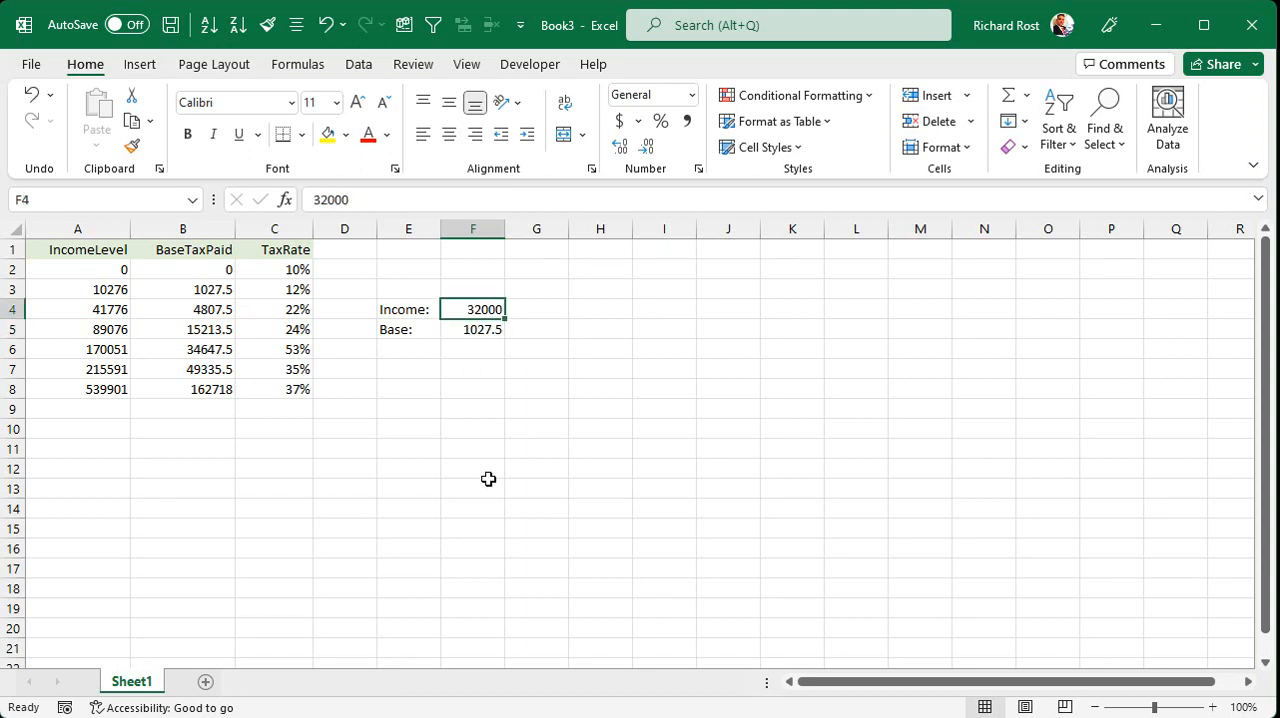
{"action": "mouse_move", "coordinate": [98, 273]}
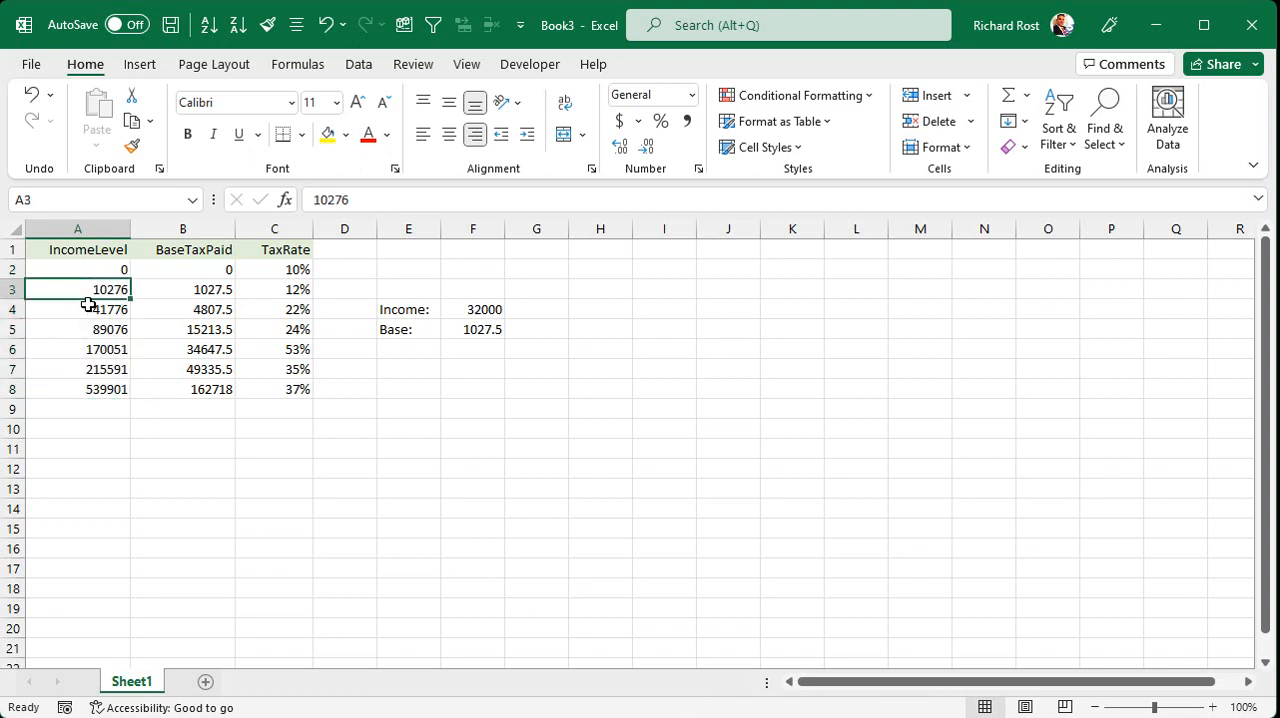
{"action": "left_click", "coordinate": [77, 309]}
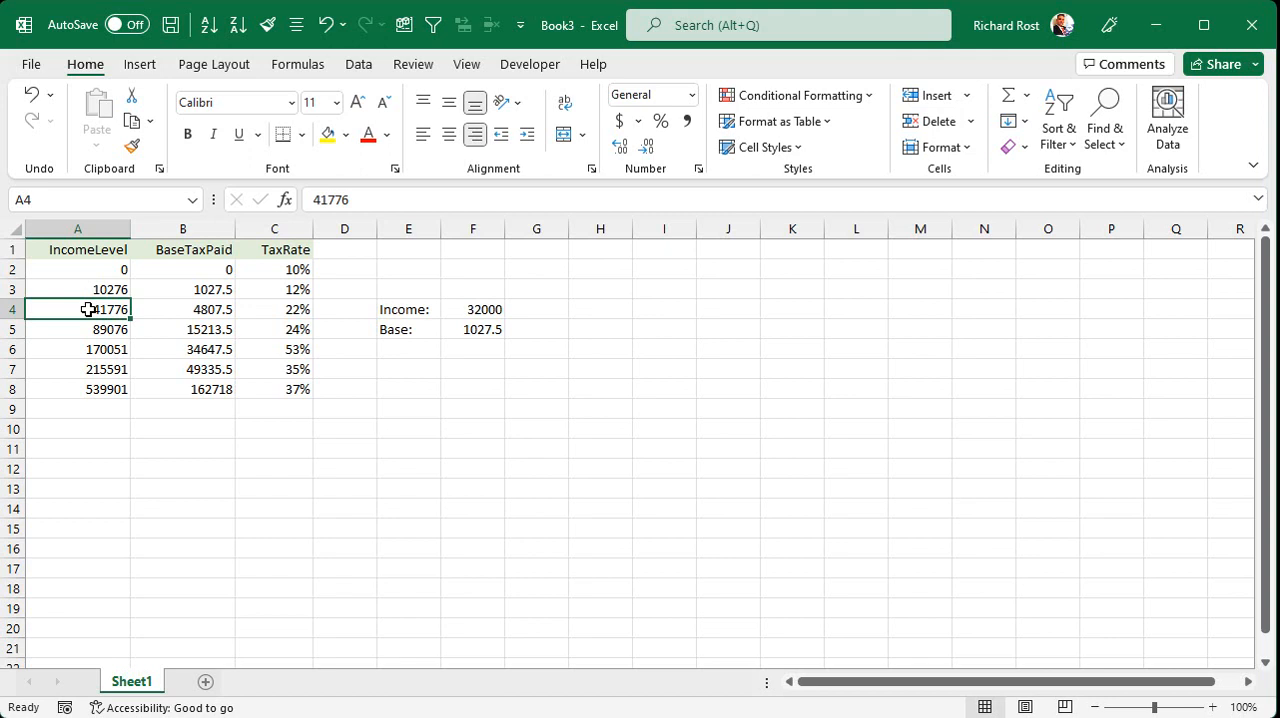
{"action": "left_click", "coordinate": [77, 289]}
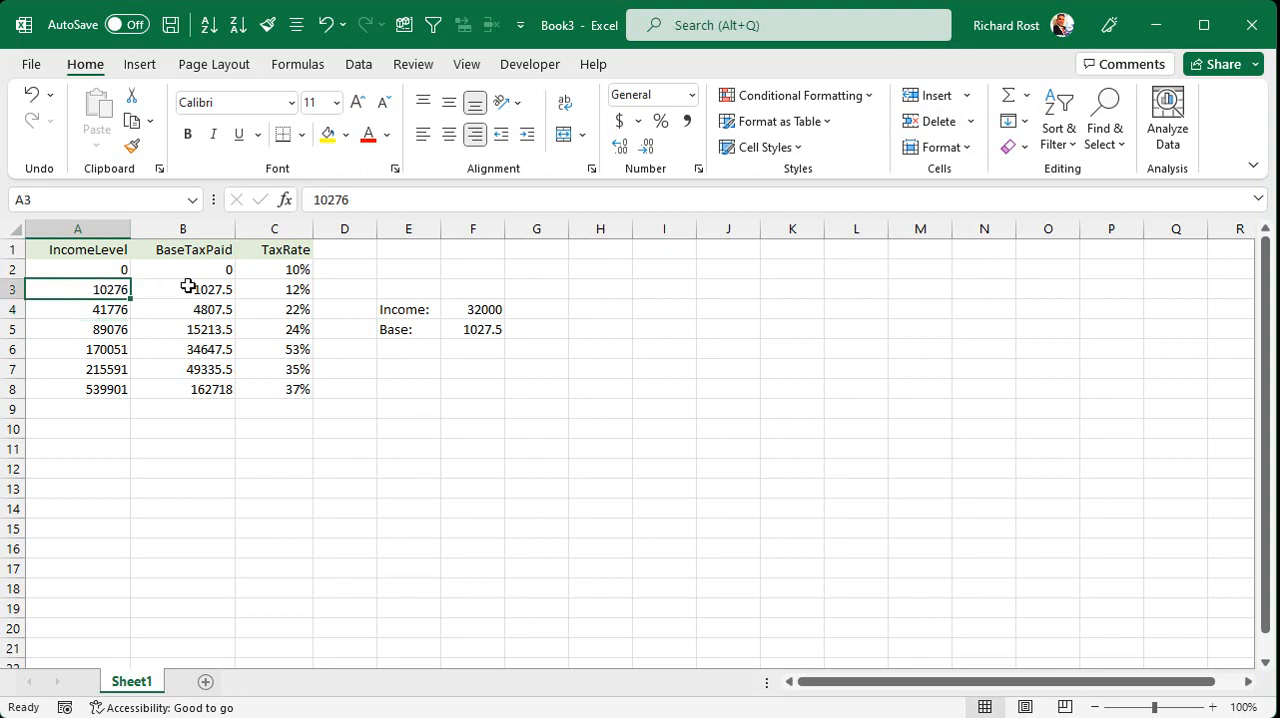
{"action": "left_click", "coordinate": [183, 289]}
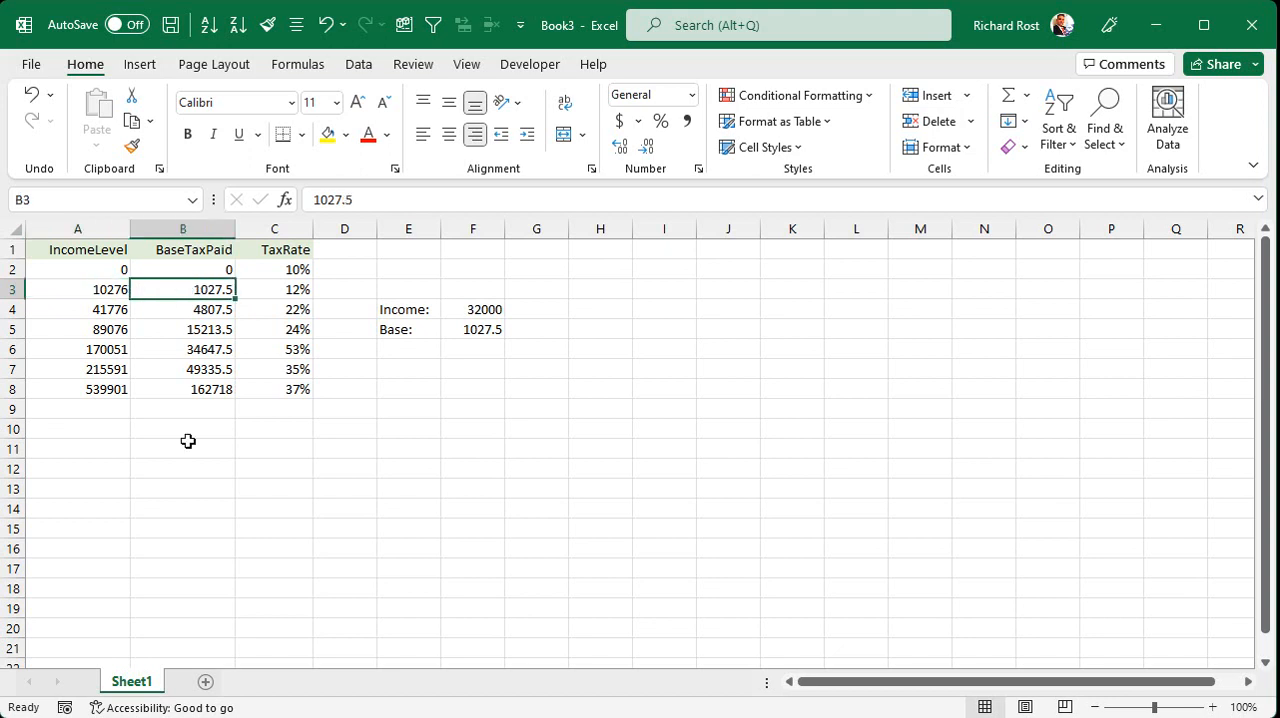
{"action": "mouse_move", "coordinate": [472, 328]}
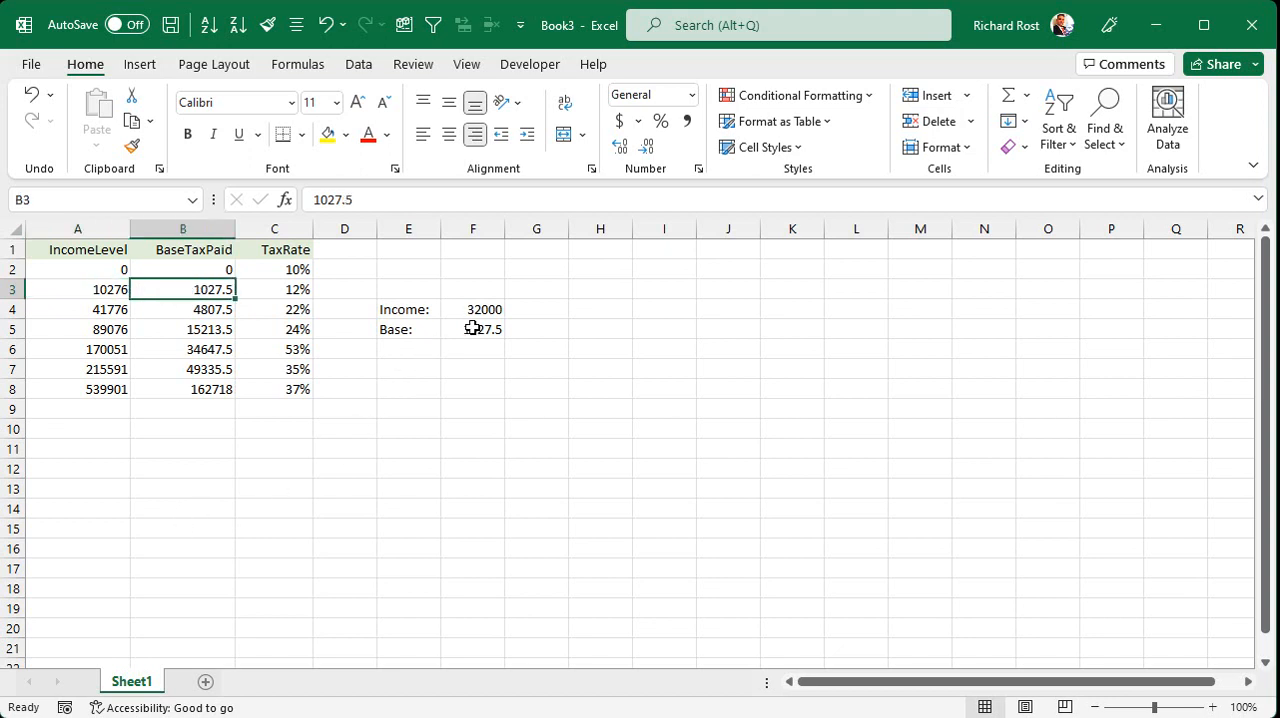
{"action": "left_click", "coordinate": [473, 329]}
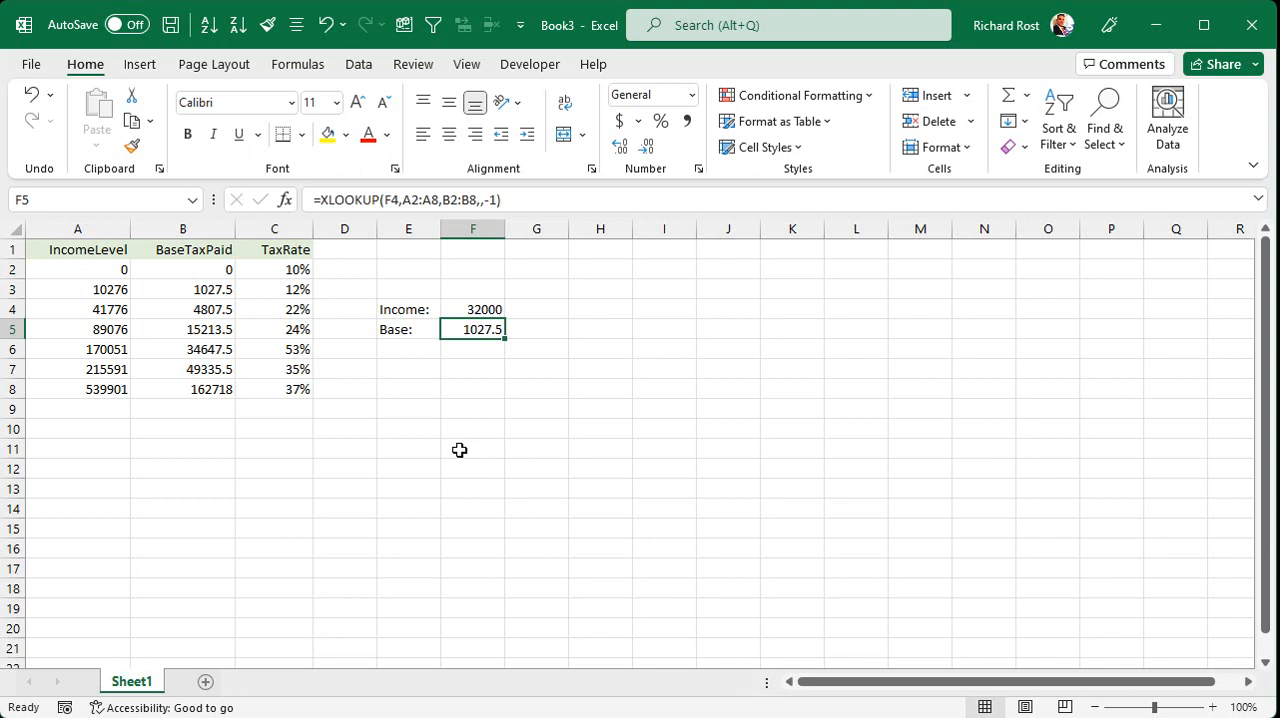
{"action": "left_click", "coordinate": [473, 309]}
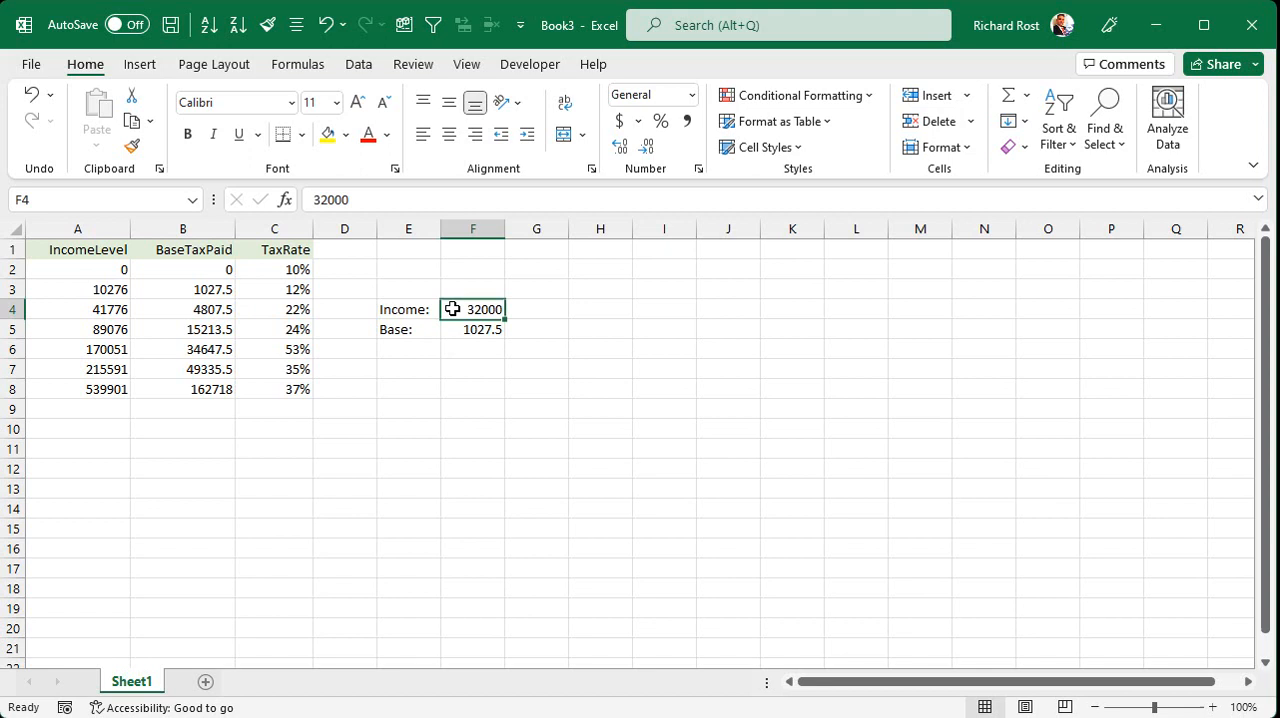
{"action": "left_click", "coordinate": [408, 349]}
{"action": "type", "text": "Min:"}
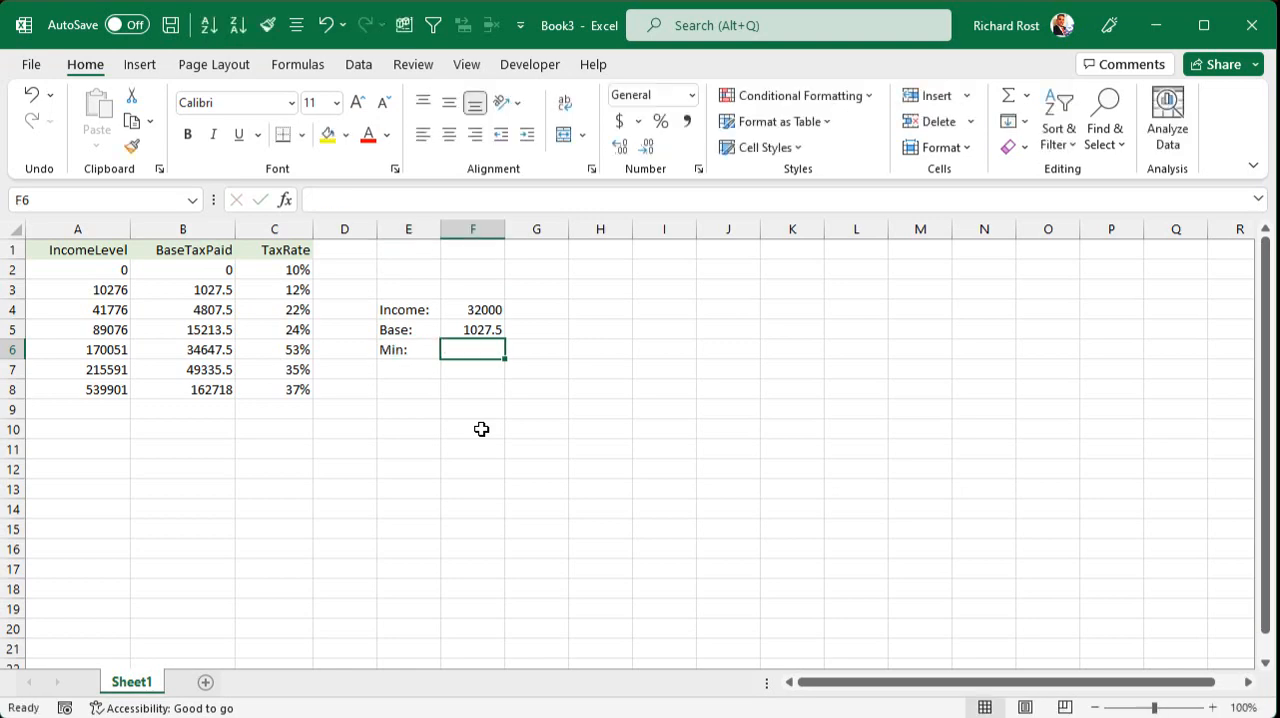
Enter =XLOOKUP(F4,A2:A8,A2:A8,,-1) in F6 and confirm 10276 matches the table
{"action": "type", "text": "="}
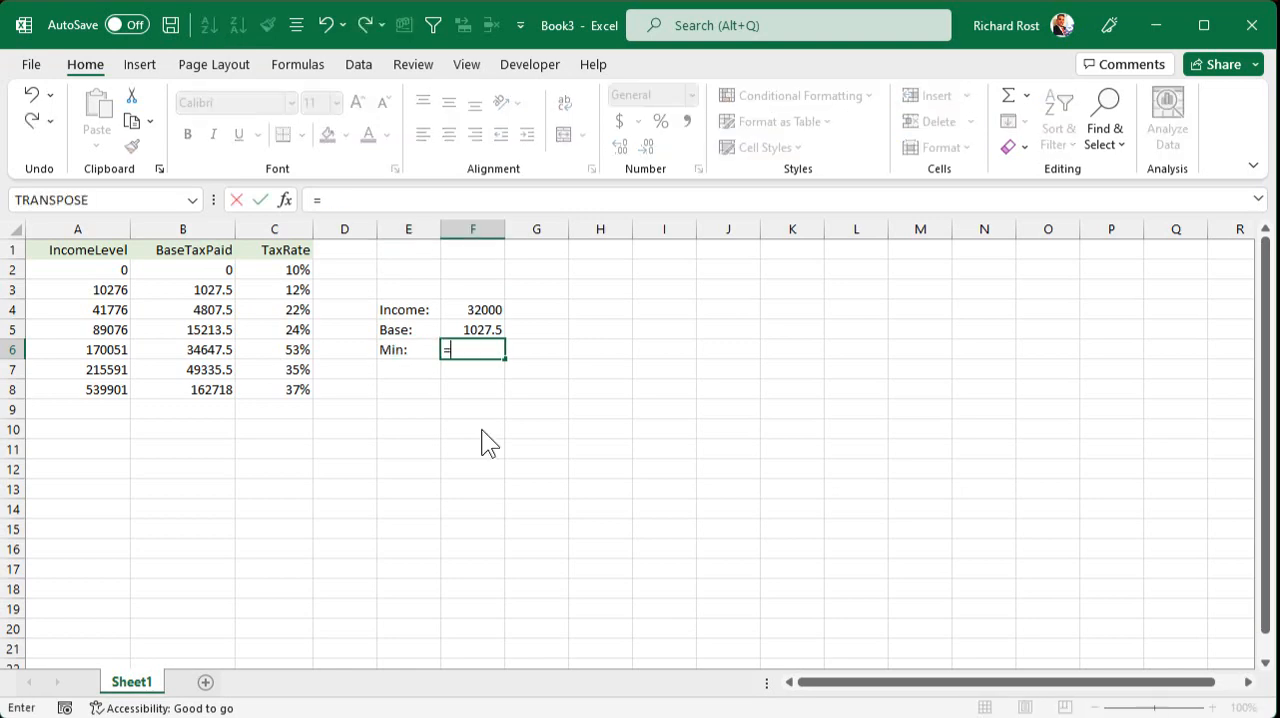
{"action": "type", "text": "xlookup("}
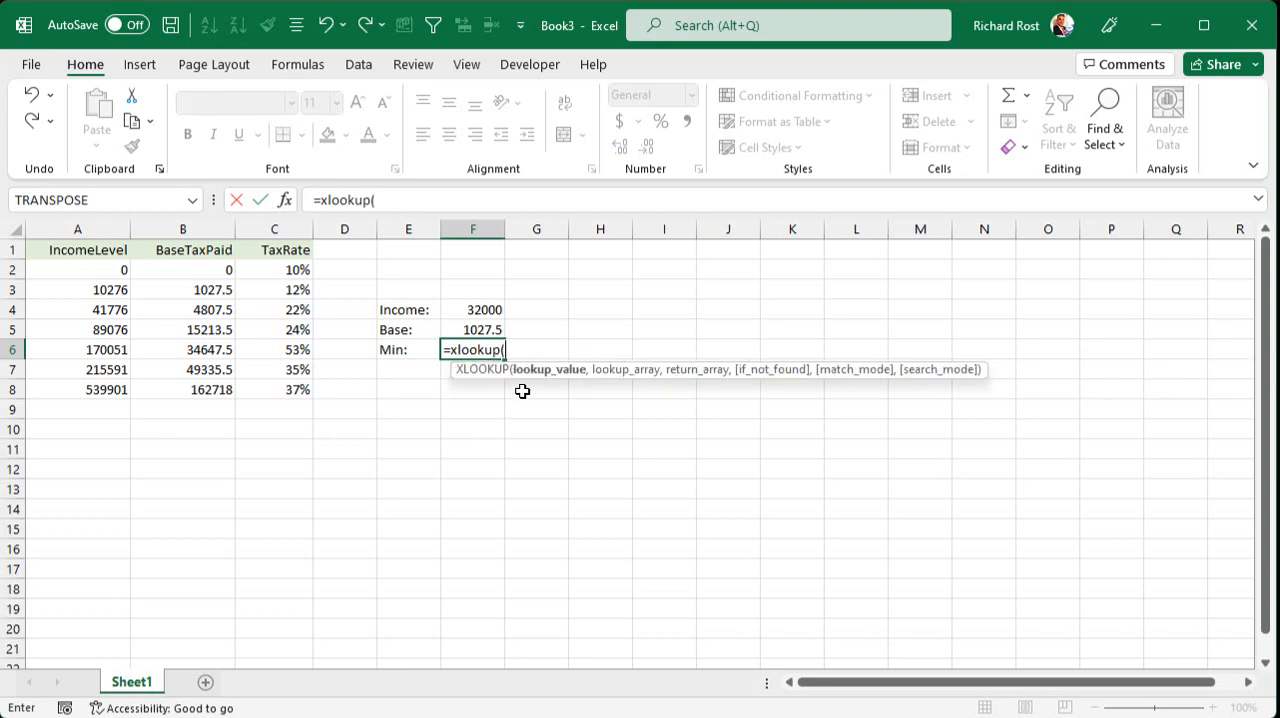
{"action": "left_click", "coordinate": [472, 309]}
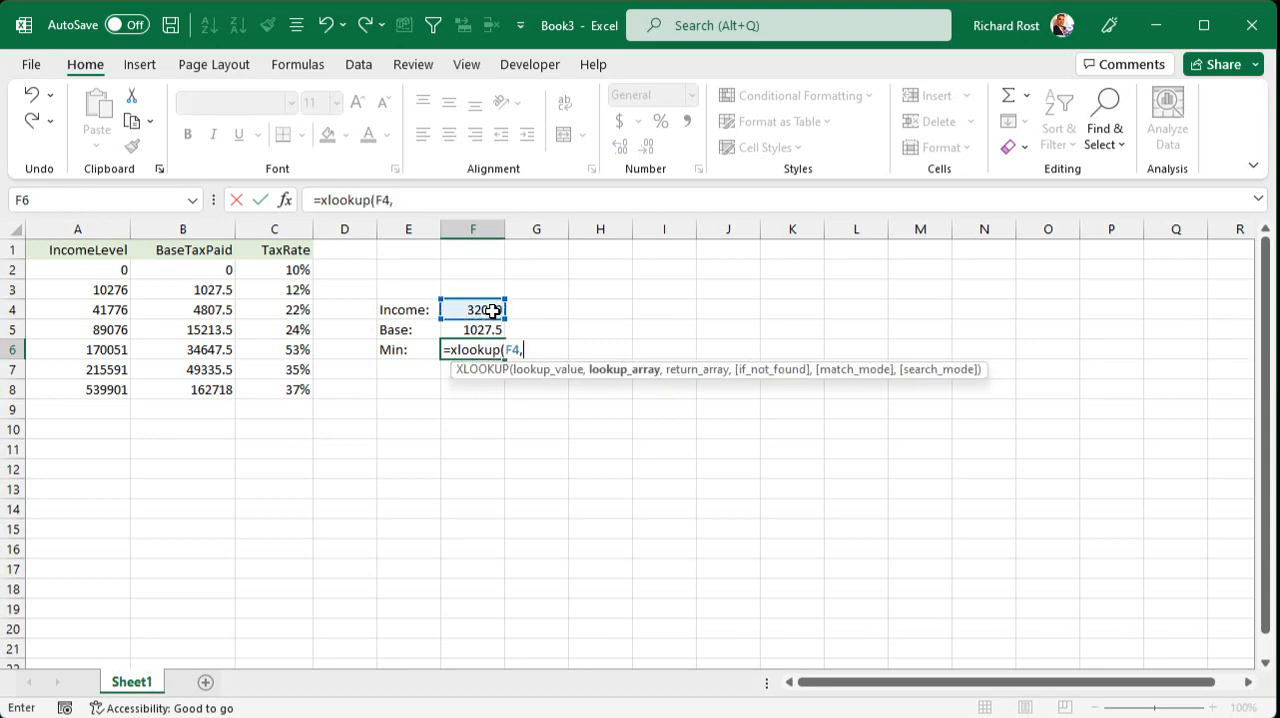
{"action": "left_click_drag", "start_coordinate": [77, 269], "coordinate": [77, 349]}
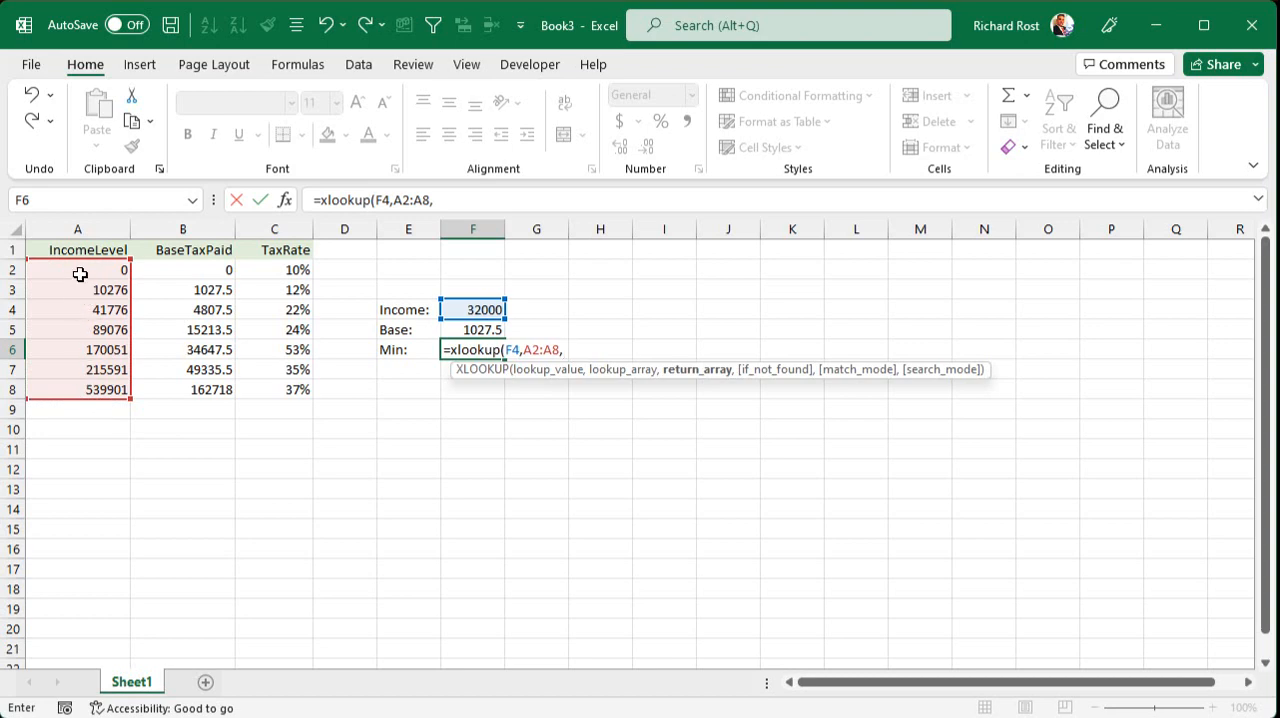
{"action": "left_click_drag", "start_coordinate": [78, 269], "coordinate": [78, 389]}
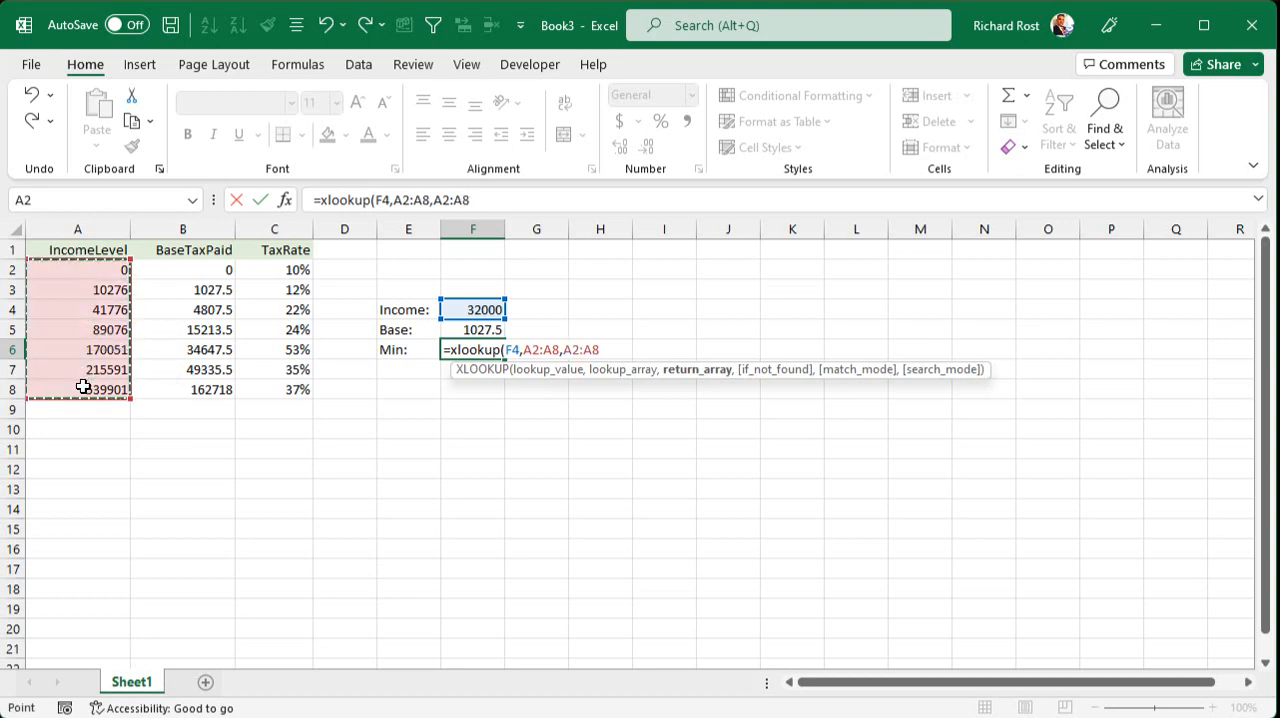
{"action": "type", "text": ","}
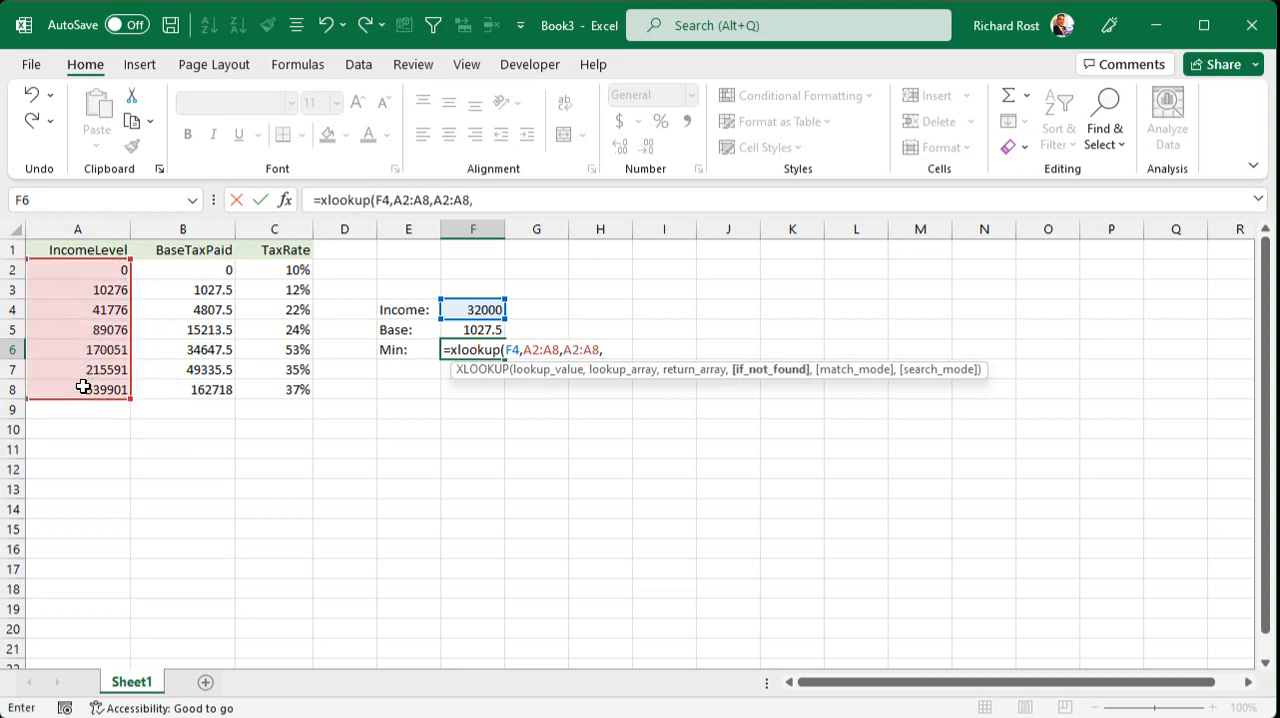
{"action": "type", "text": ","}
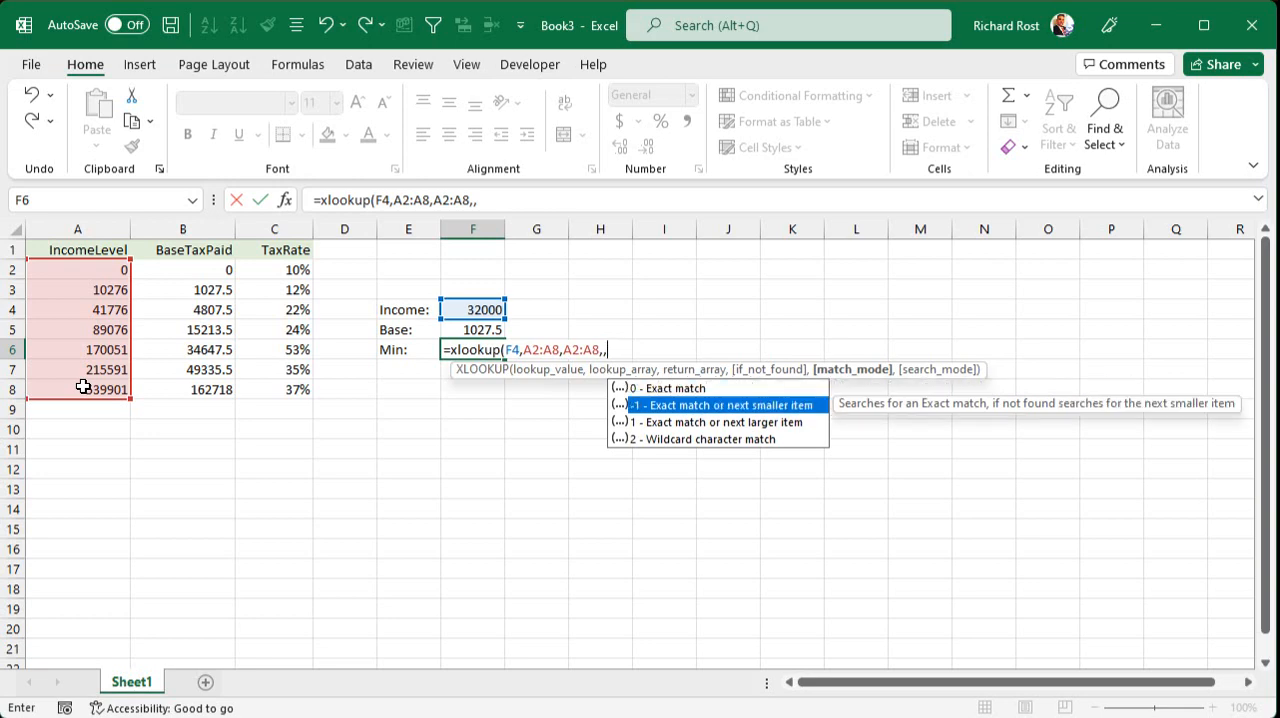
{"action": "type", "text": "-1"}
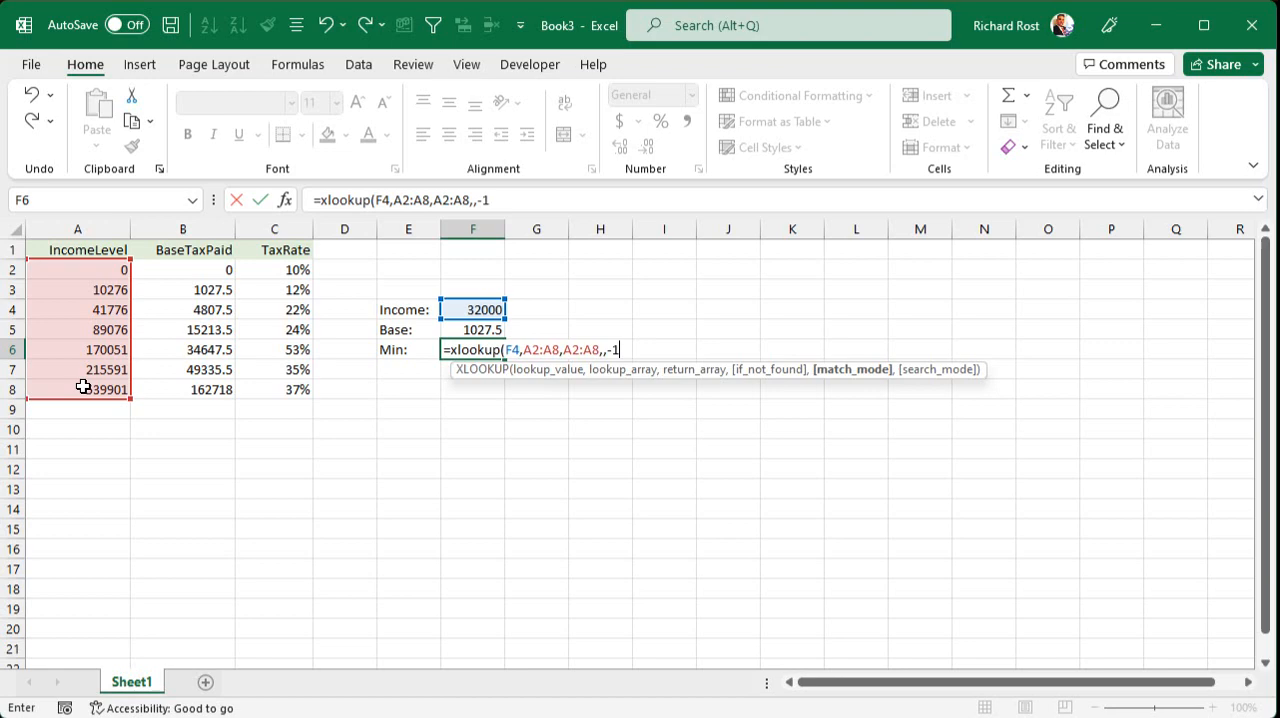
{"action": "key", "text": "Return"}
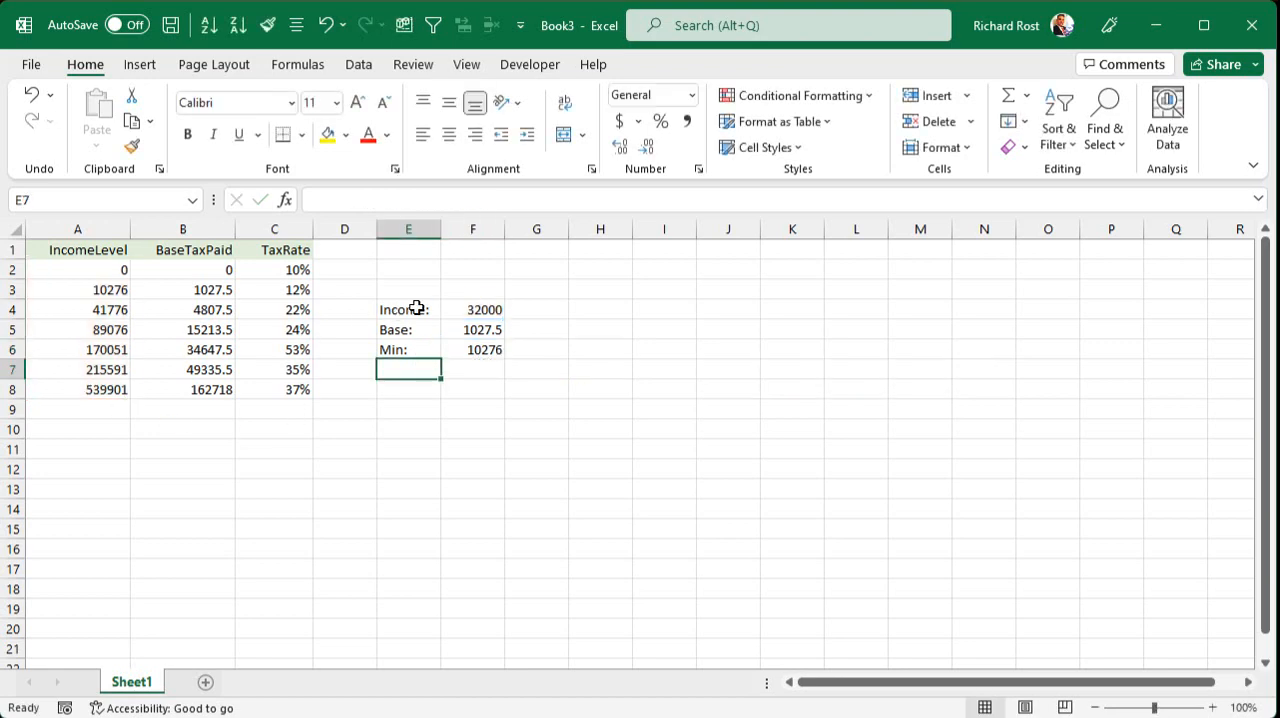
{"action": "left_click", "coordinate": [473, 309]}
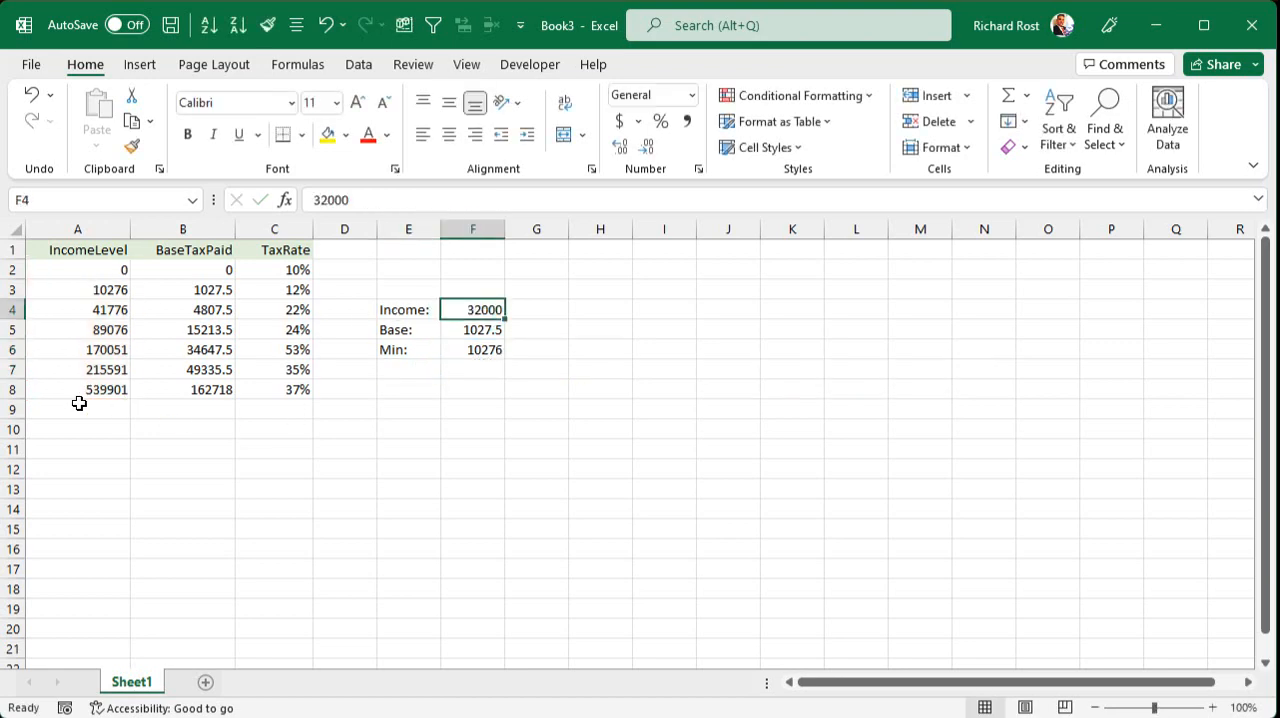
{"action": "left_click", "coordinate": [77, 289]}
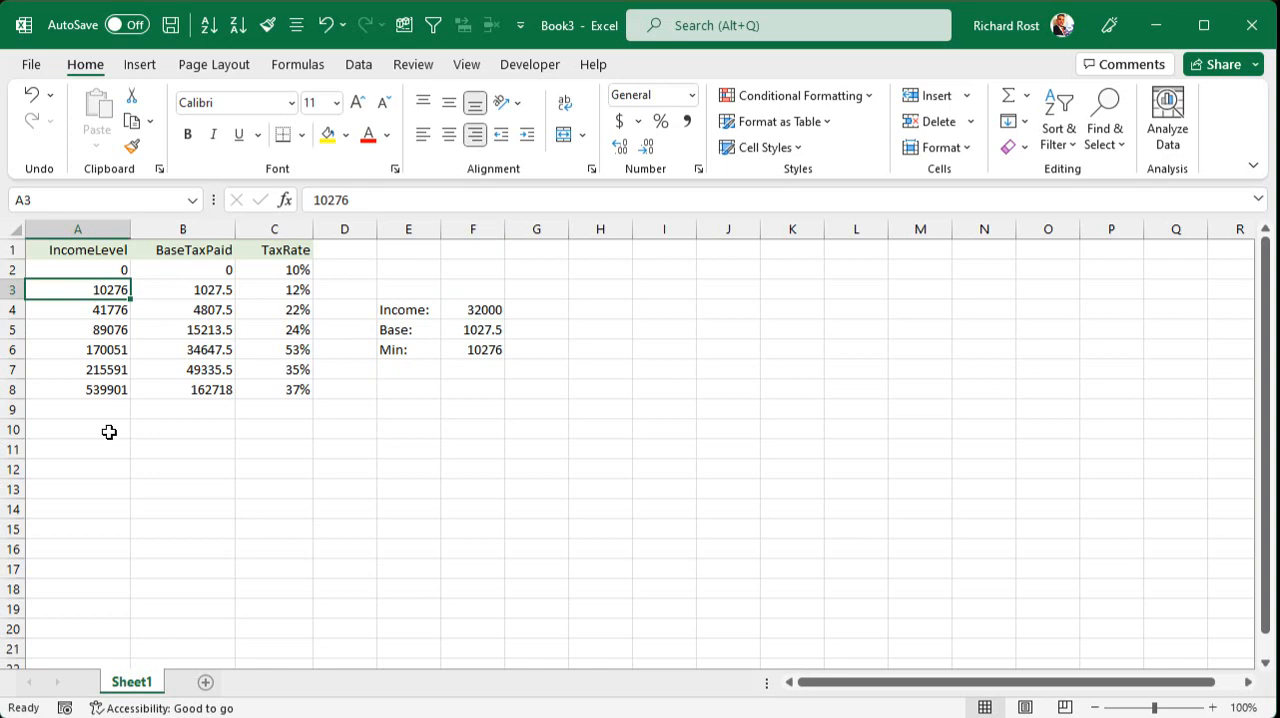
{"action": "mouse_move", "coordinate": [479, 347]}
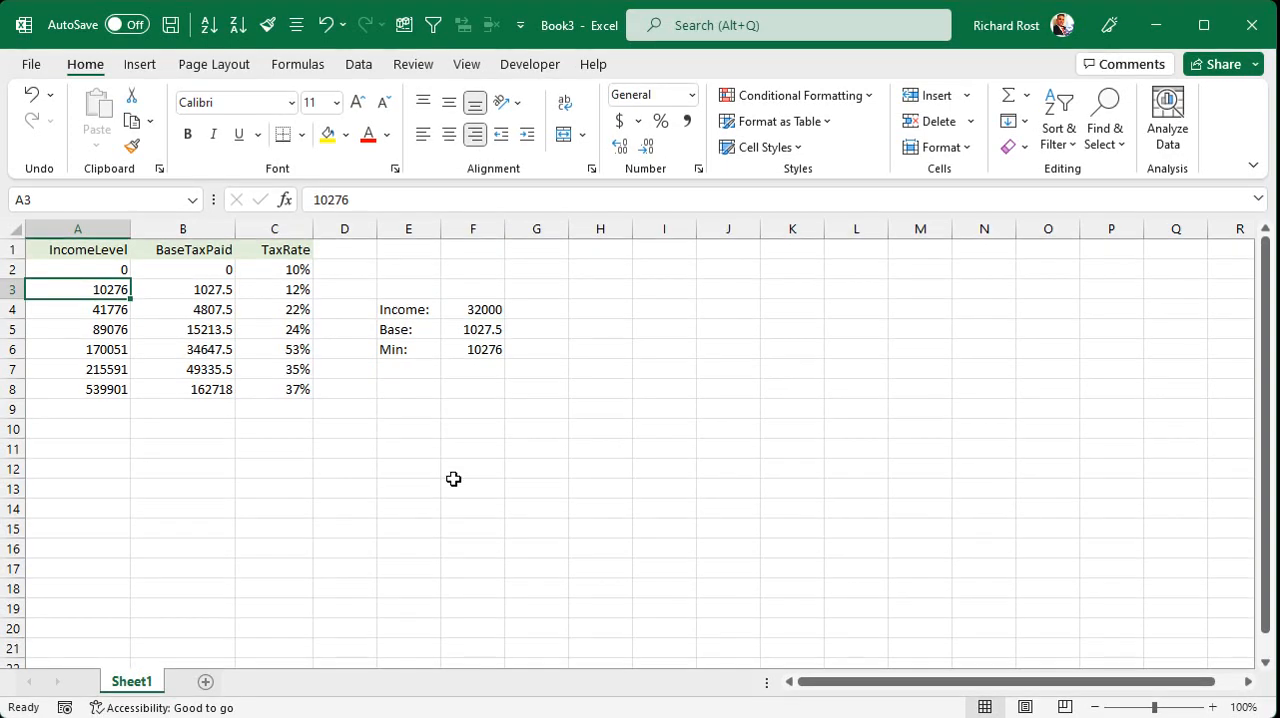
Label E7 'Rate:' and start F7's XLOOKUP of income F4 over A2:A8
{"action": "left_click", "coordinate": [408, 369]}
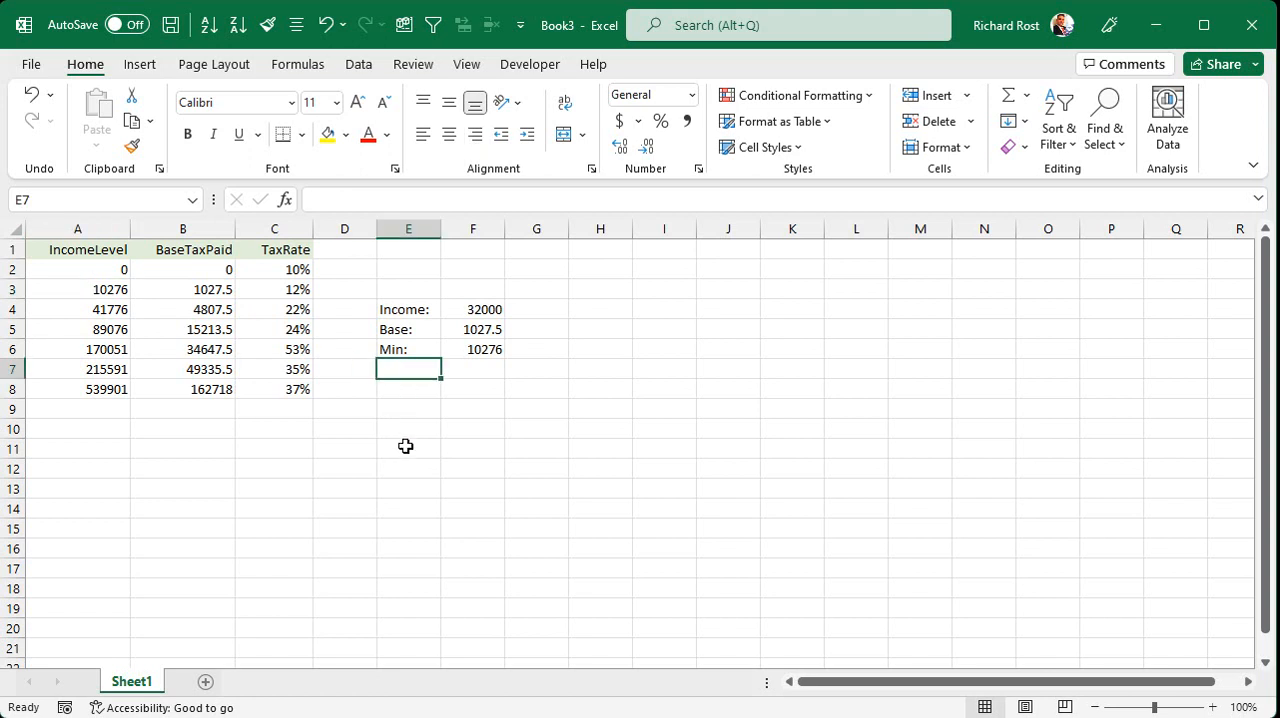
{"action": "type", "text": "Rate:"}
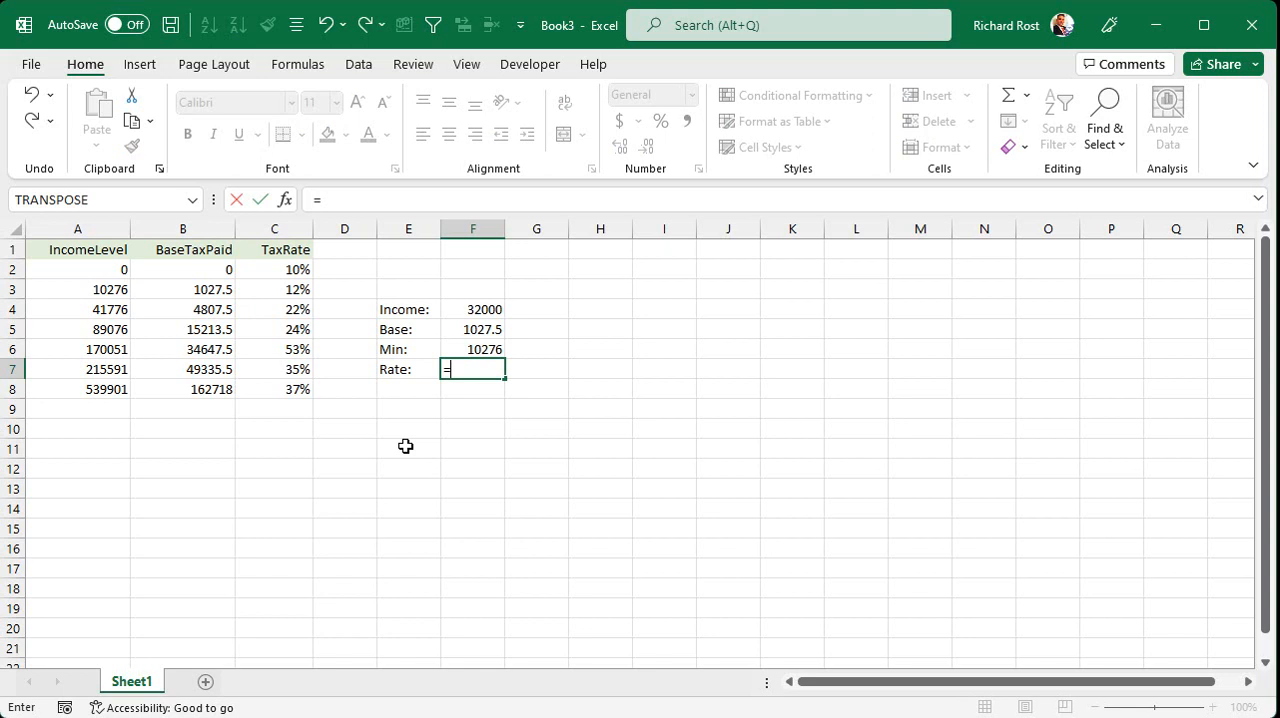
{"action": "type", "text": "=xlookup("}
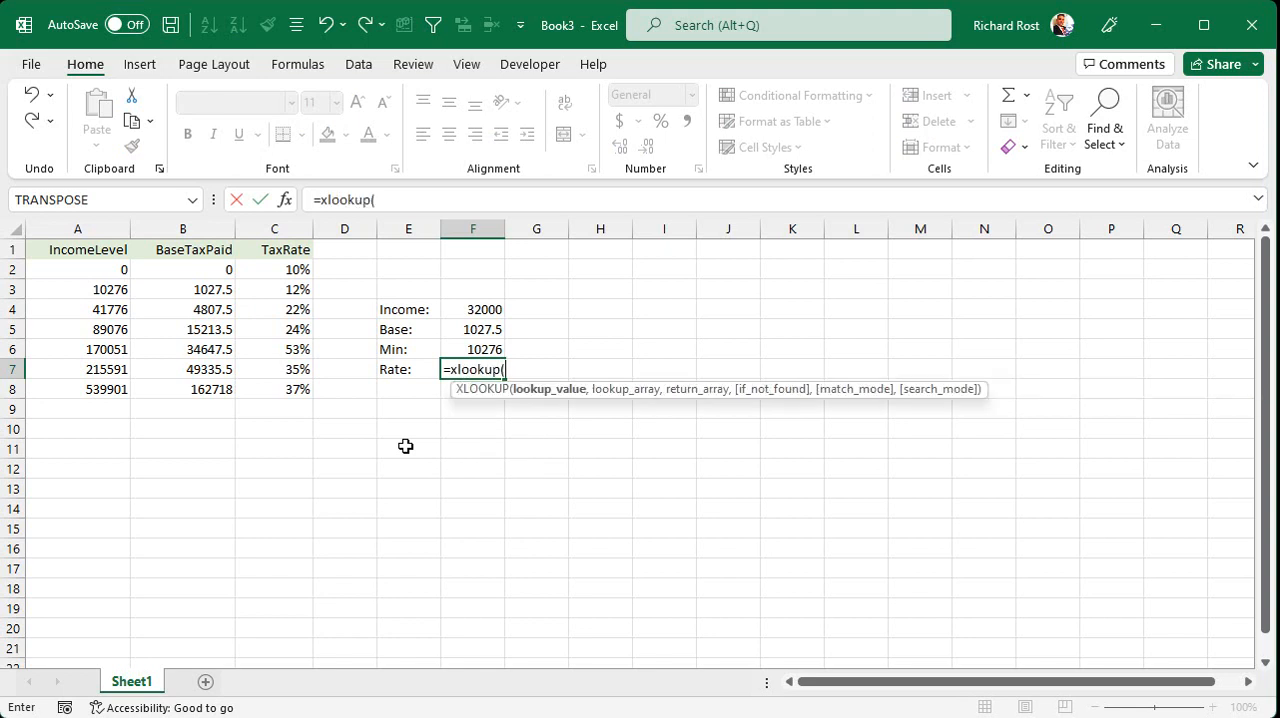
{"action": "left_click", "coordinate": [472, 309]}
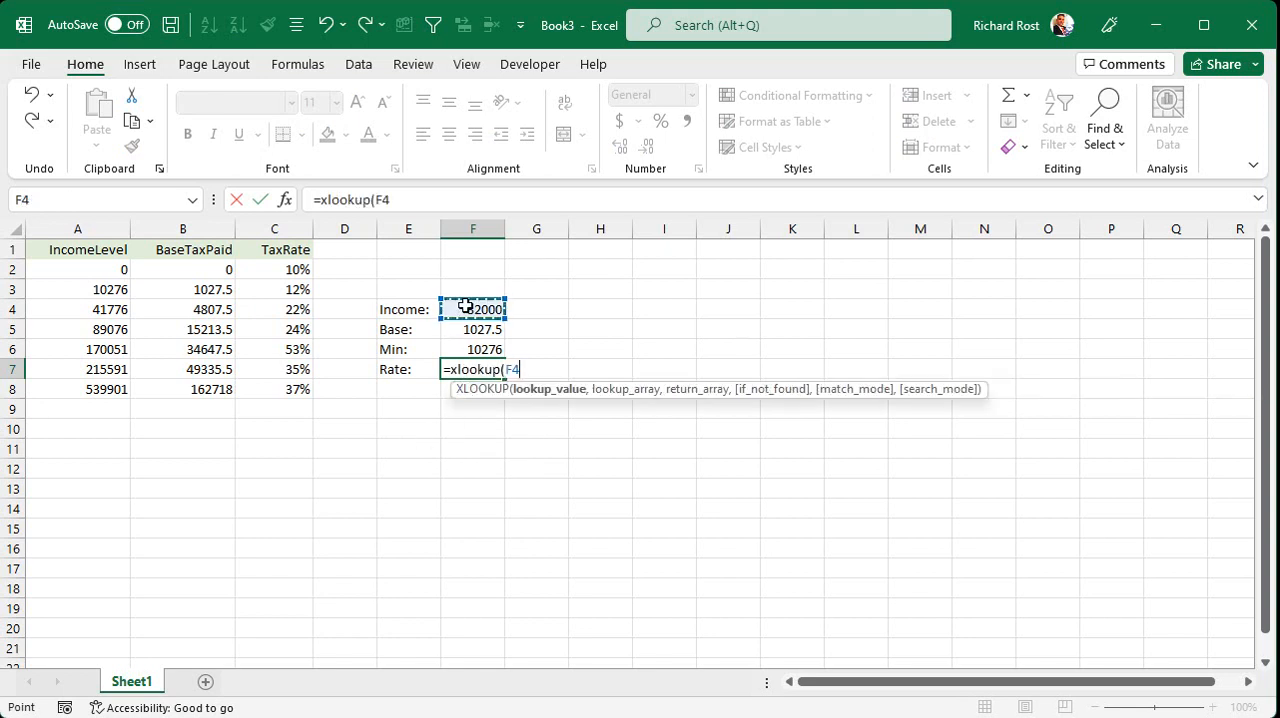
{"action": "type", "text": ","}
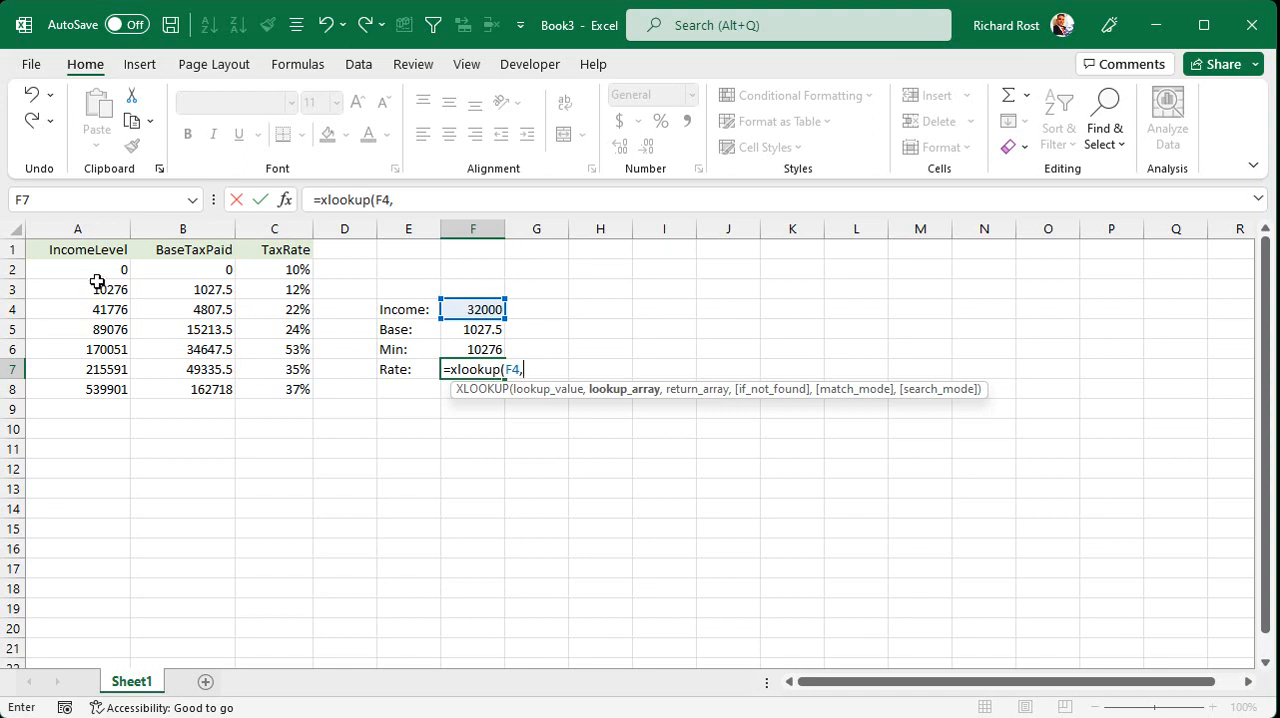
{"action": "left_click_drag", "start_coordinate": [77, 269], "coordinate": [77, 389]}
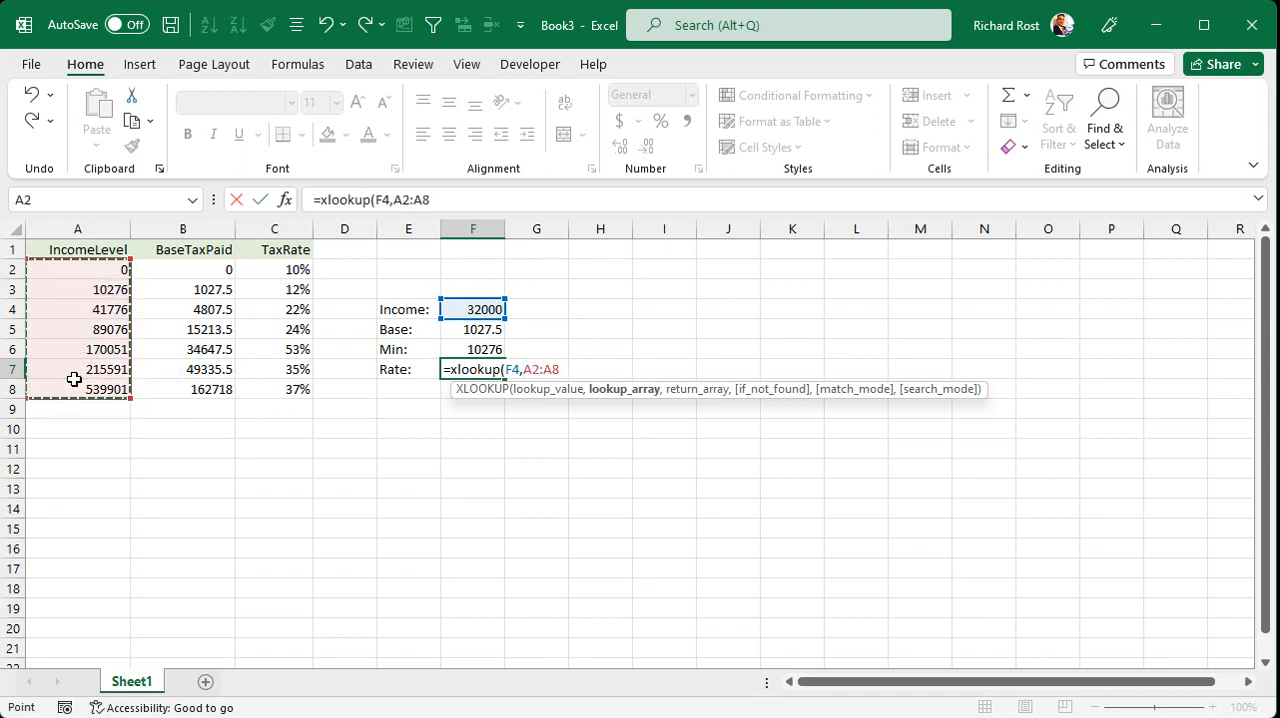
{"action": "type", "text": ","}
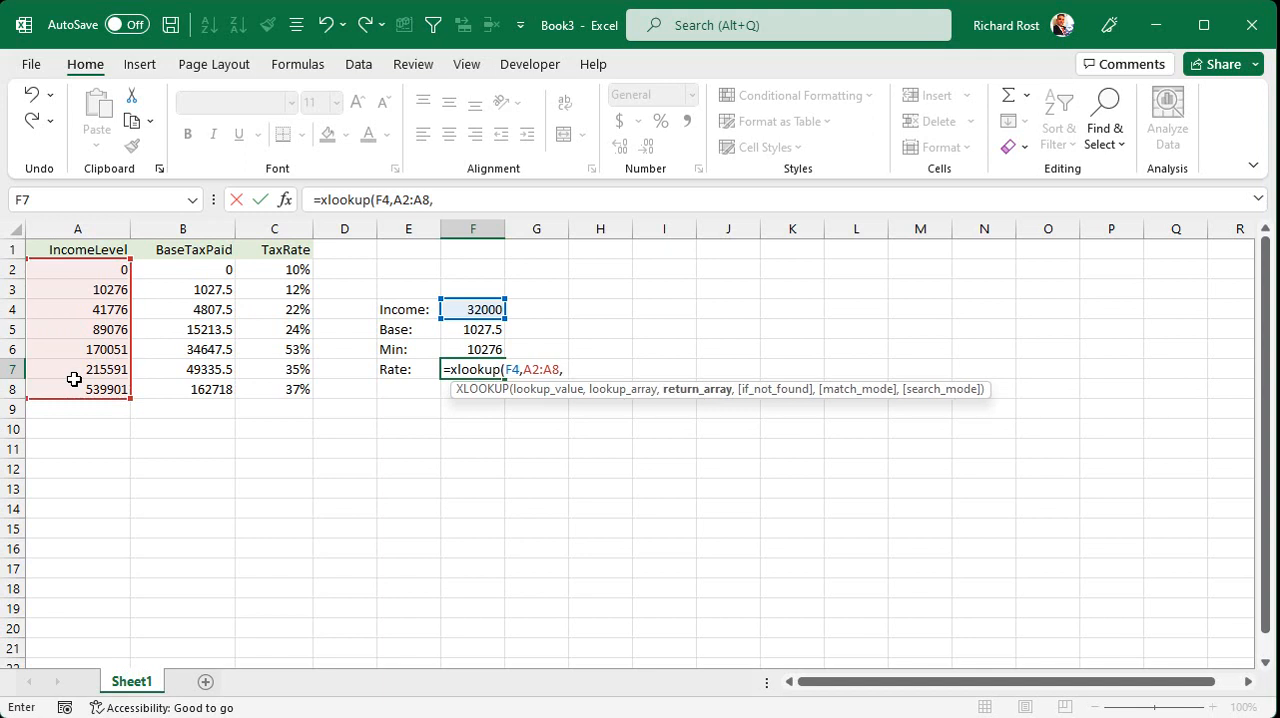
Return from C2:C8 with -1 match, giving 0.12, and check it against C3
{"action": "left_click_drag", "start_coordinate": [274, 269], "coordinate": [274, 389]}
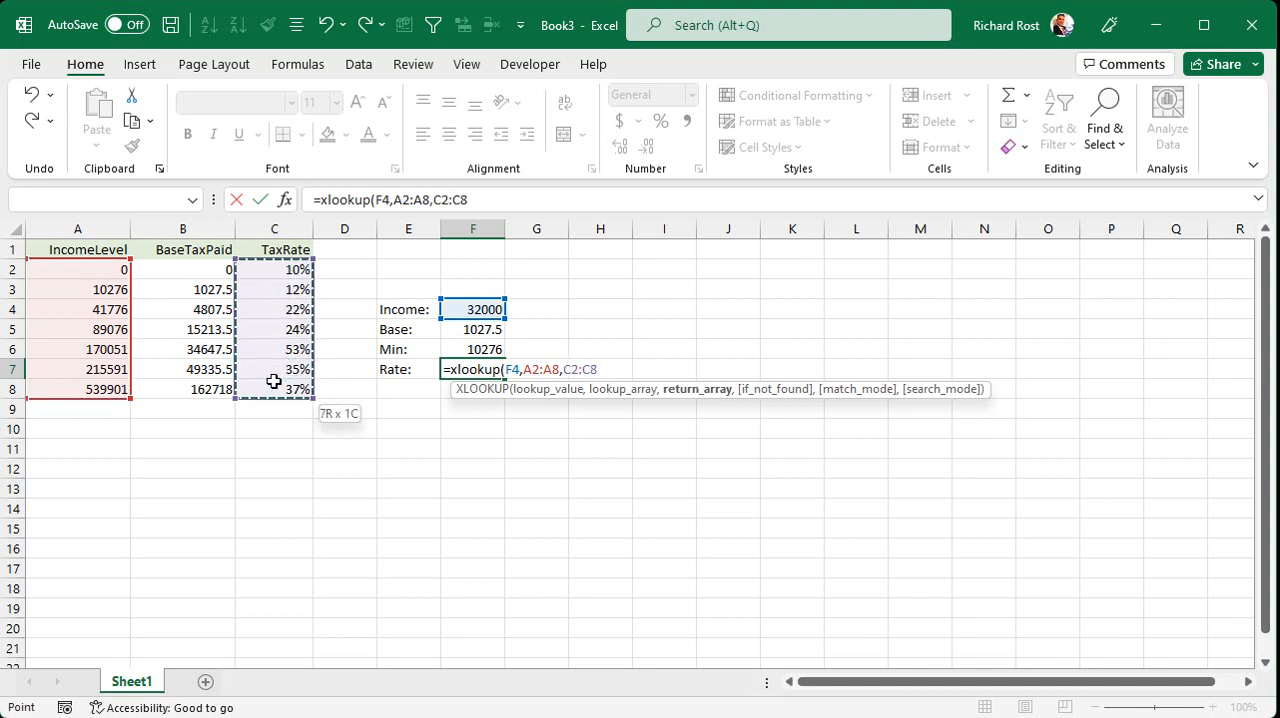
{"action": "type", "text": ",,"}
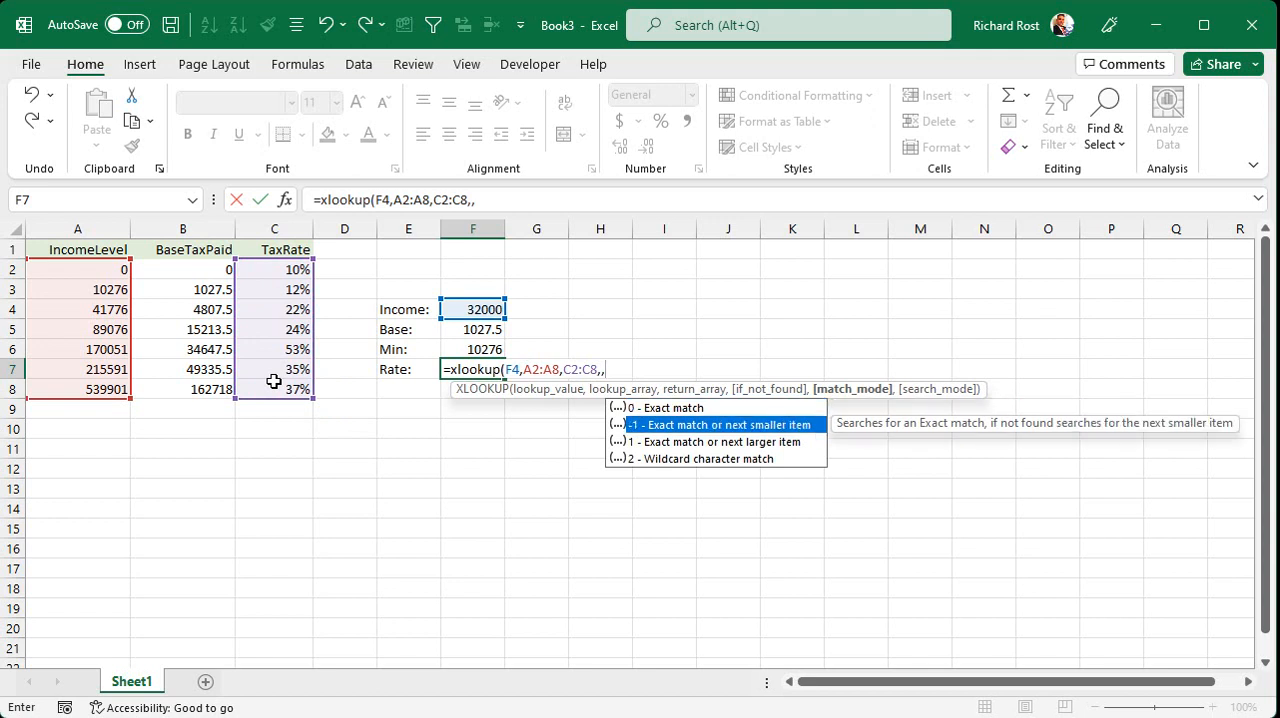
{"action": "type", "text": "-1"}
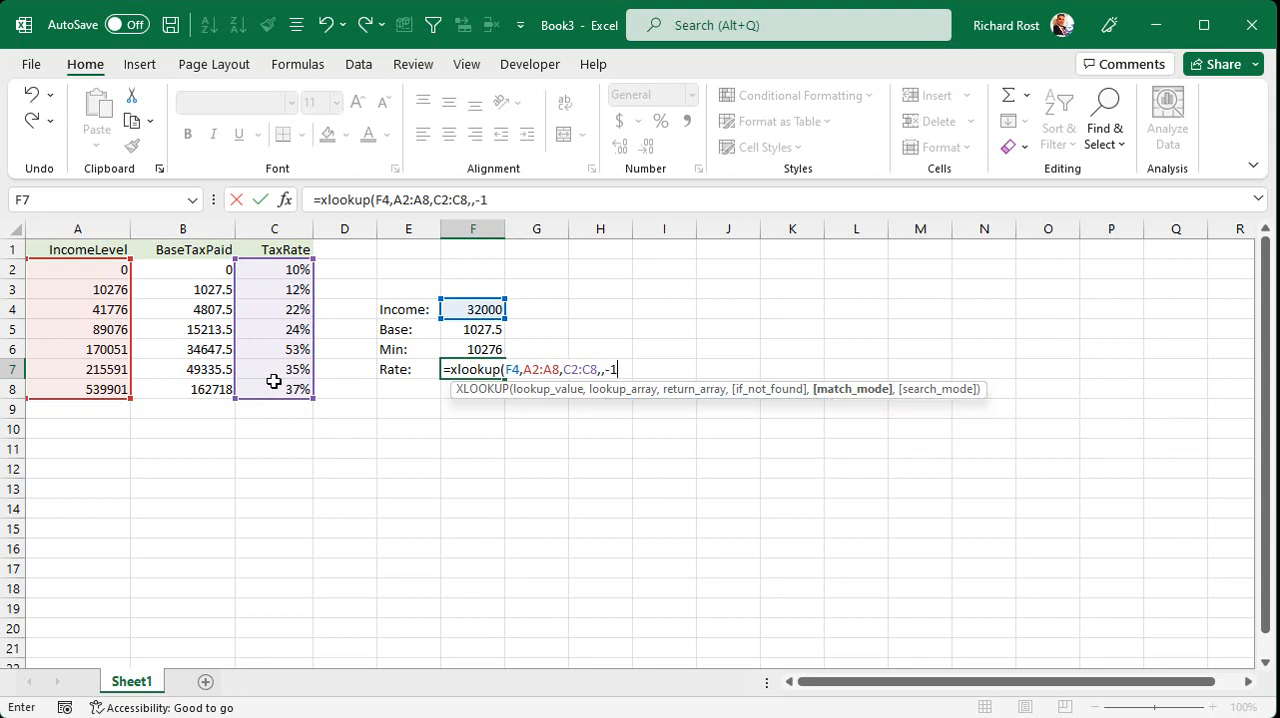
{"action": "key", "text": "Return"}
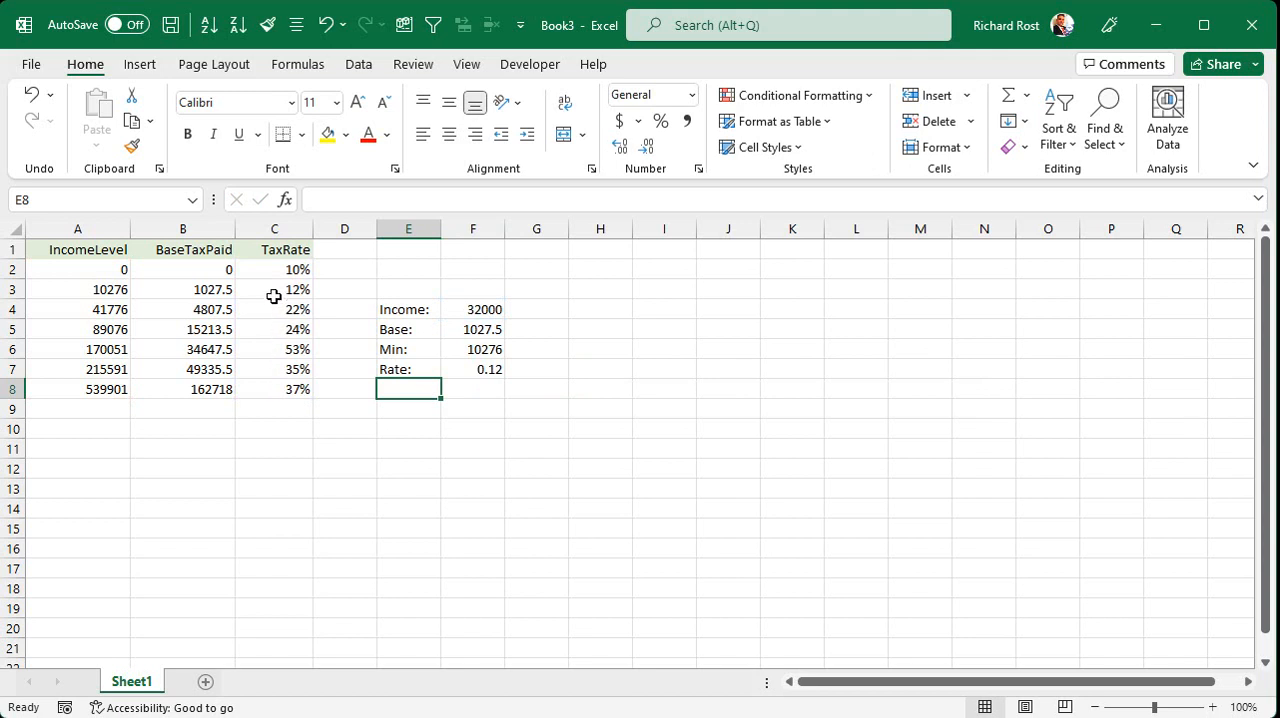
{"action": "left_click", "coordinate": [274, 289]}
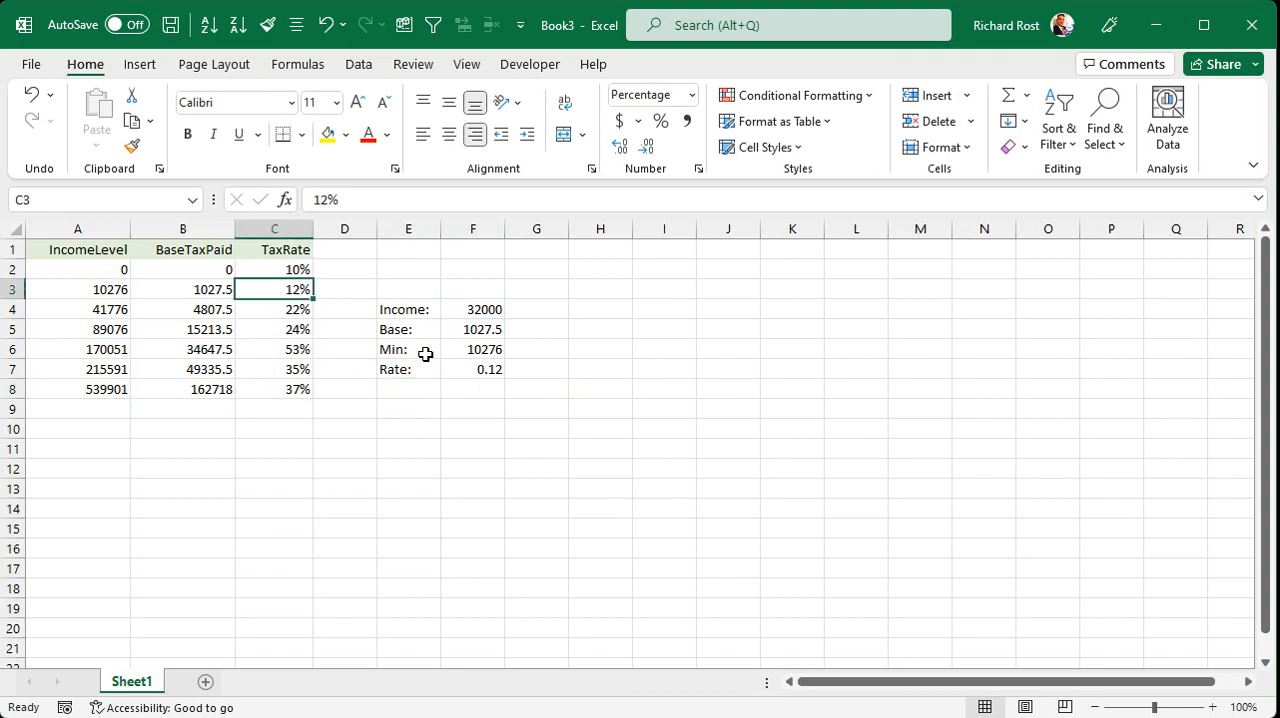
{"action": "mouse_move", "coordinate": [480, 362]}
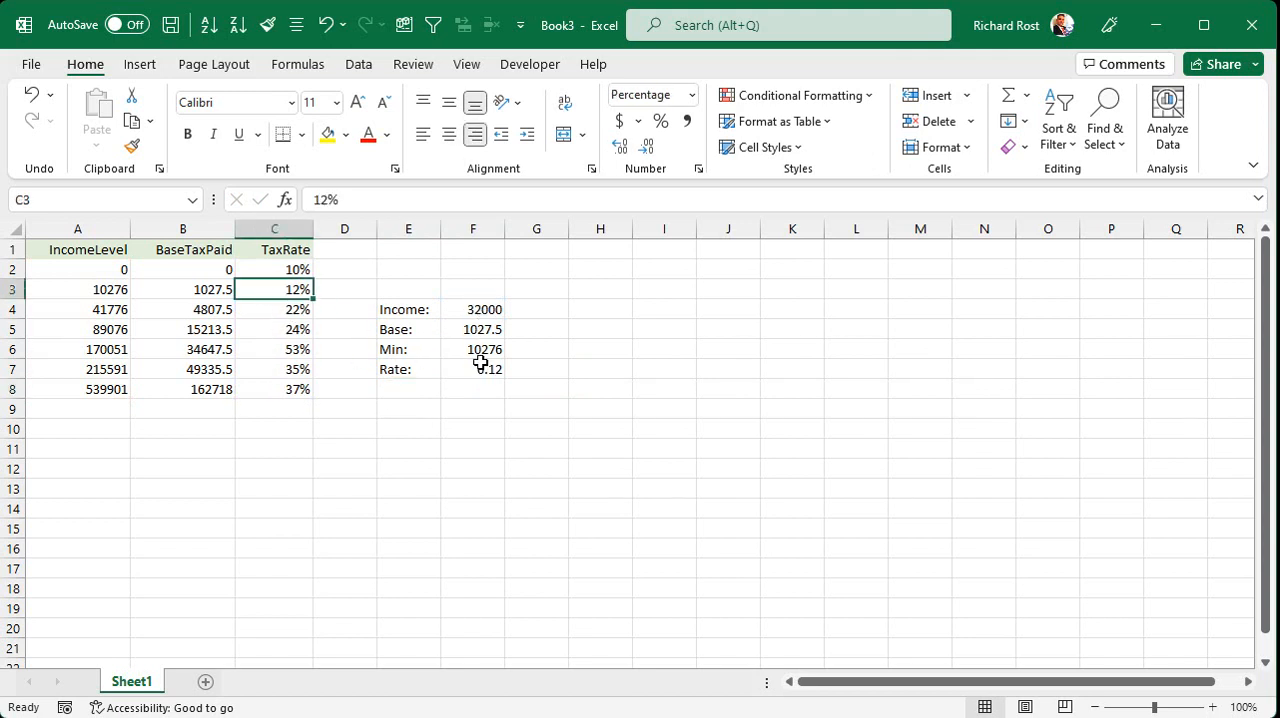
{"action": "left_click", "coordinate": [408, 408]}
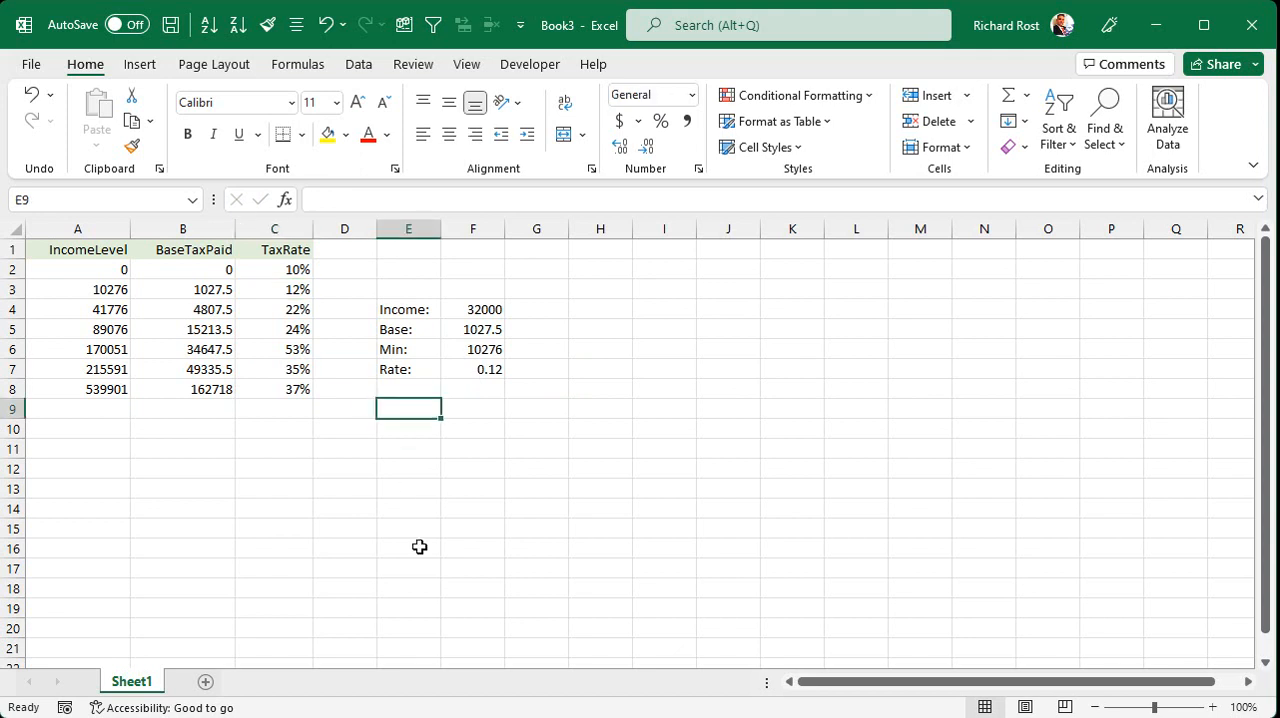
Label E9 'Tax Due:' and enter =F5+((F4-F6)*F7) in F9, giving 3634.38
{"action": "type", "text": "Tax Due:"}
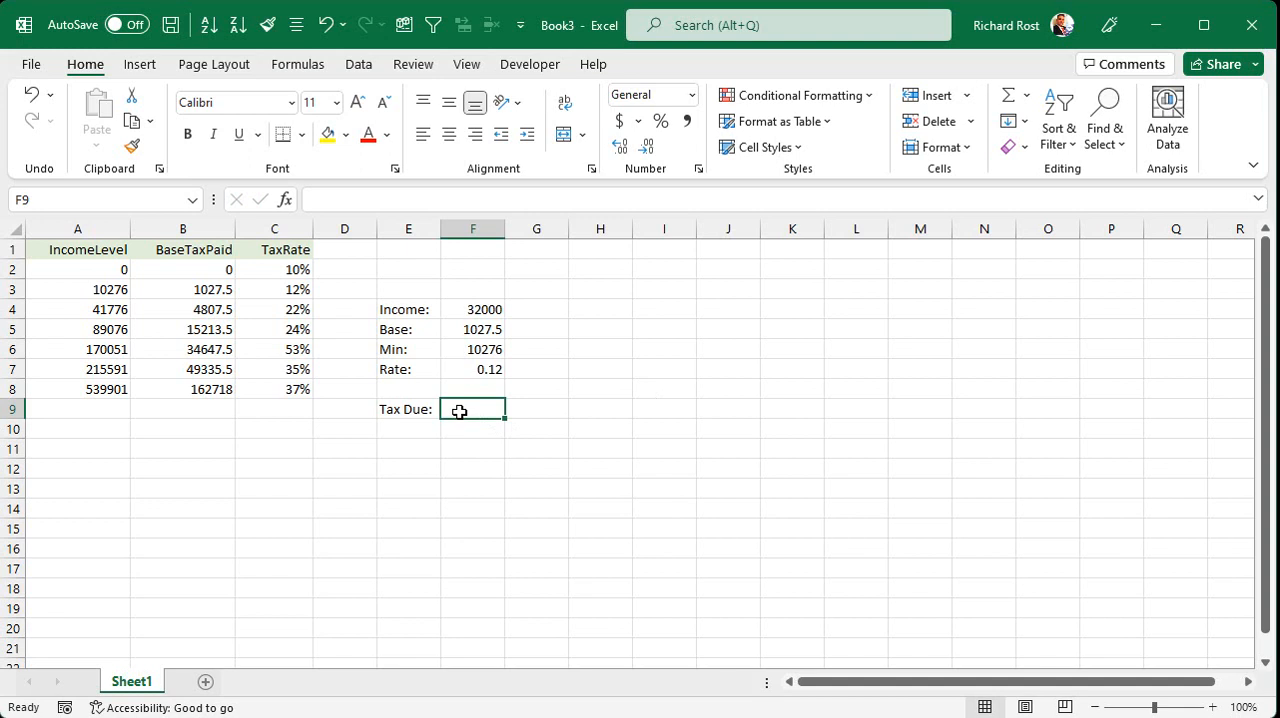
{"action": "type", "text": "="}
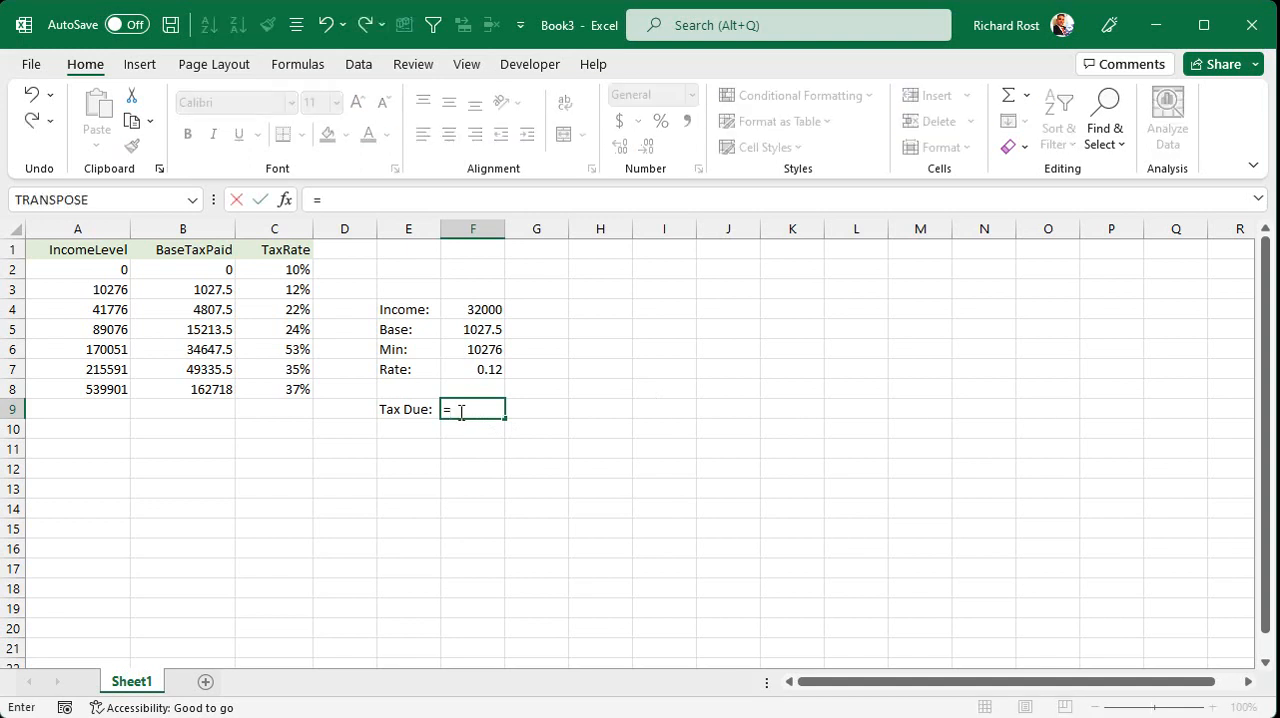
{"action": "mouse_move", "coordinate": [472, 357]}
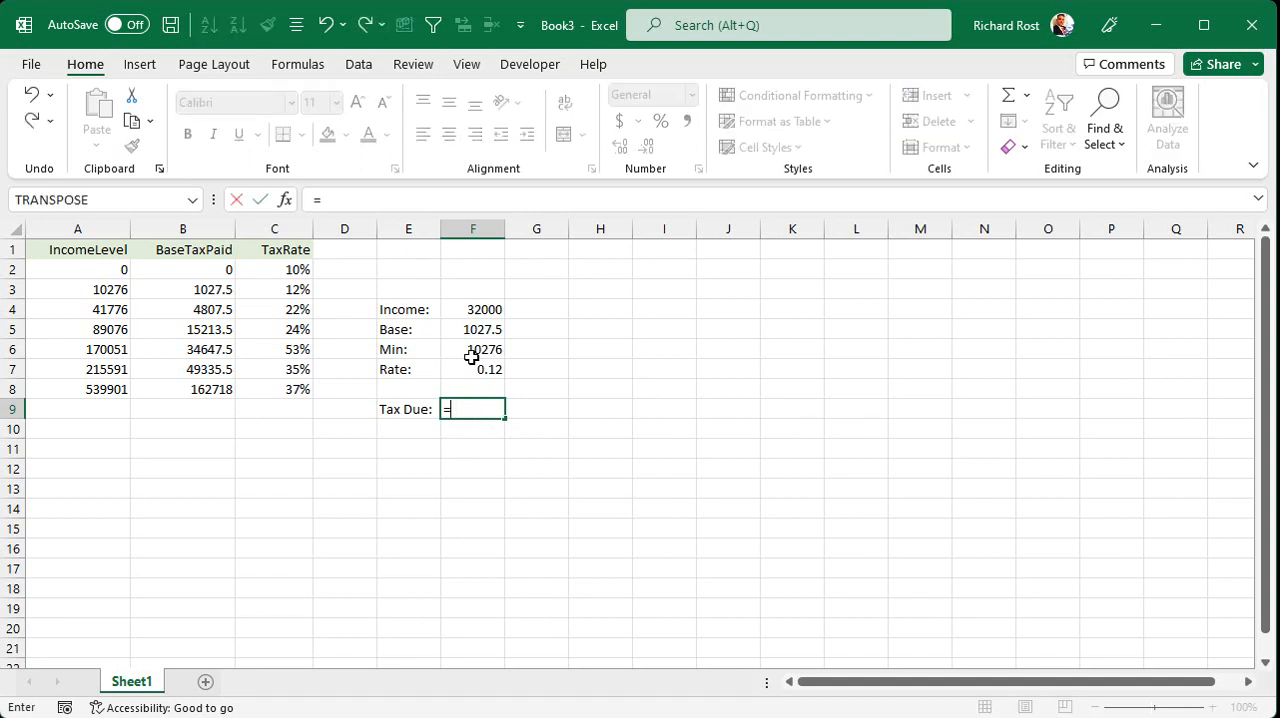
{"action": "left_click", "coordinate": [472, 329]}
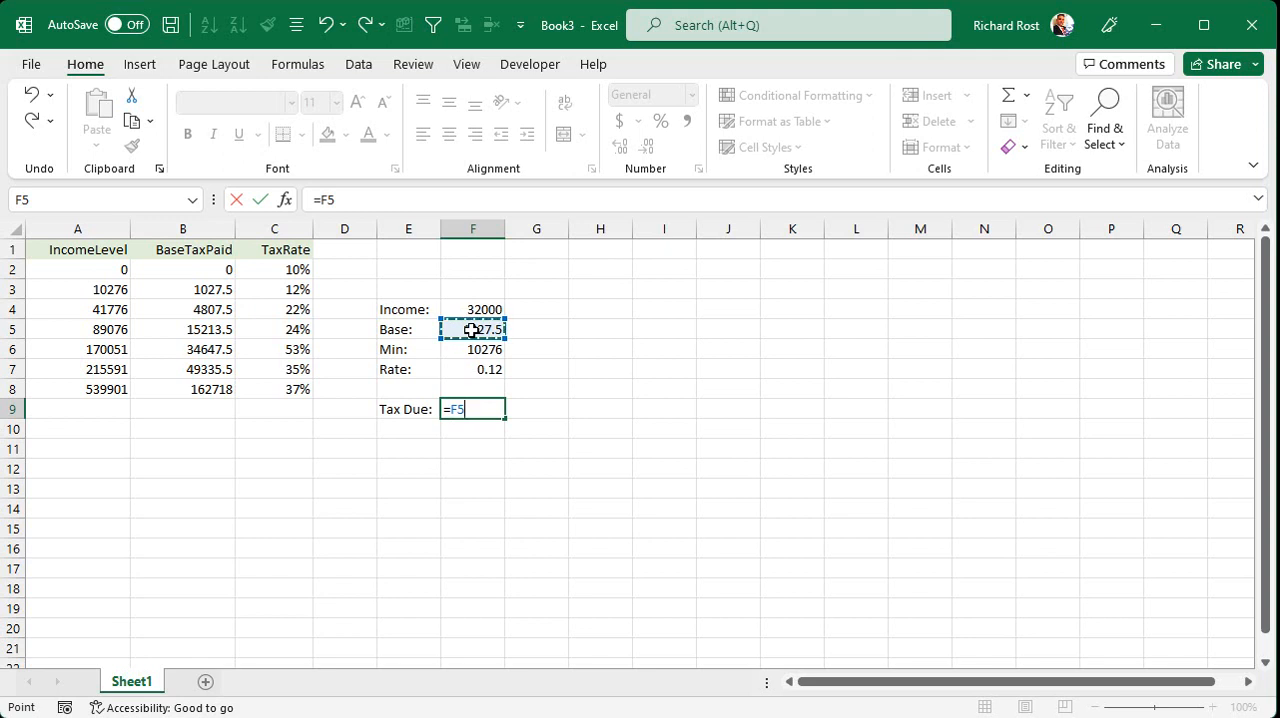
{"action": "type", "text": "+"}
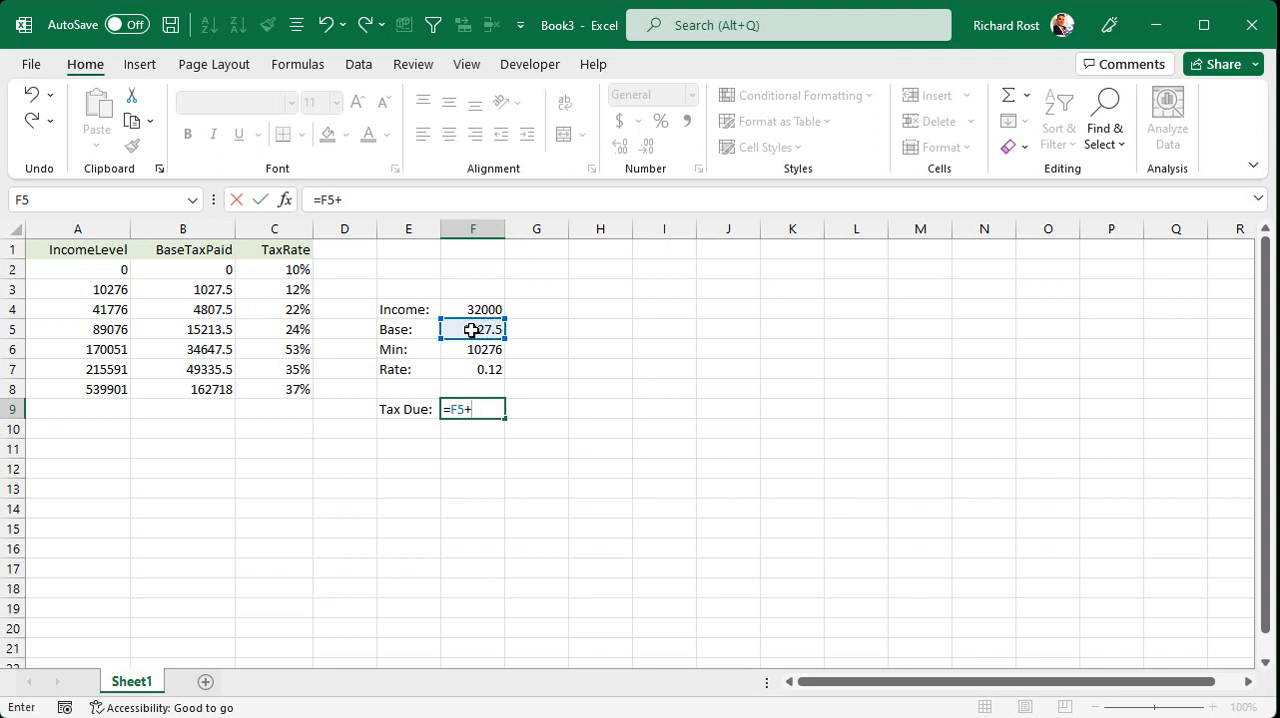
{"action": "type", "text": "(("}
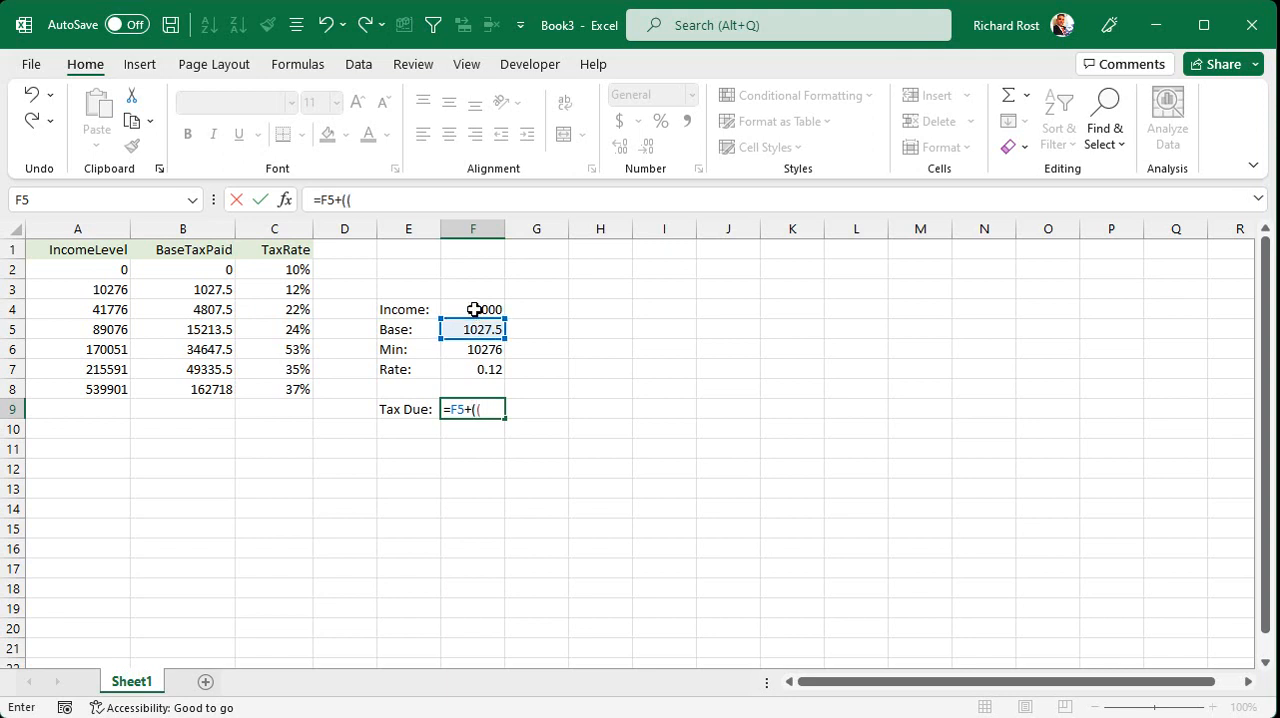
{"action": "left_click", "coordinate": [472, 309]}
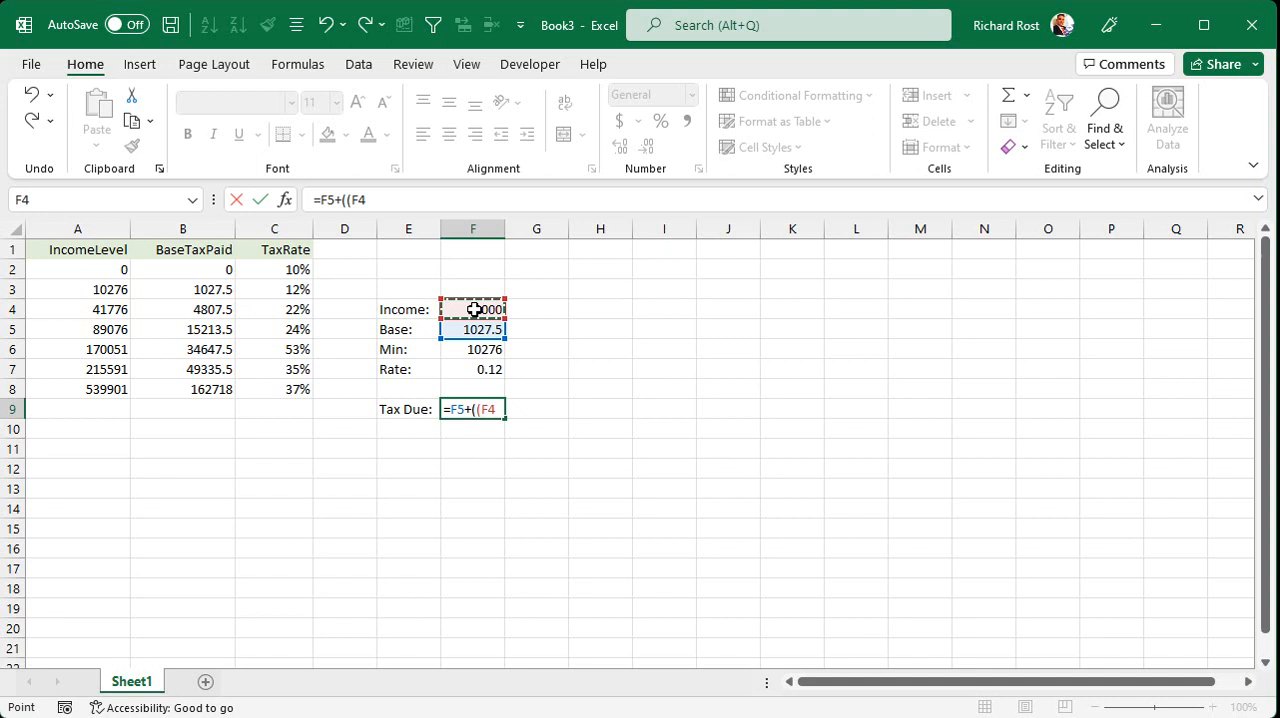
{"action": "type", "text": "-"}
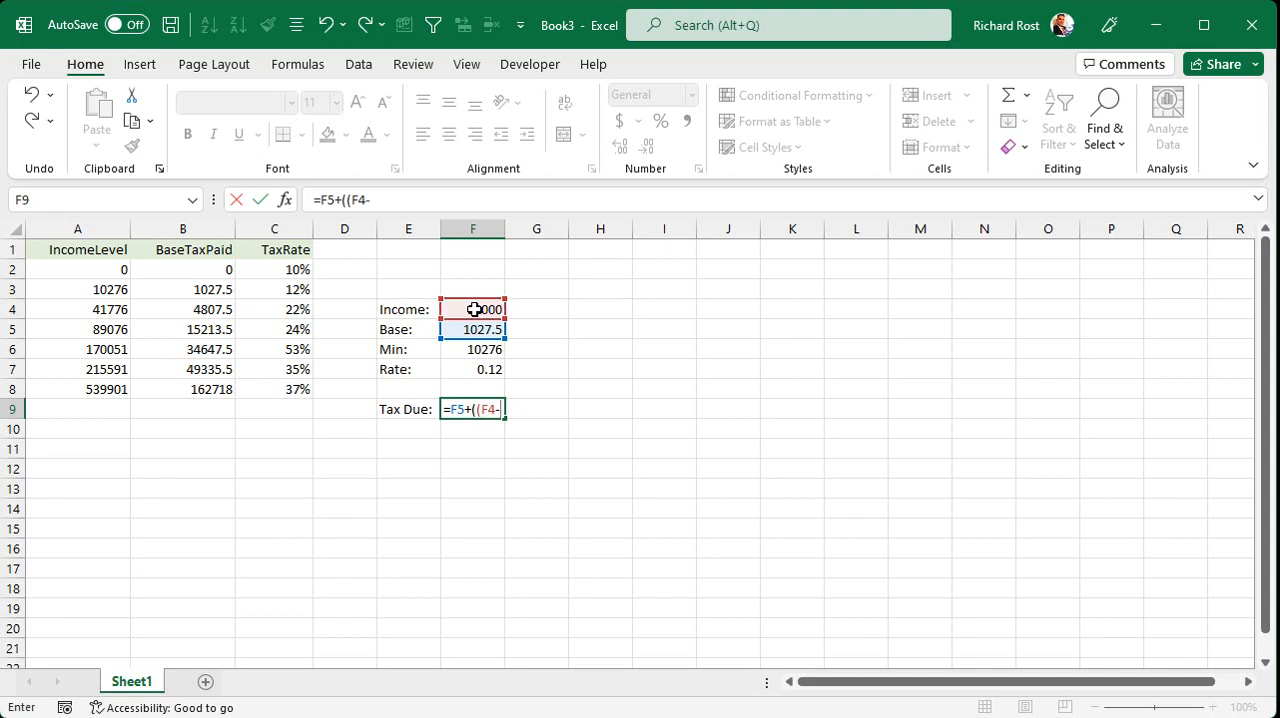
{"action": "left_click", "coordinate": [473, 349]}
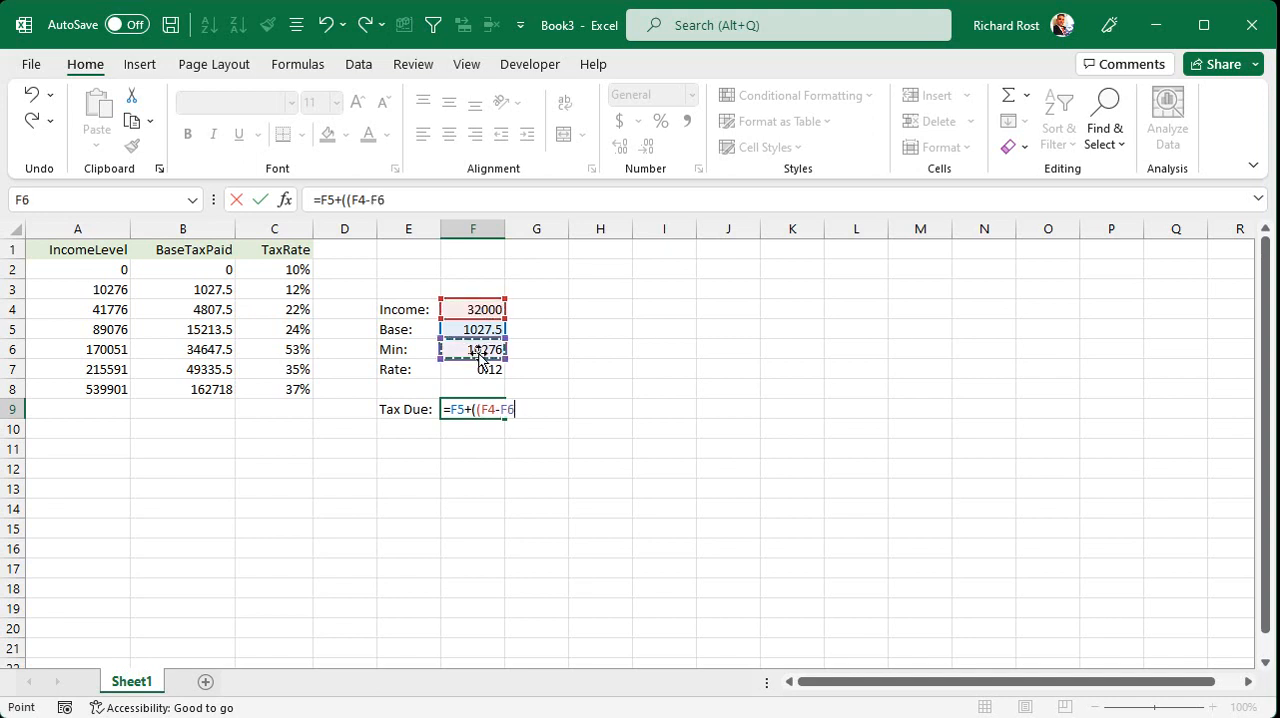
{"action": "type", "text": ")*"}
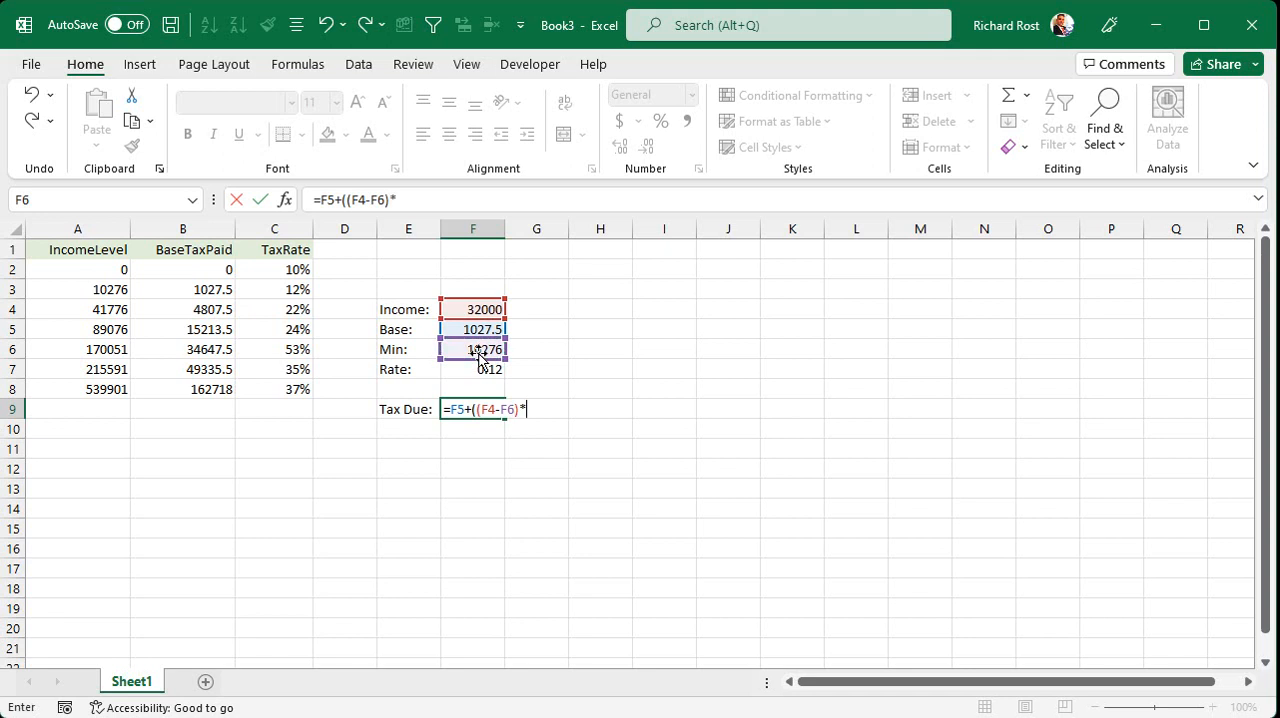
{"action": "left_click", "coordinate": [472, 369]}
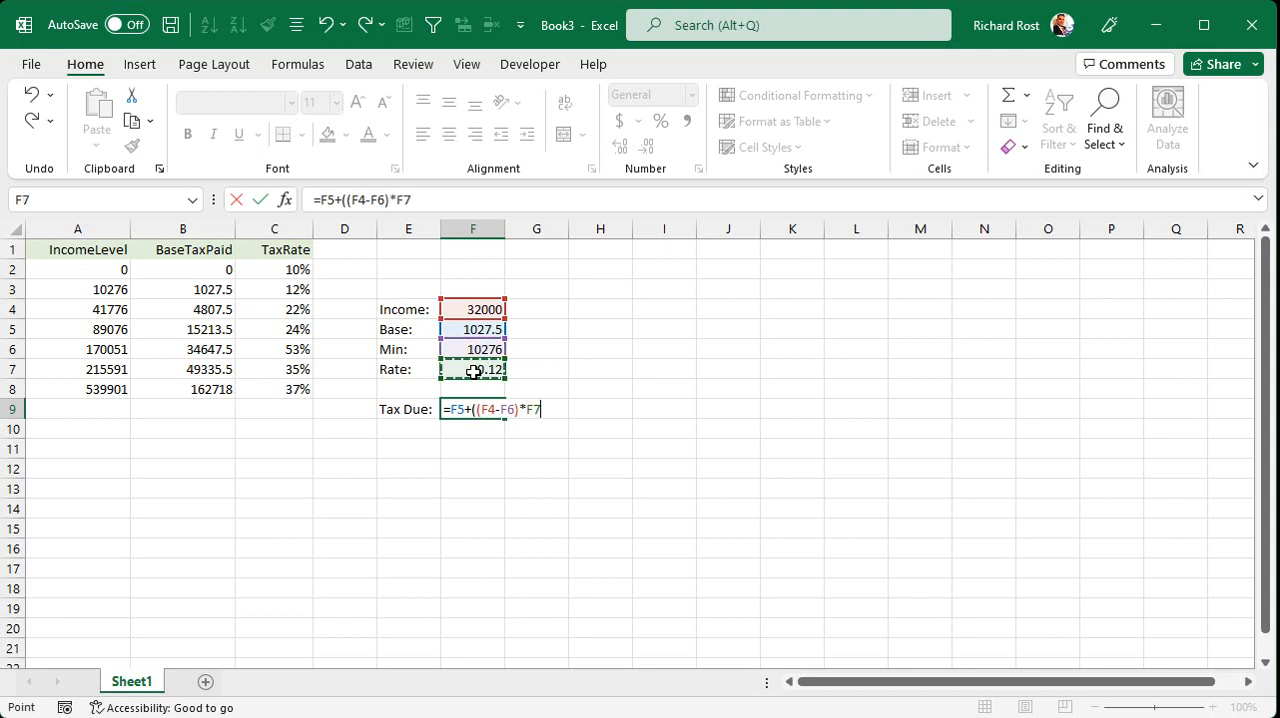
{"action": "type", "text": ")"}
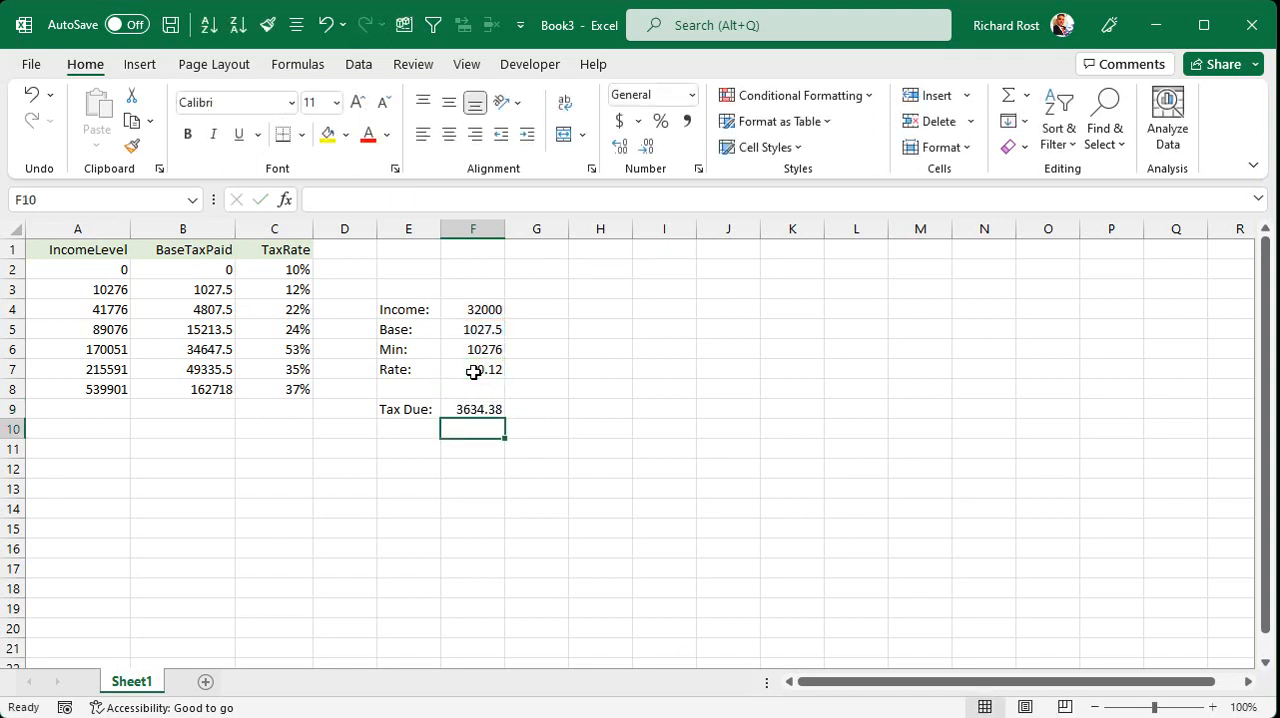
{"action": "mouse_move", "coordinate": [479, 405]}
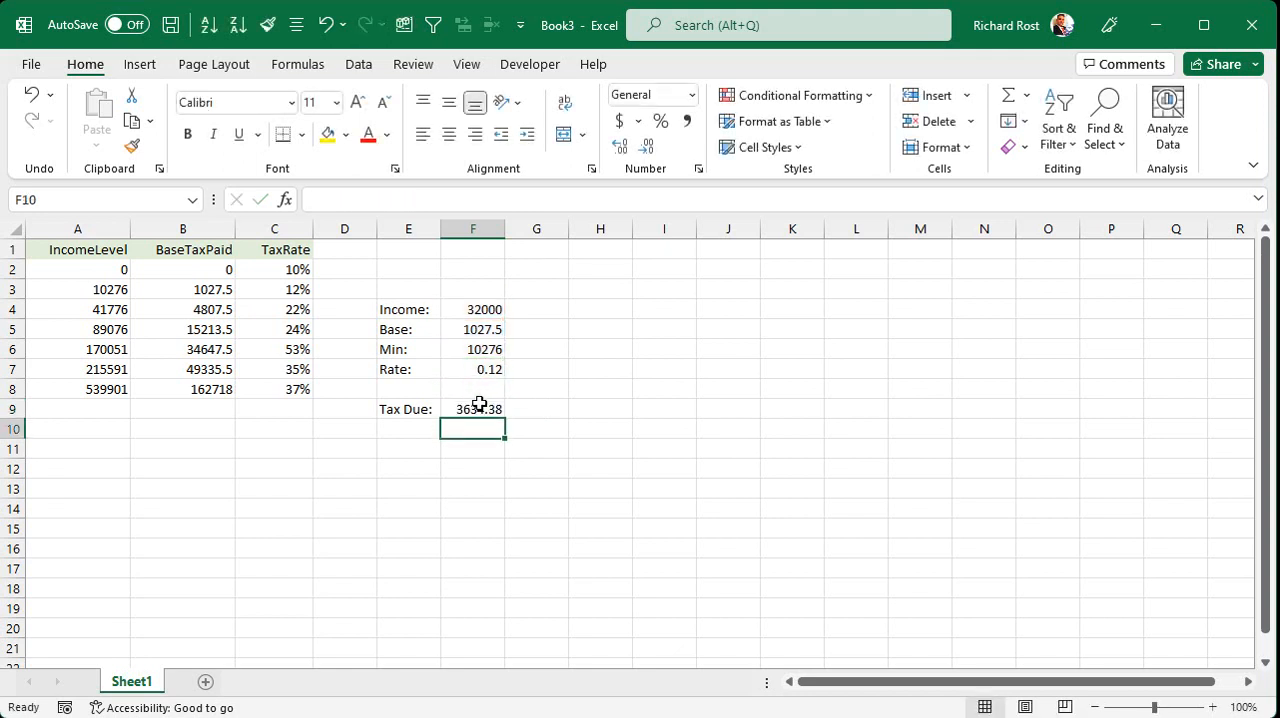
{"action": "left_click", "coordinate": [472, 408]}
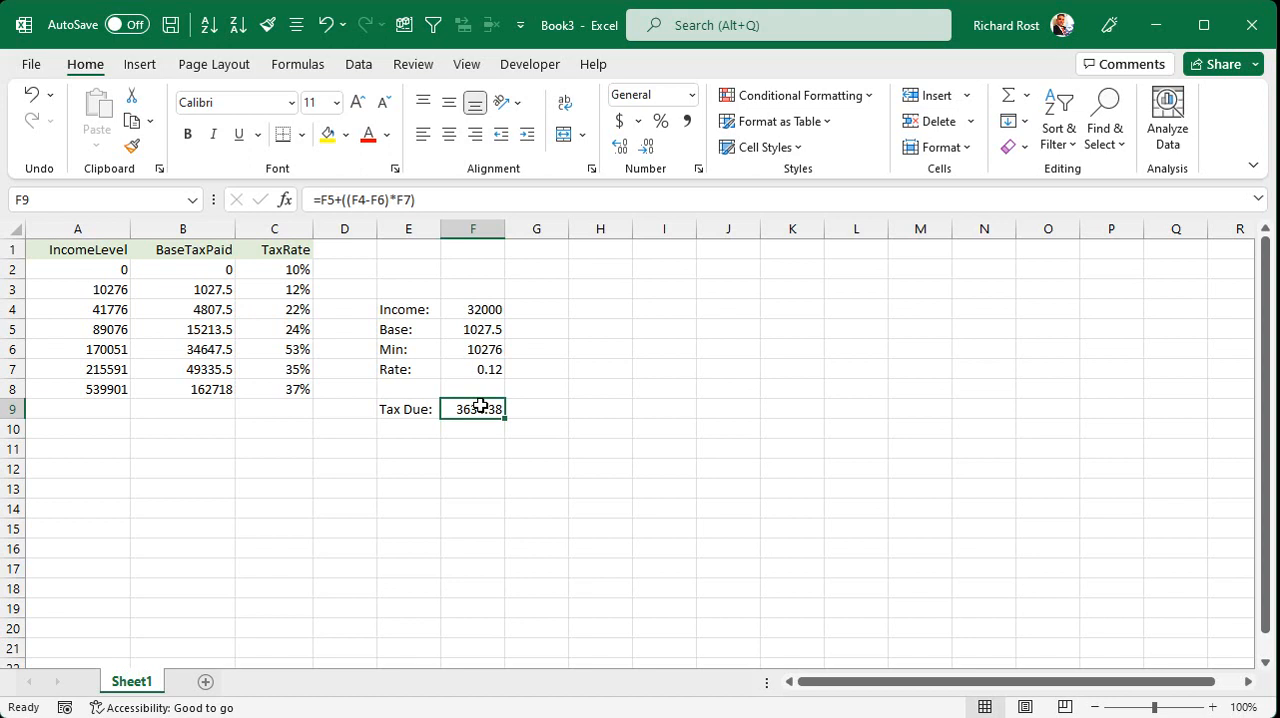
Set income F4 to 50000 and wrap the Tax Due formula in ROUND(...,0), showing 6617
{"action": "left_click", "coordinate": [473, 309]}
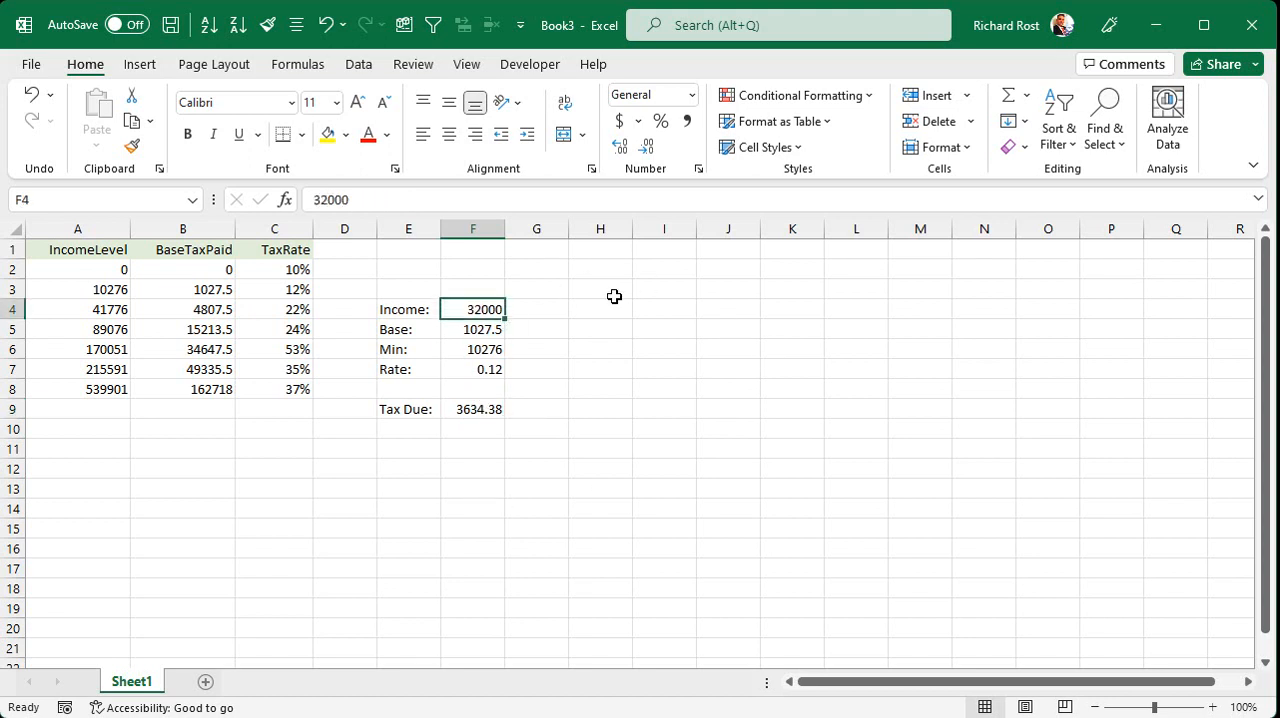
{"action": "type", "text": "50000"}
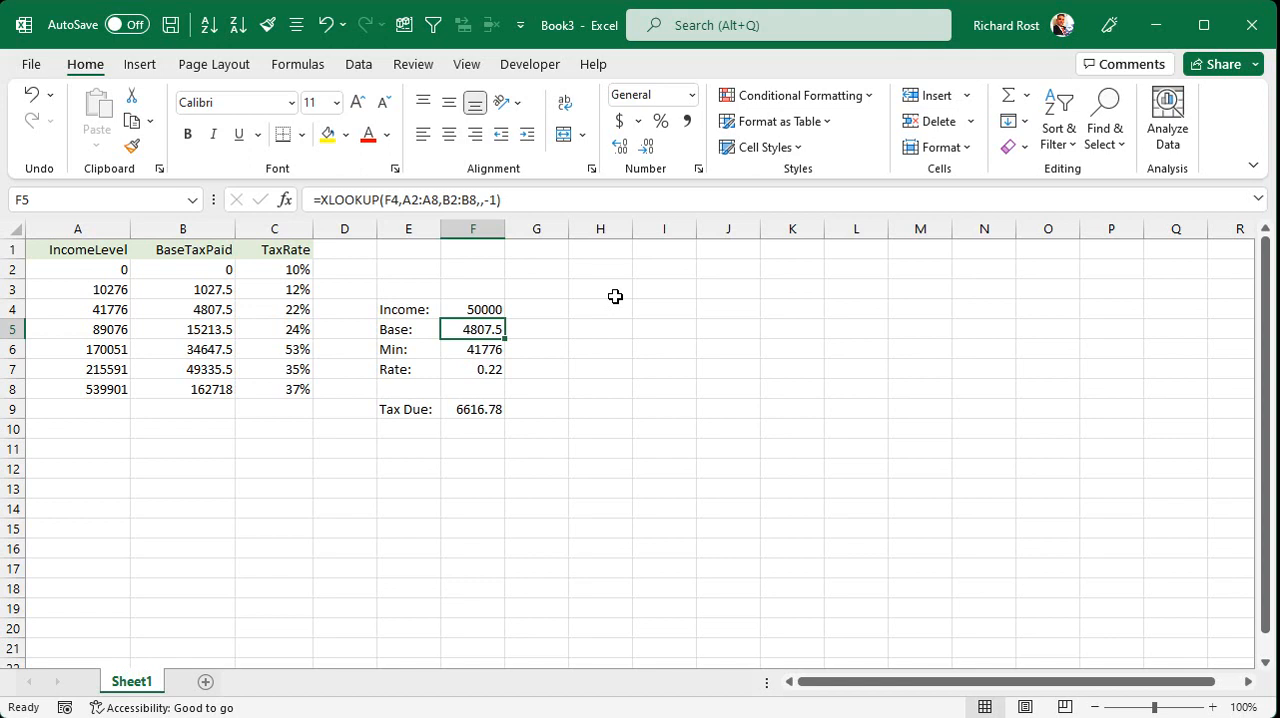
{"action": "left_click", "coordinate": [473, 409]}
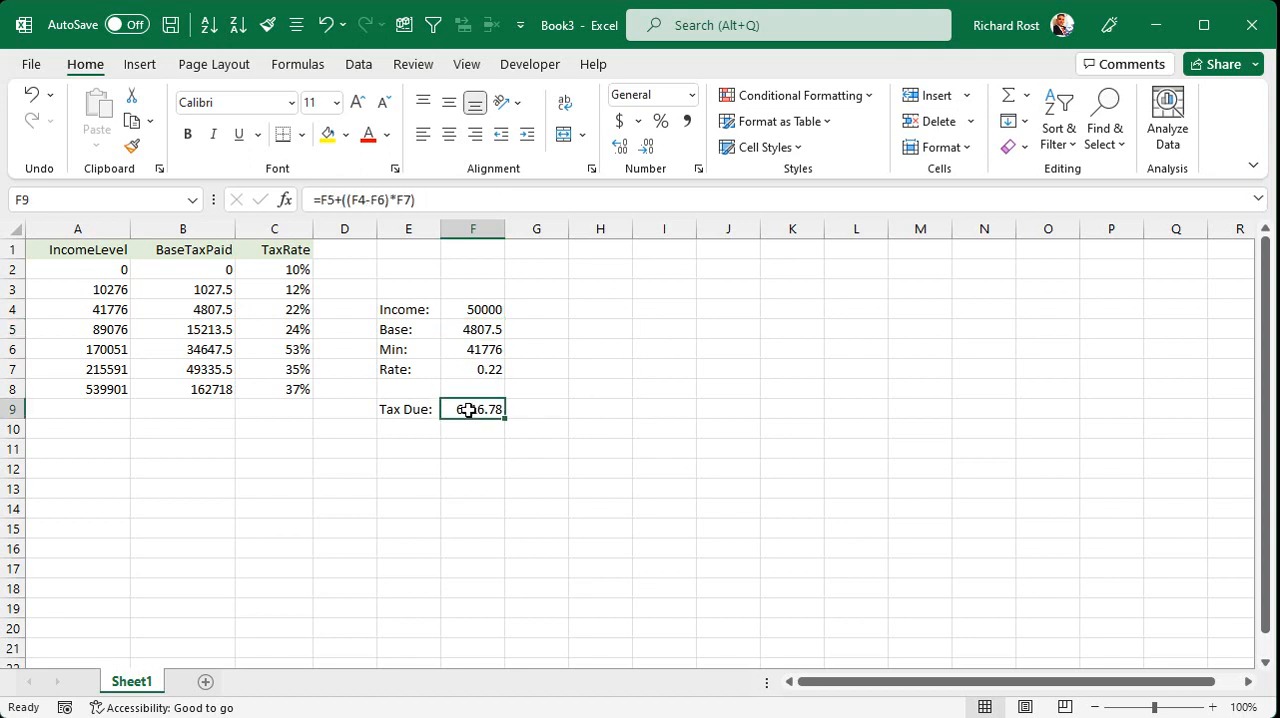
{"action": "double_click", "coordinate": [473, 409]}
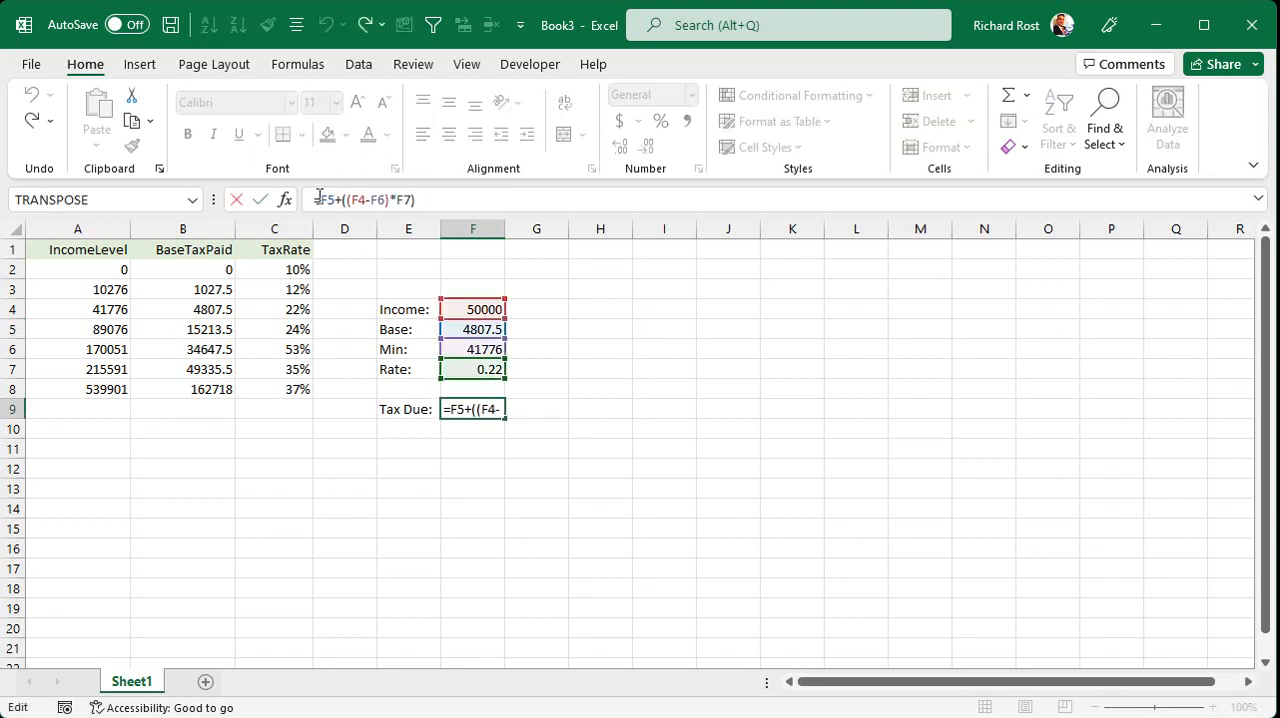
{"action": "type", "text": "Round("}
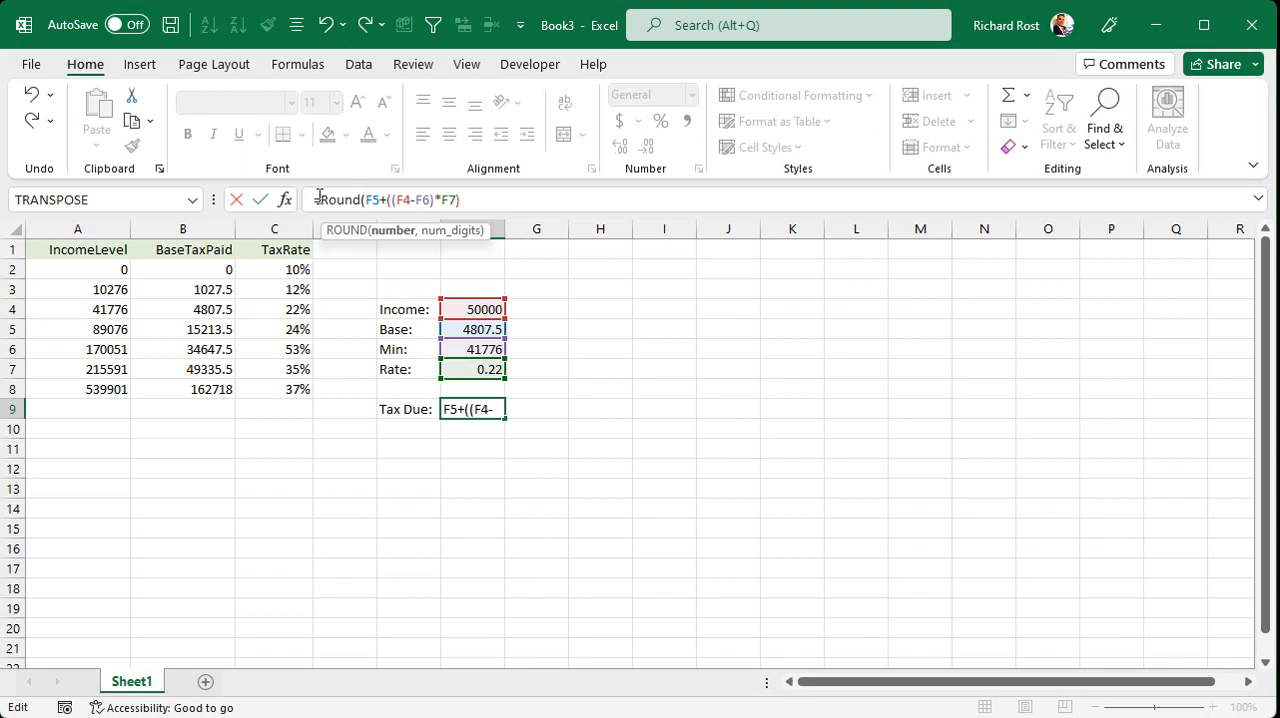
{"action": "type", "text": ",0"}
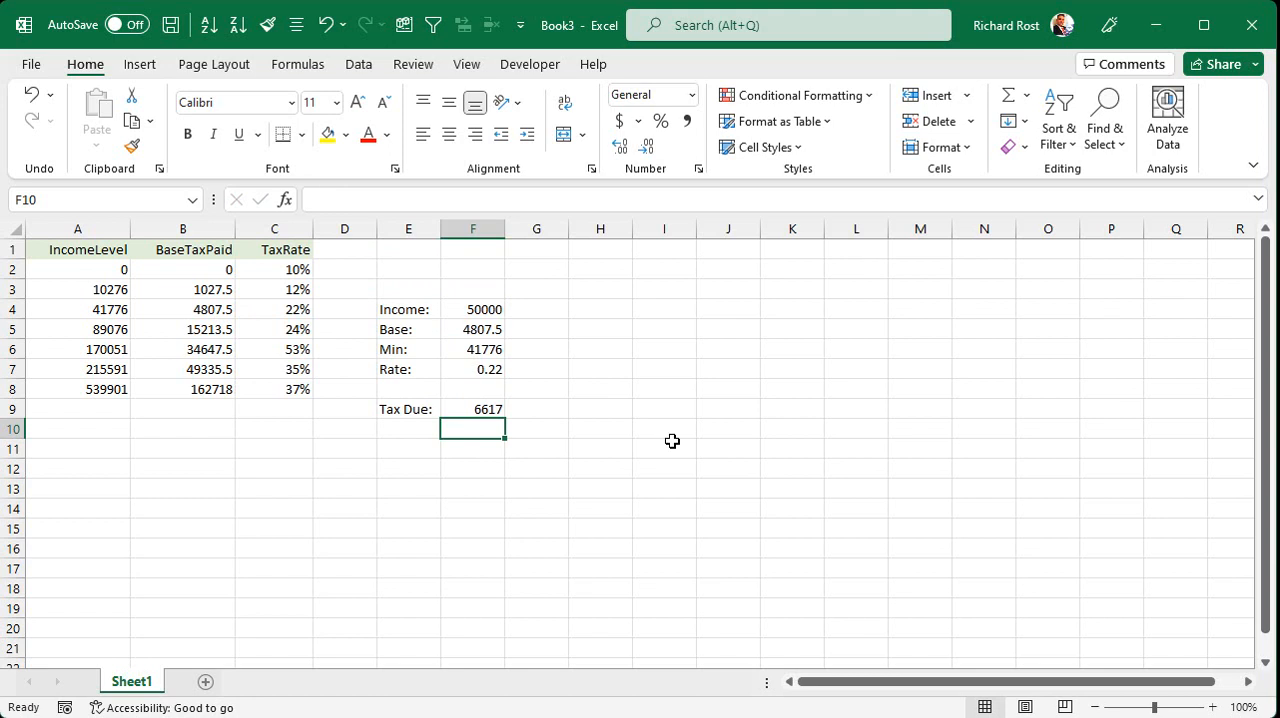
{"action": "left_click", "coordinate": [537, 309]}
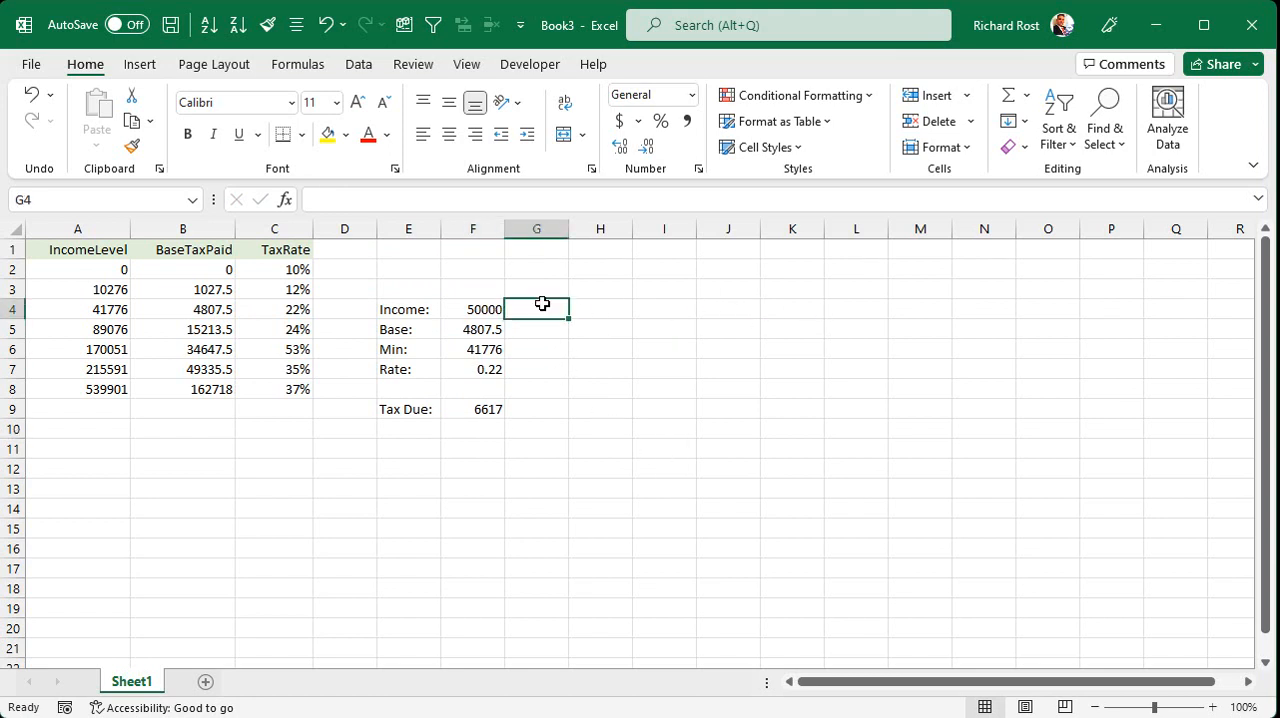
Enter 75000 in G4, fill formulas into column G, and select the broken G5:G9 results
{"action": "type", "text": "75000"}
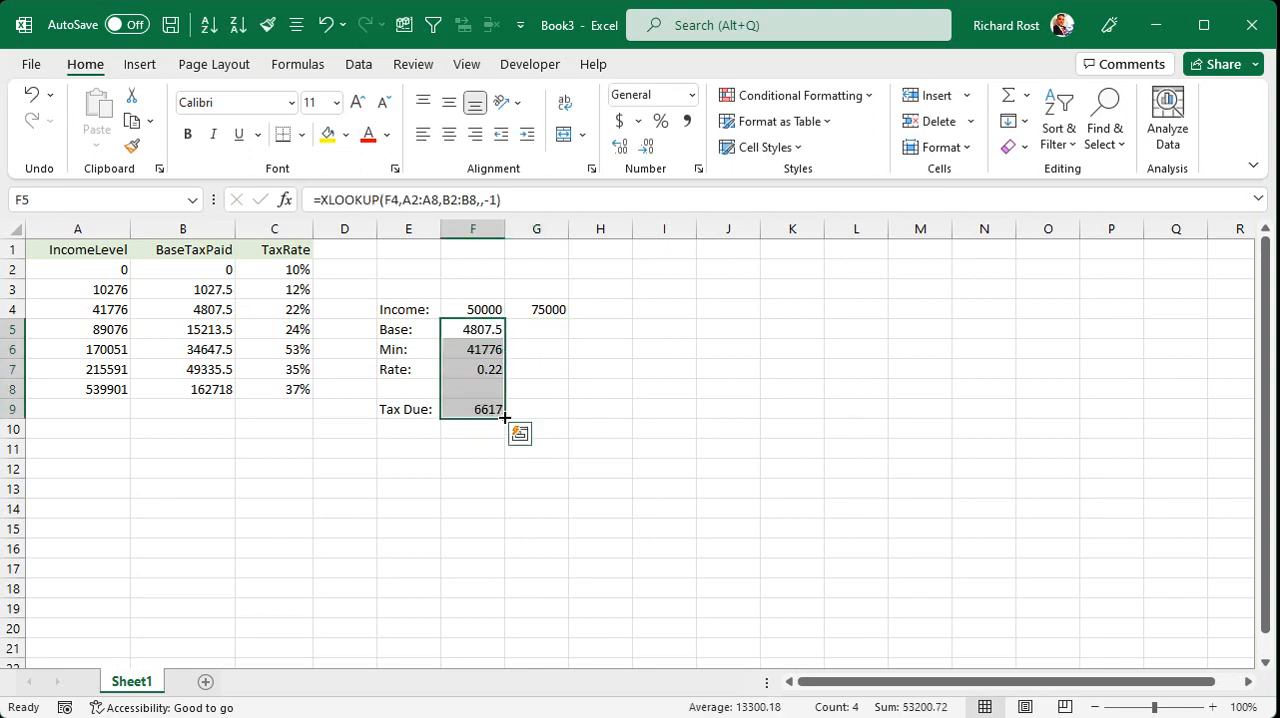
{"action": "left_click_drag", "start_coordinate": [505, 417], "coordinate": [568, 417]}
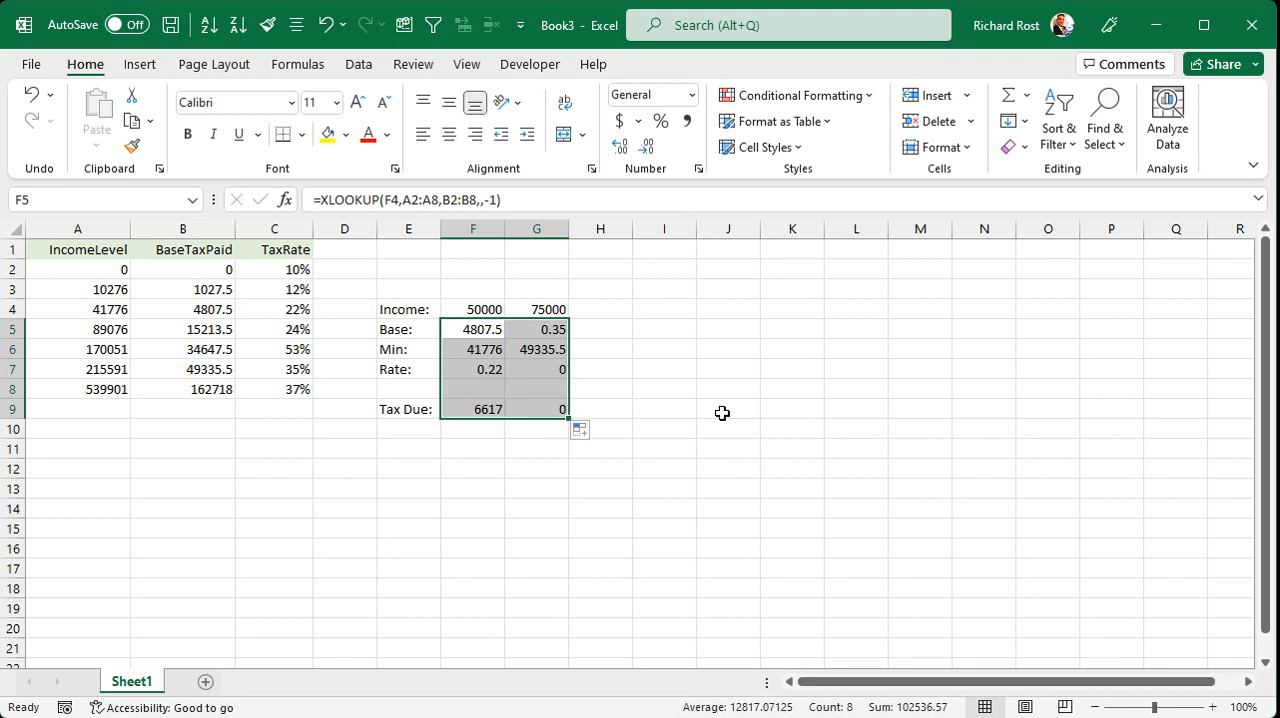
{"action": "left_click", "coordinate": [537, 329]}
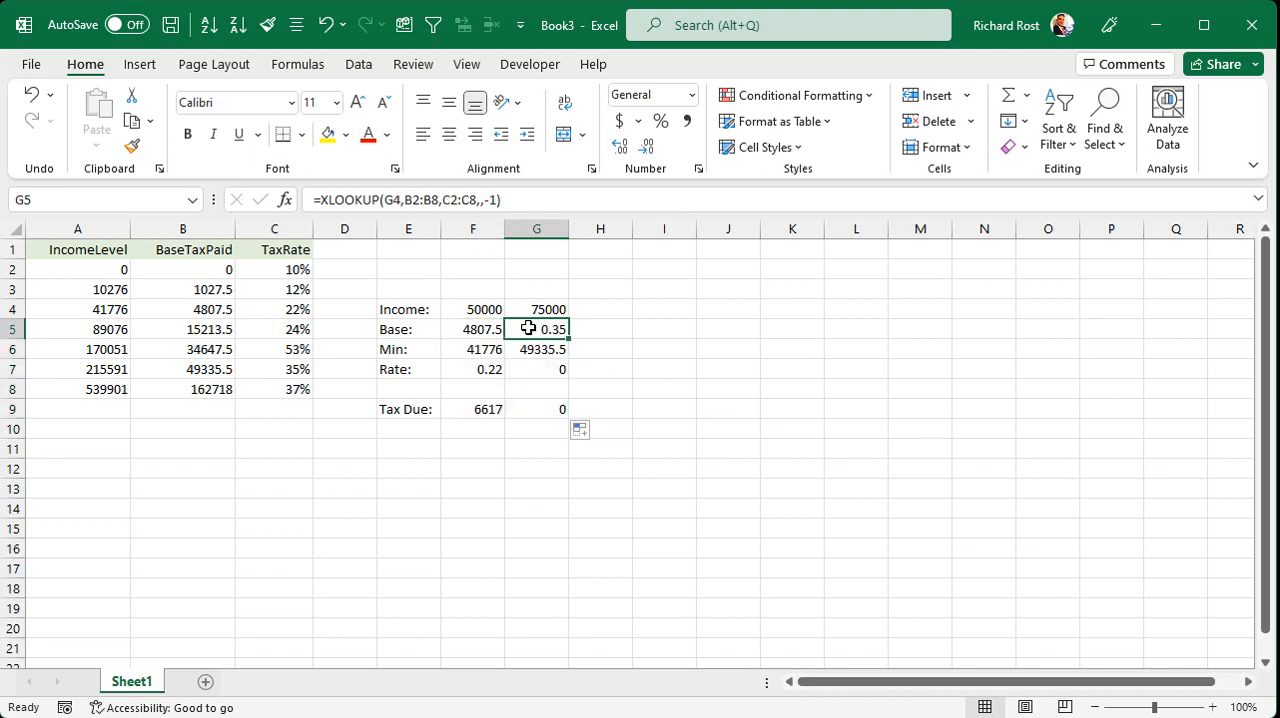
{"action": "mouse_move", "coordinate": [636, 353]}
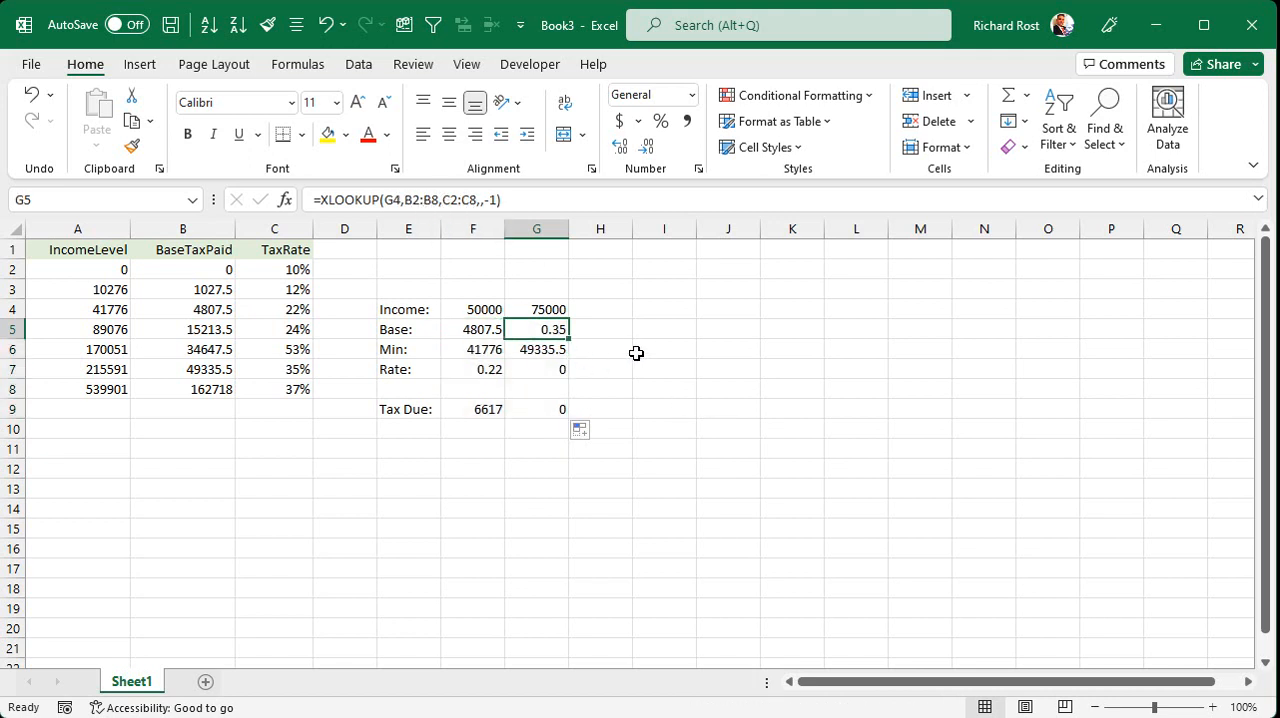
{"action": "left_click_drag", "start_coordinate": [537, 329], "coordinate": [537, 409]}
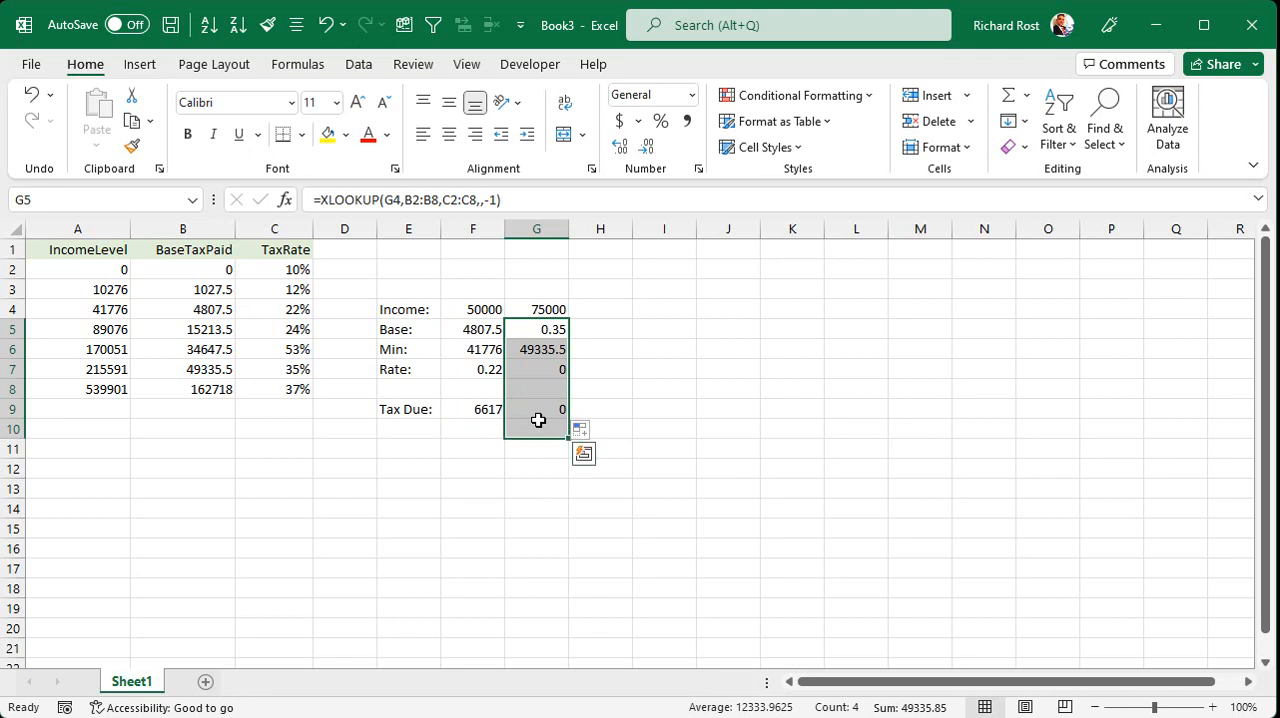
{"action": "left_click", "coordinate": [473, 329]}
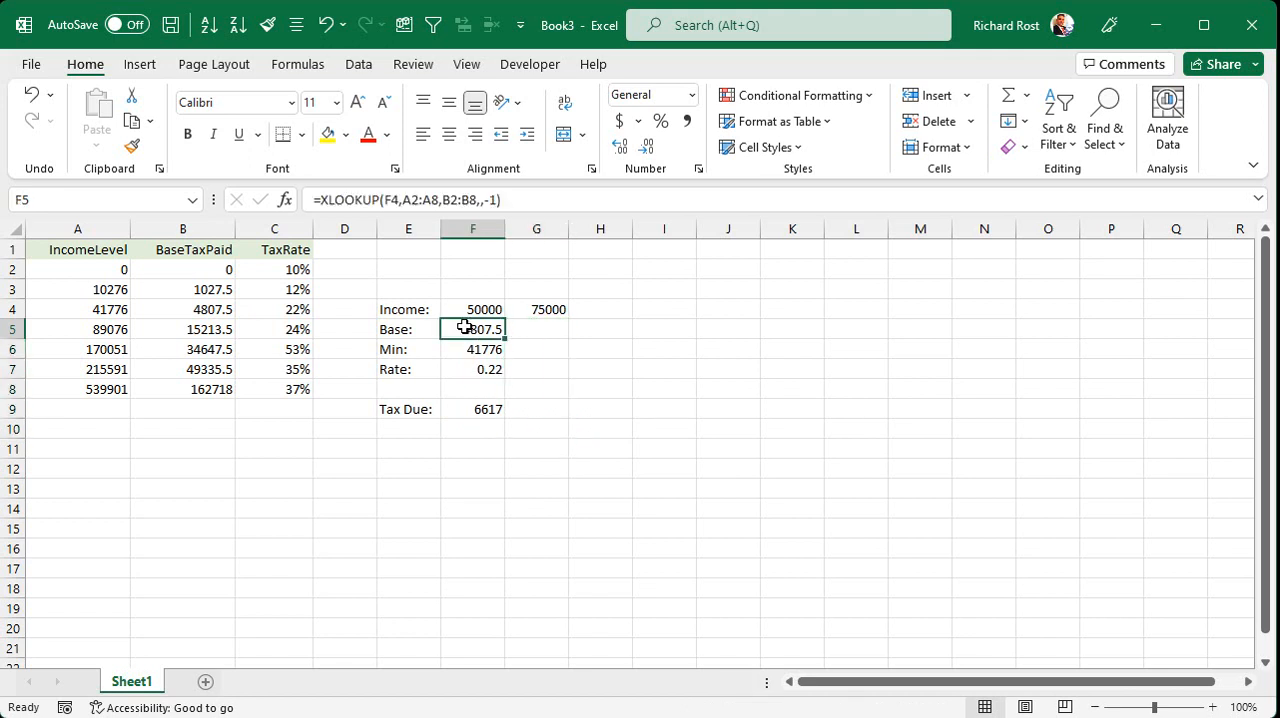
{"action": "mouse_move", "coordinate": [259, 370]}
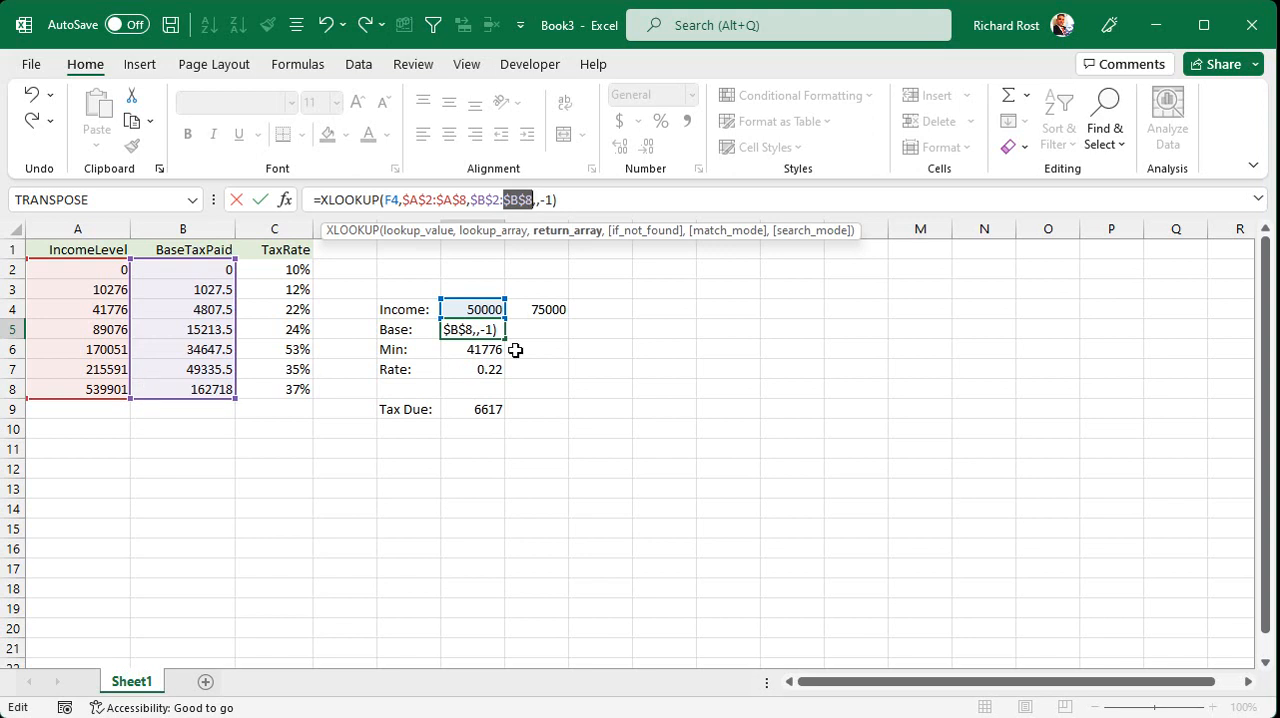
{"action": "mouse_move", "coordinate": [389, 201]}
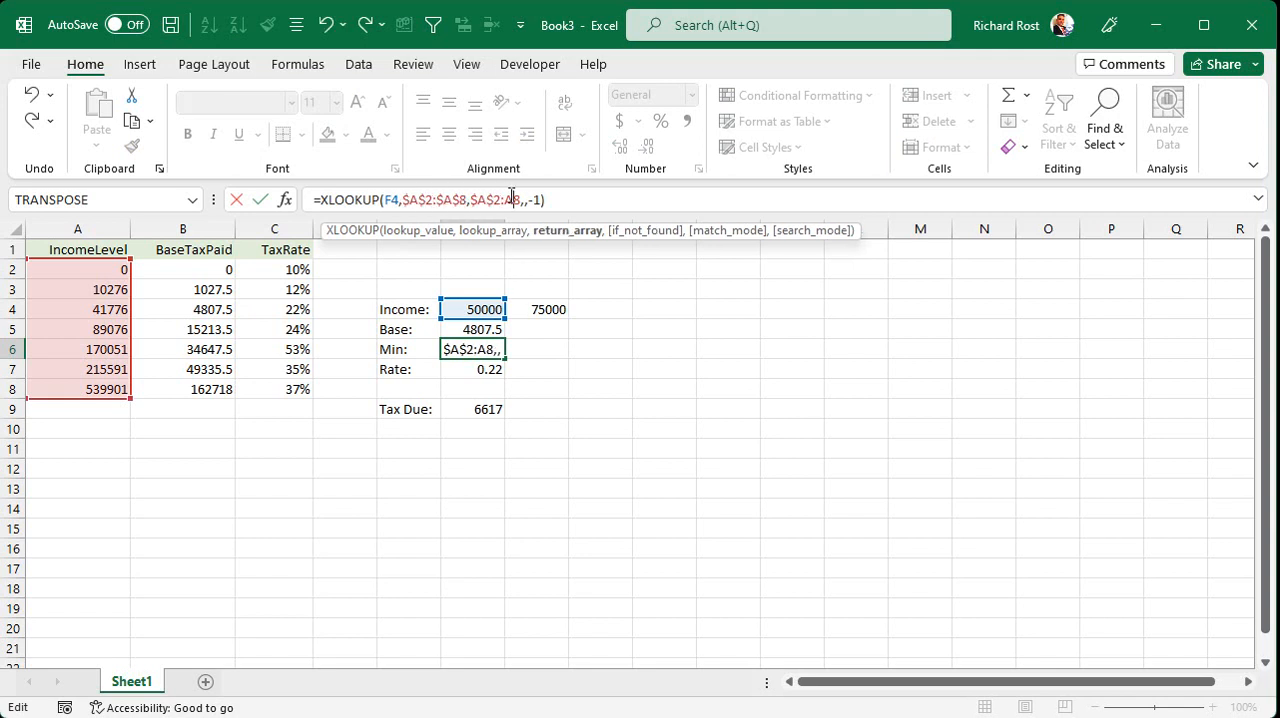
Make lookup ranges absolute: $A$2:$A$8, $B$2:$B$8 and $C$2:$C$8
{"action": "key", "text": "Return"}
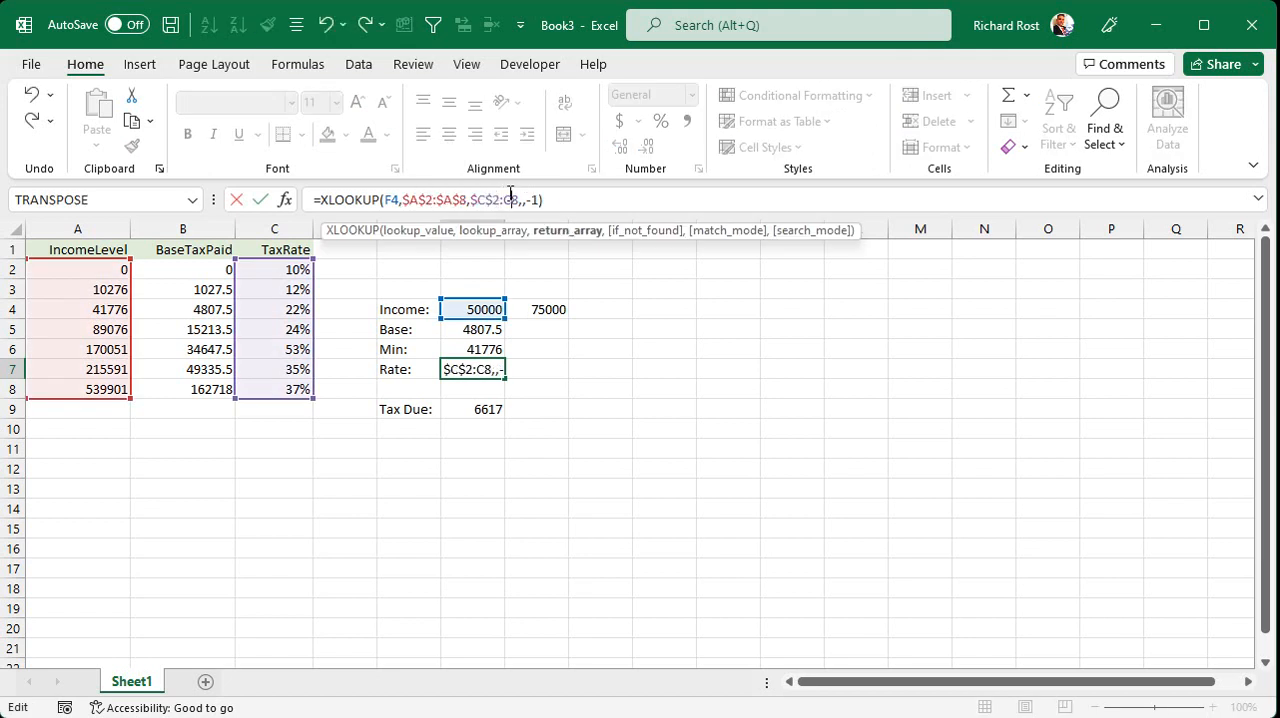
{"action": "key", "text": "Return"}
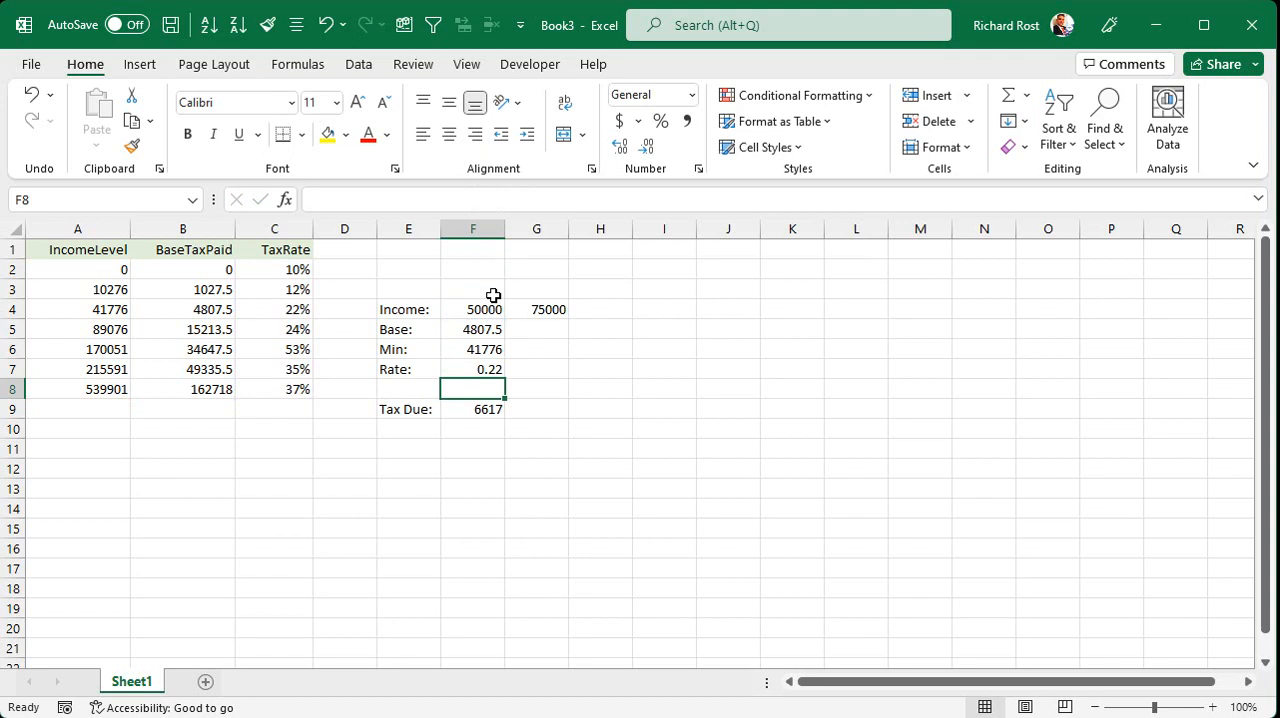
{"action": "left_click", "coordinate": [473, 409]}
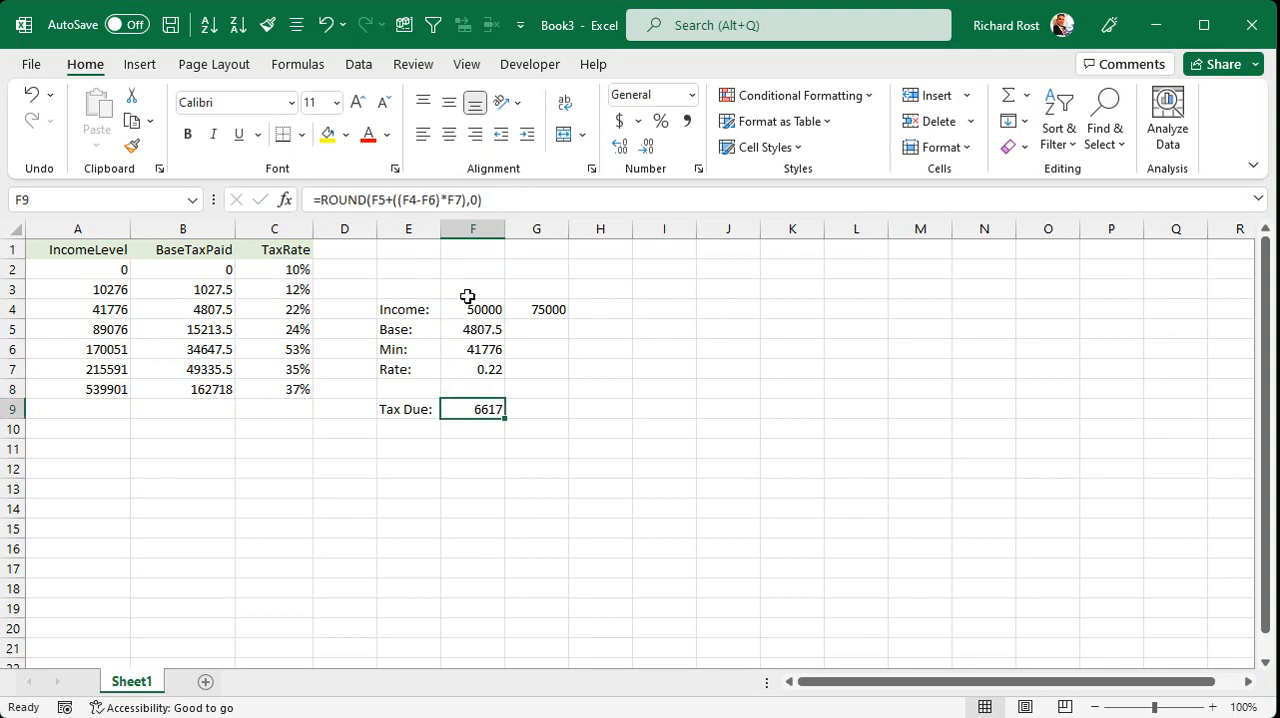
Fill the formulas for incomes 75000 and 100000, giving tax due 12117 and 17835
{"action": "left_click_drag", "start_coordinate": [473, 329], "coordinate": [473, 389]}
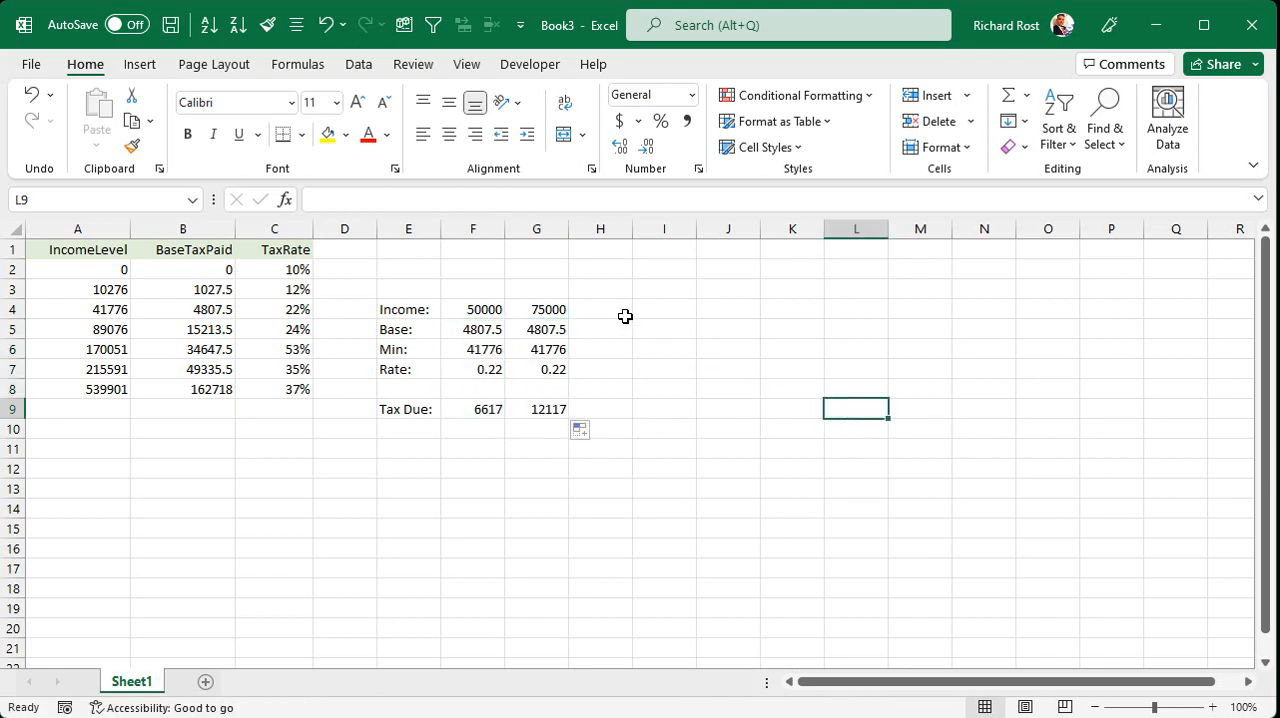
{"action": "type", "text": "100000"}
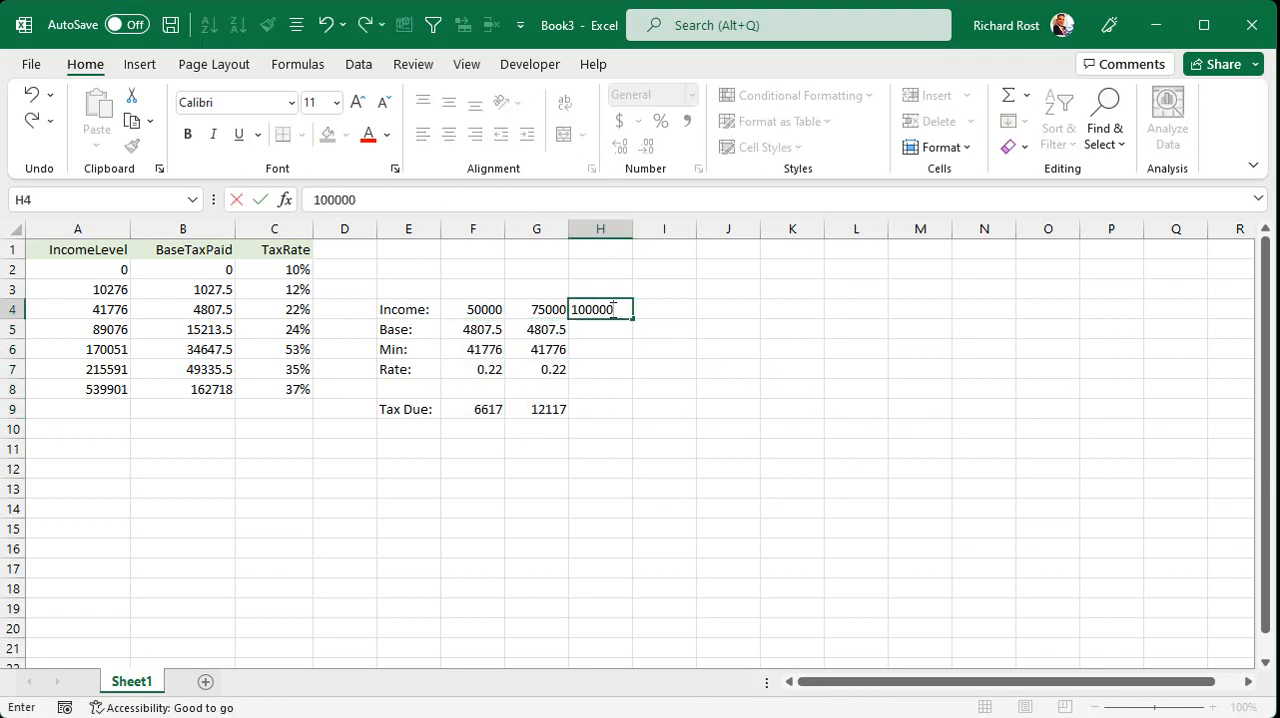
{"action": "left_click_drag", "start_coordinate": [537, 329], "coordinate": [537, 408]}
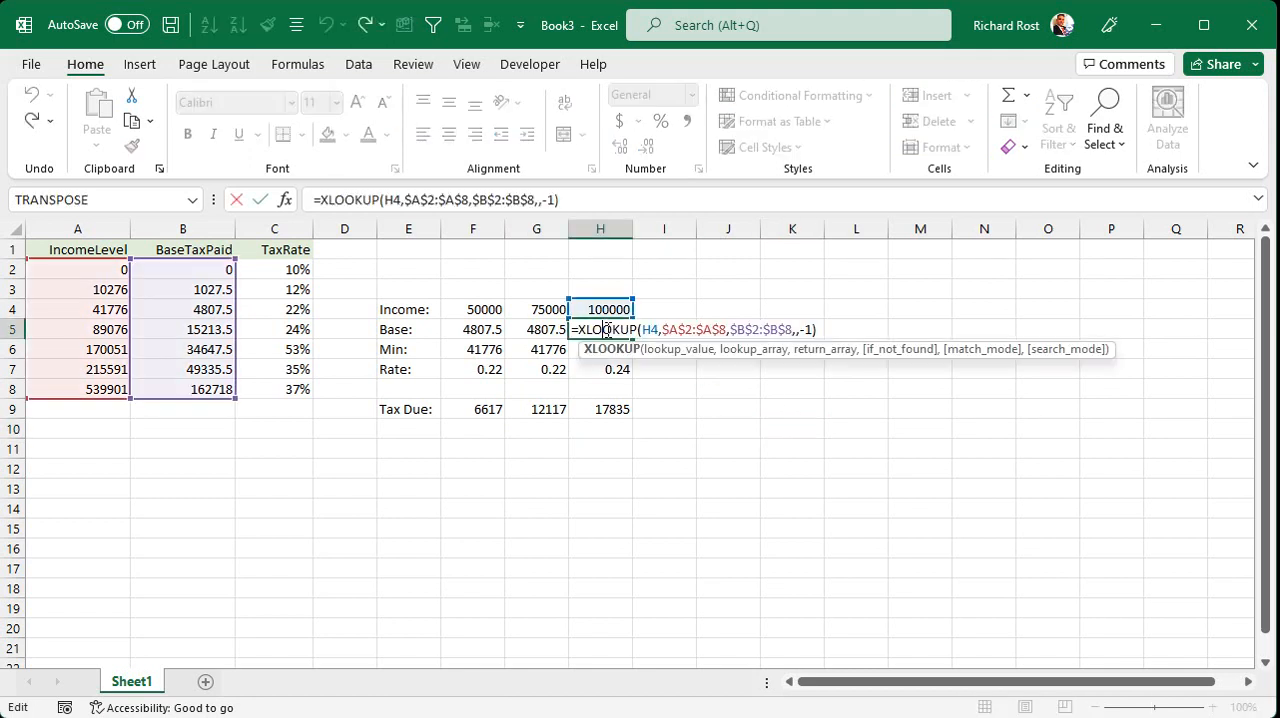
{"action": "key", "text": "Return"}
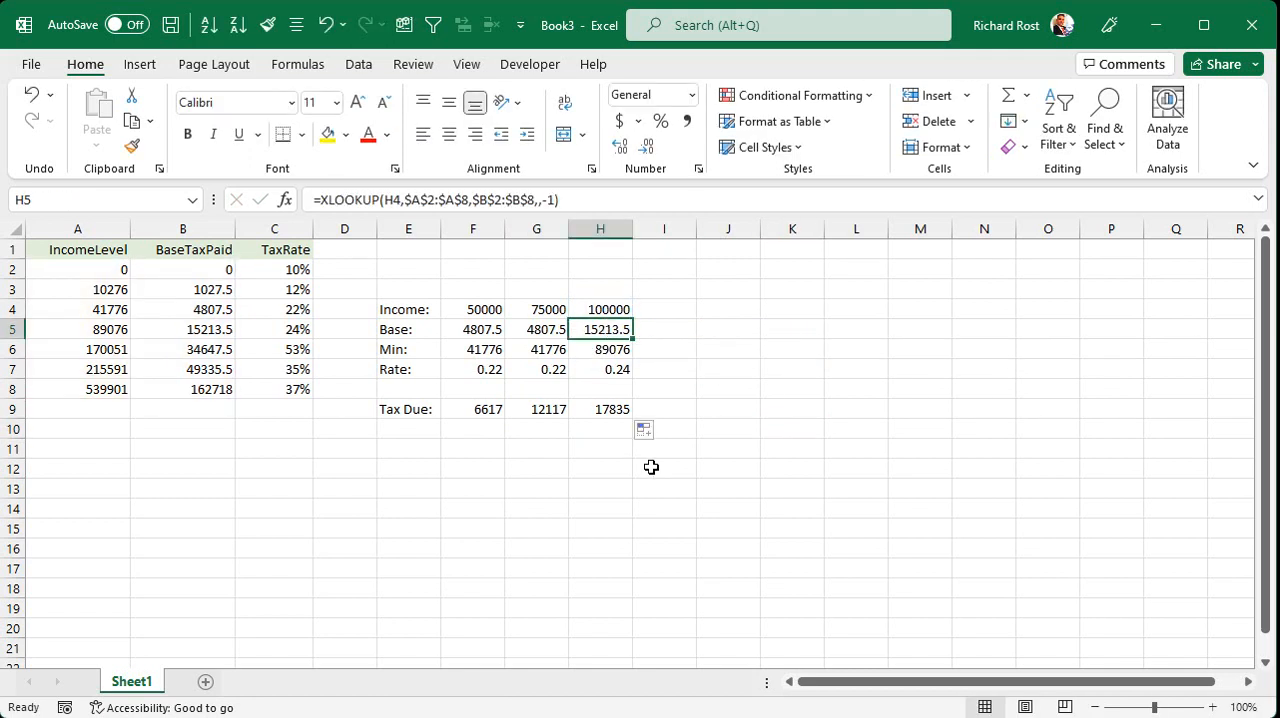
{"action": "left_click", "coordinate": [728, 468]}
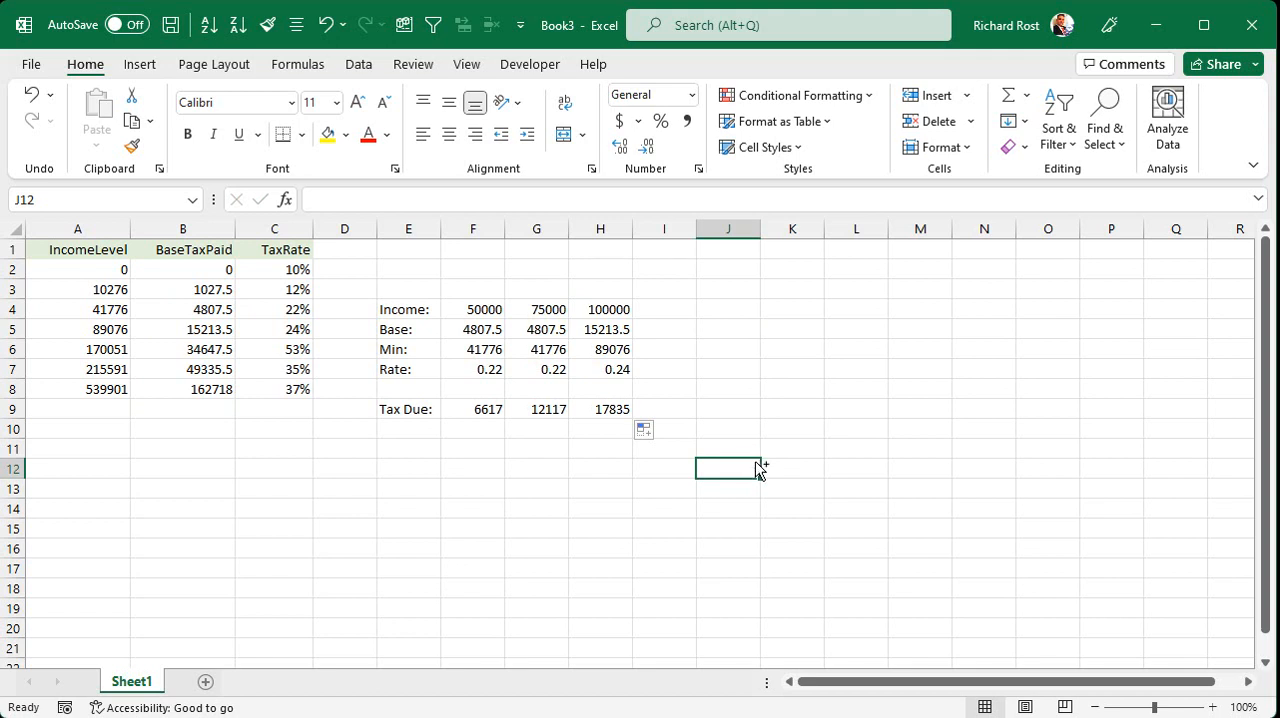
{"action": "left_click", "coordinate": [599, 488]}
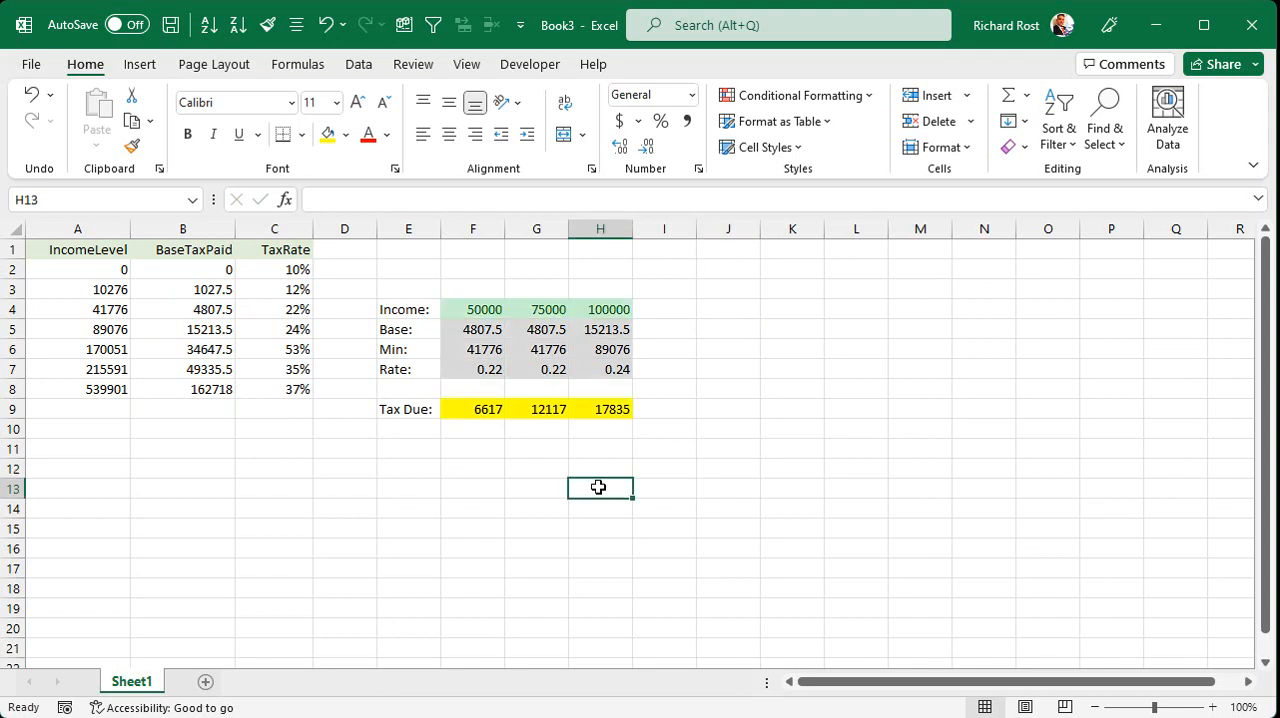
{"action": "mouse_move", "coordinate": [760, 497]}
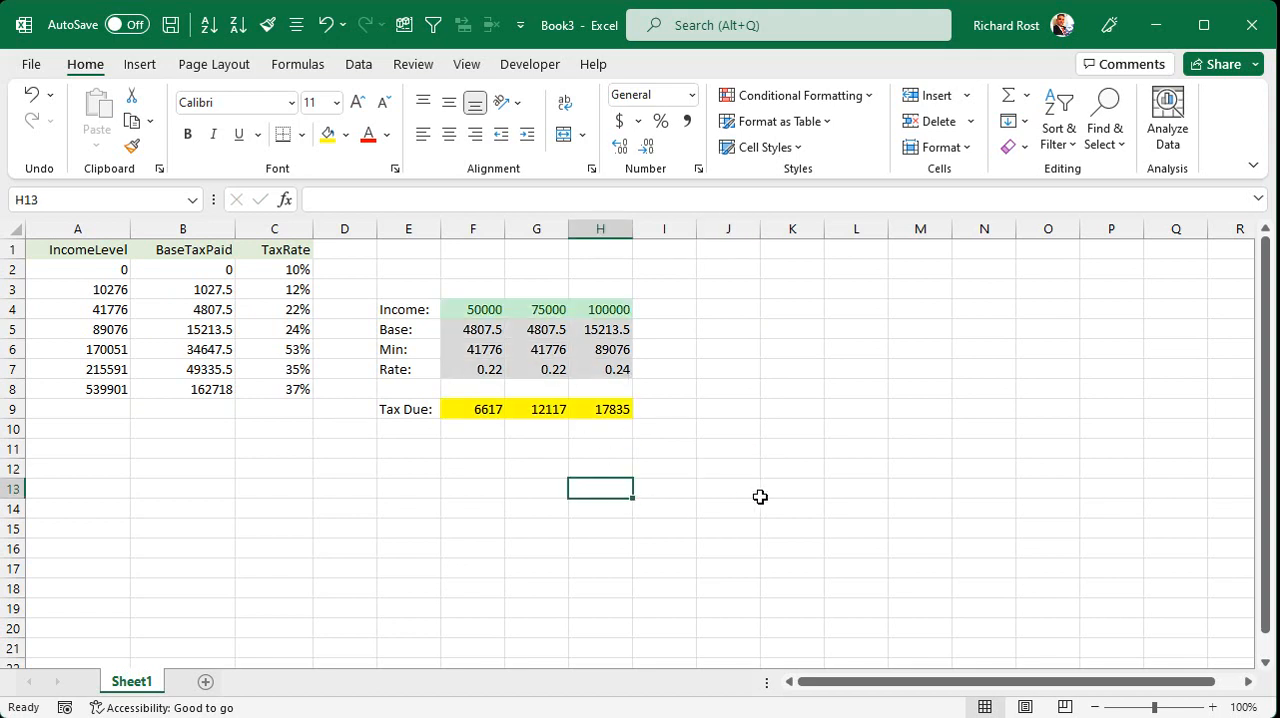
{"action": "mouse_move", "coordinate": [766, 493]}
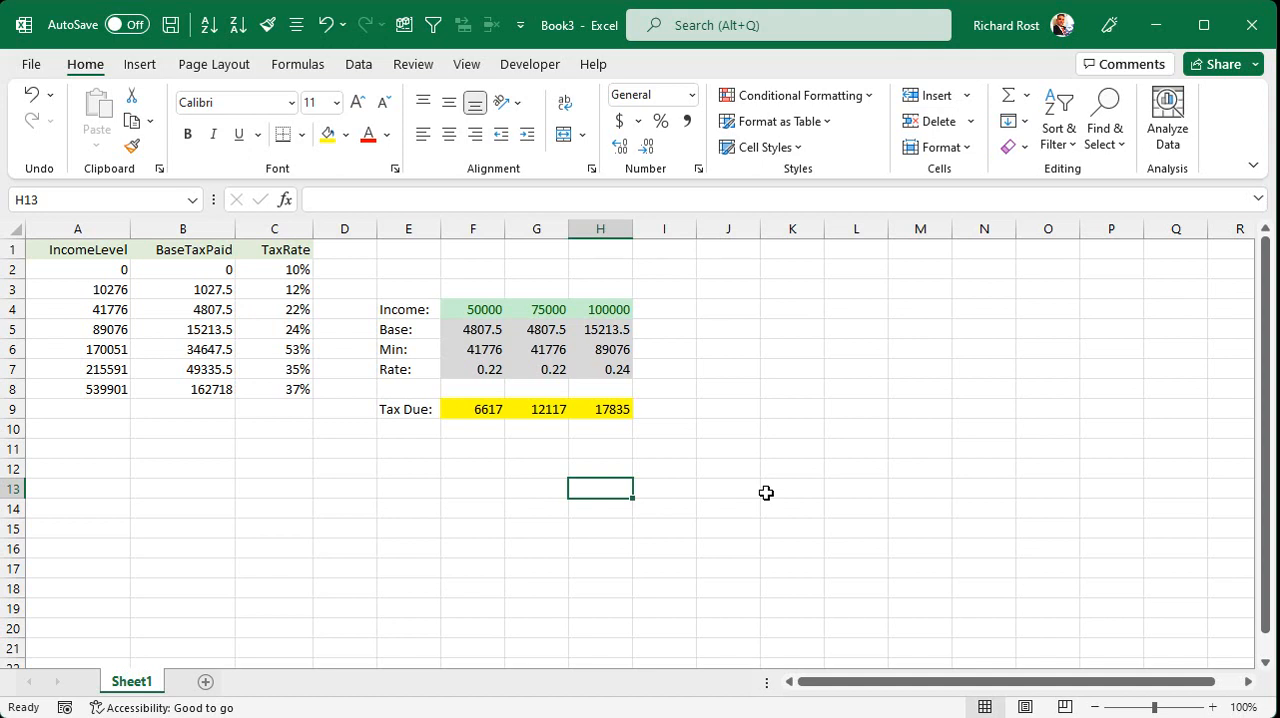